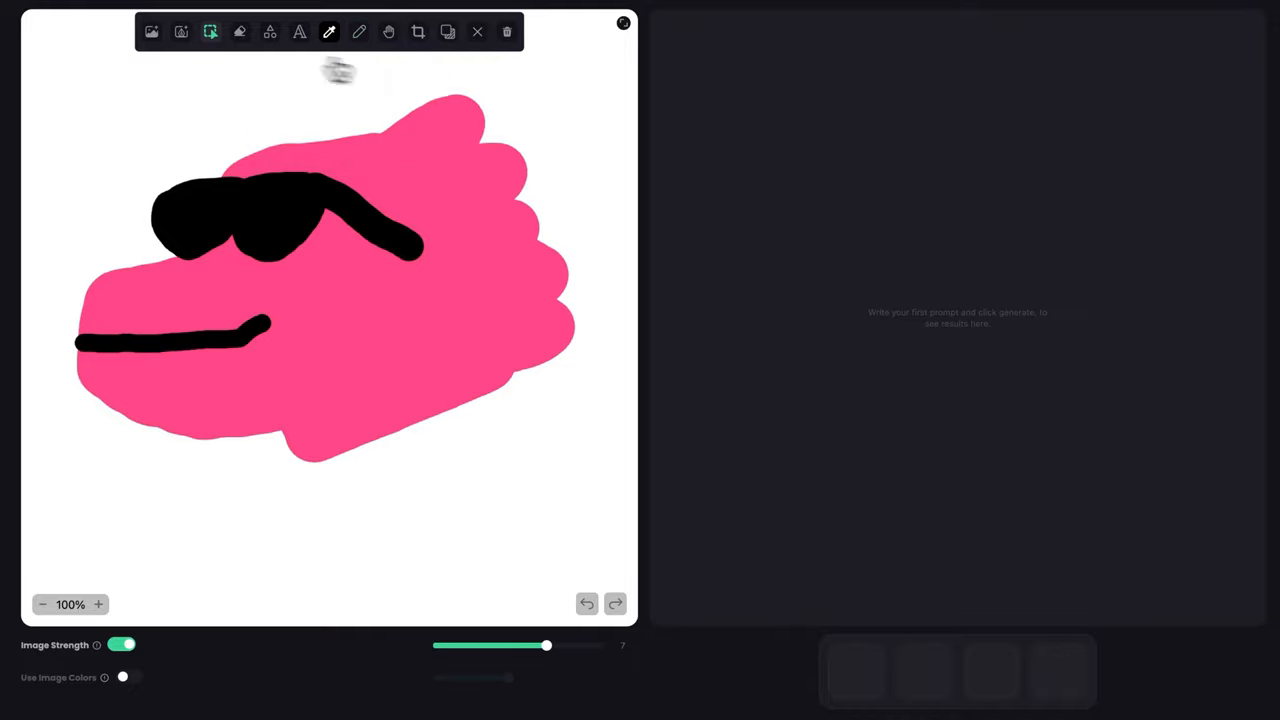
Preview dinosaur sketch-to-logo results, then compare the astronaut-on-horse result with its sketch.
{"action": "left_click", "coordinate": [1053, 679]}
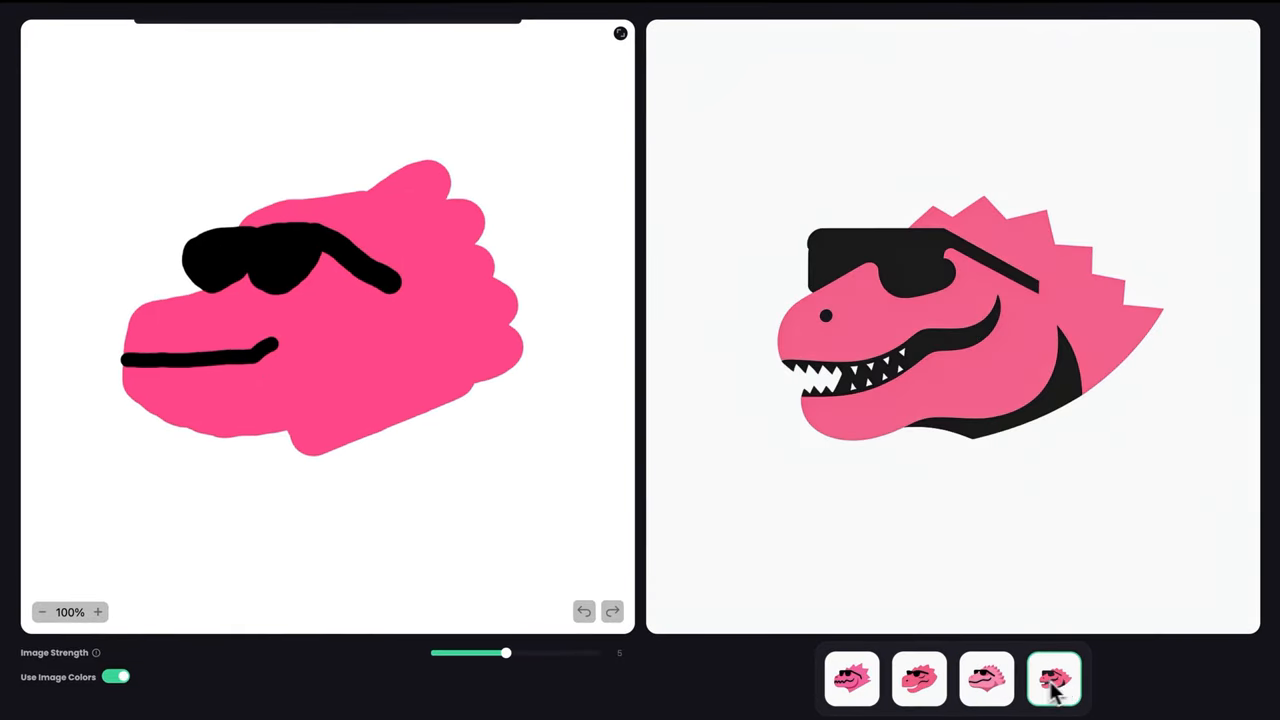
{"action": "left_click", "coordinate": [1053, 679]}
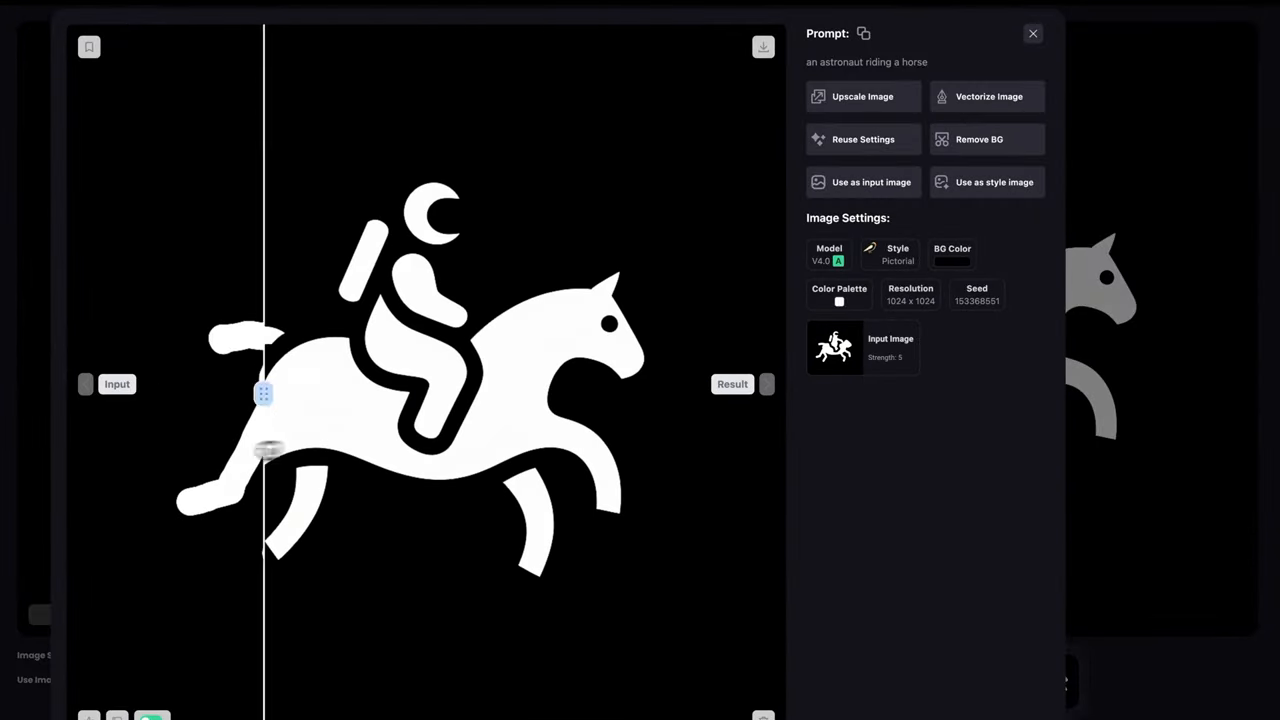
{"action": "left_click", "coordinate": [988, 96]}
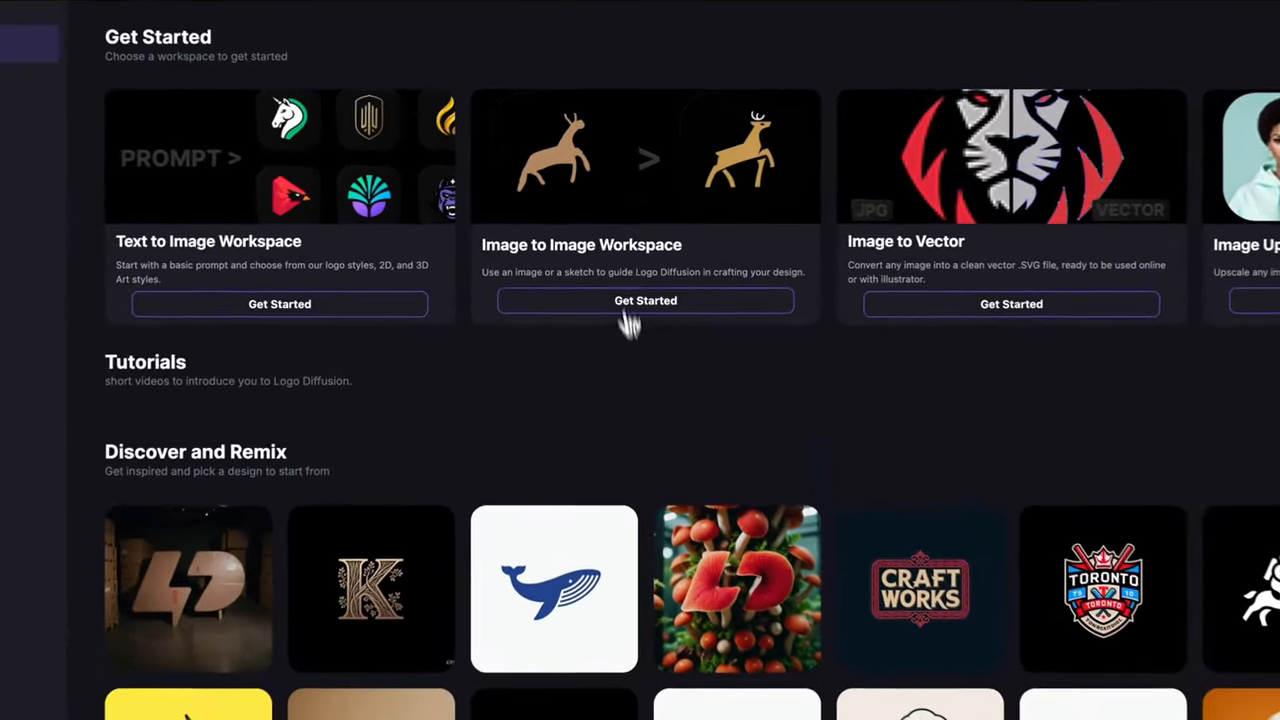
Start the Image to Image Workspace from the dashboard.
{"action": "left_click", "coordinate": [645, 300]}
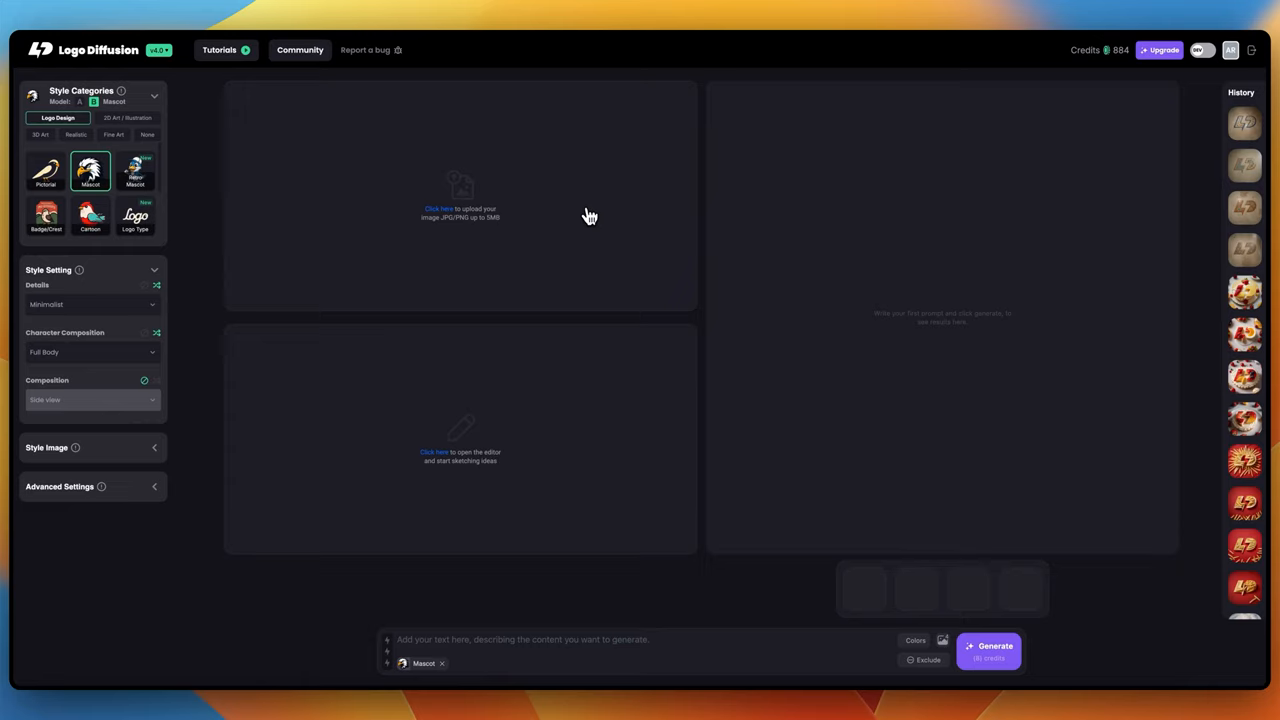
{"action": "mouse_move", "coordinate": [500, 380]}
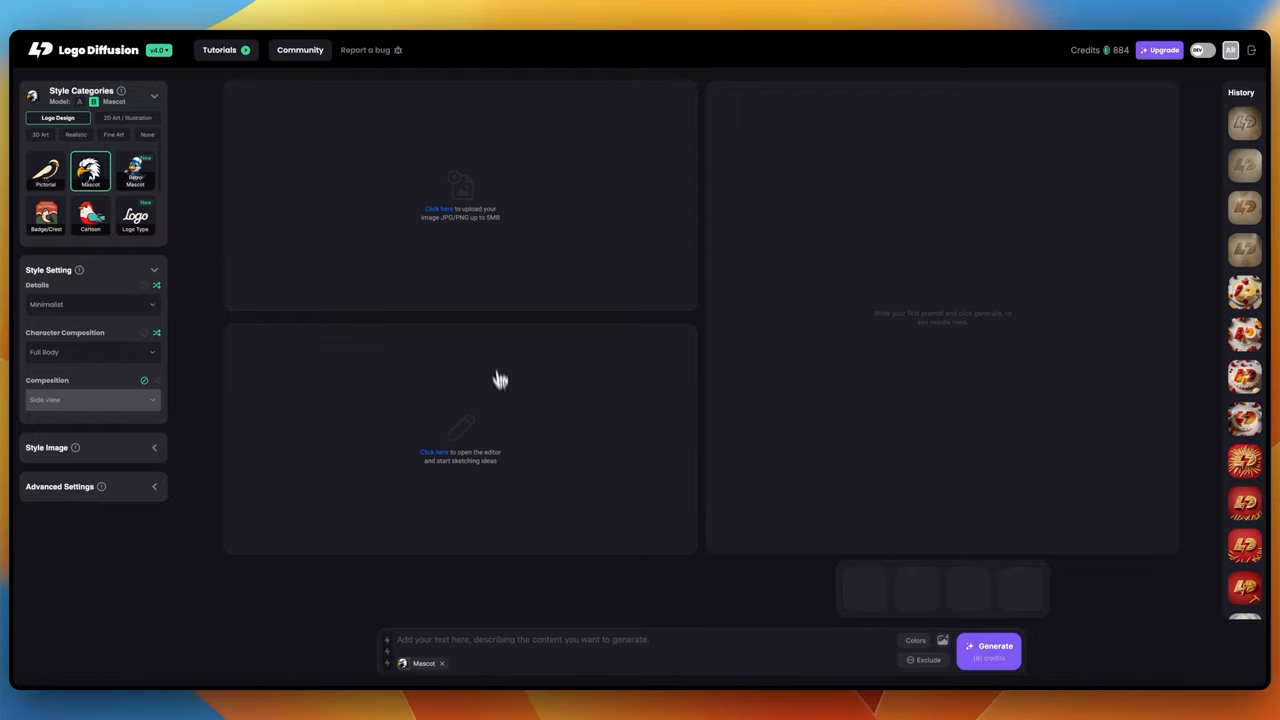
{"action": "mouse_move", "coordinate": [504, 411]}
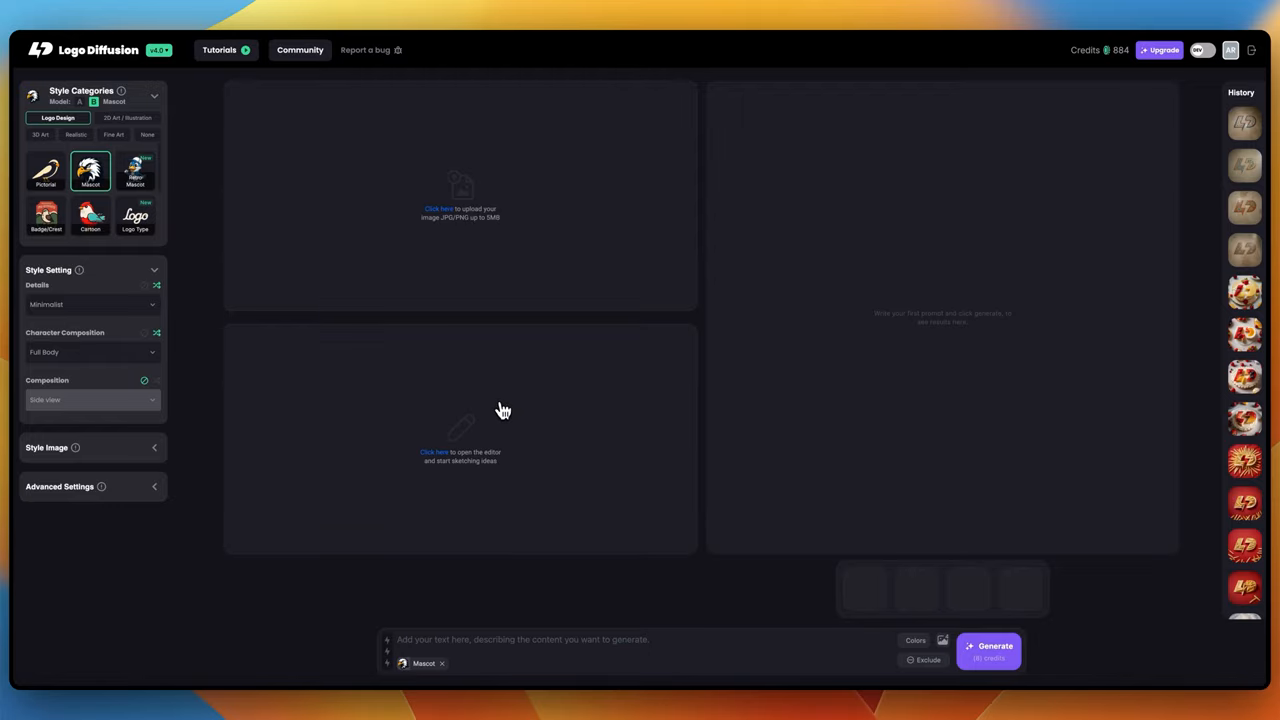
Start a new sketch with the thickest brush and open the colour options.
{"action": "left_click", "coordinate": [460, 456]}
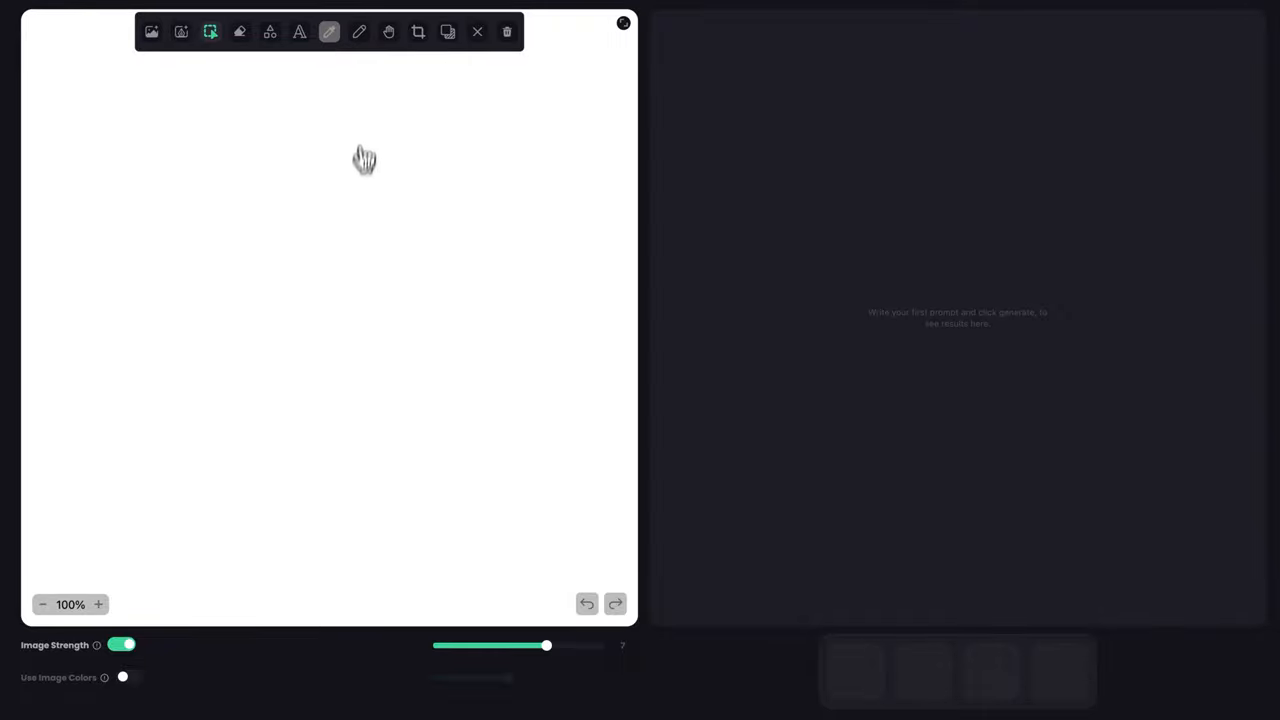
{"action": "left_click", "coordinate": [358, 31]}
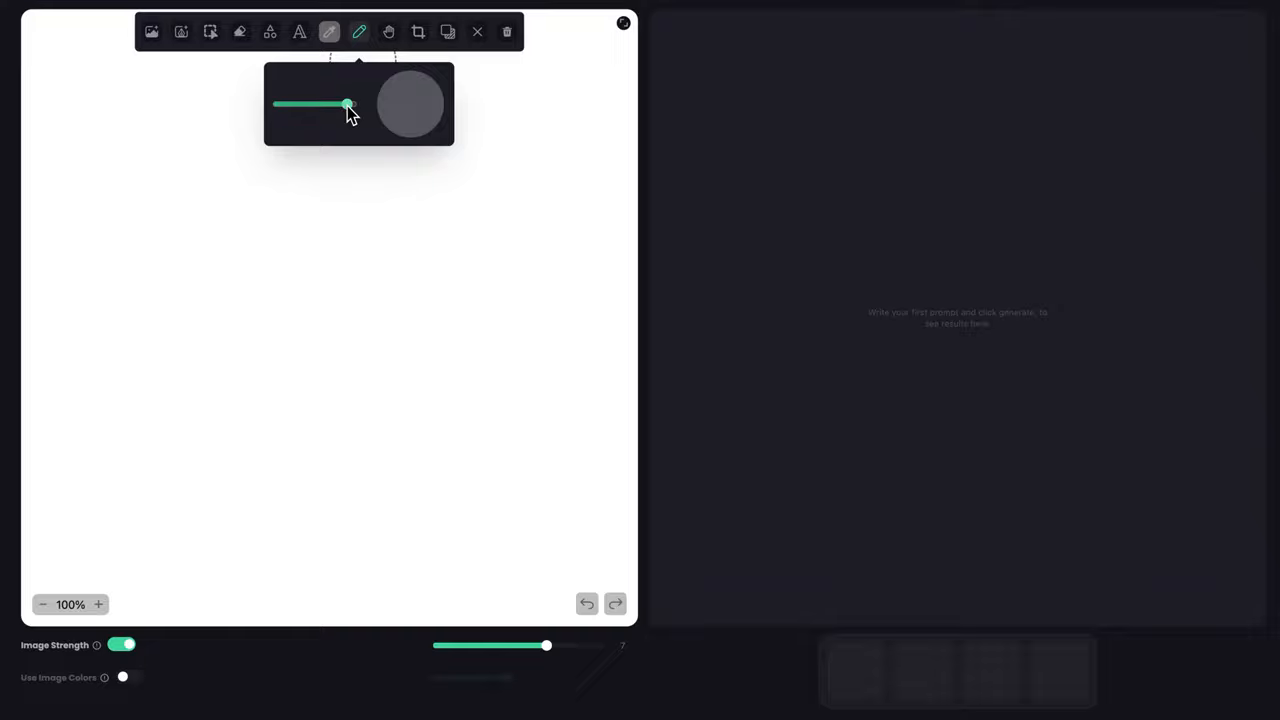
{"action": "left_click", "coordinate": [410, 103]}
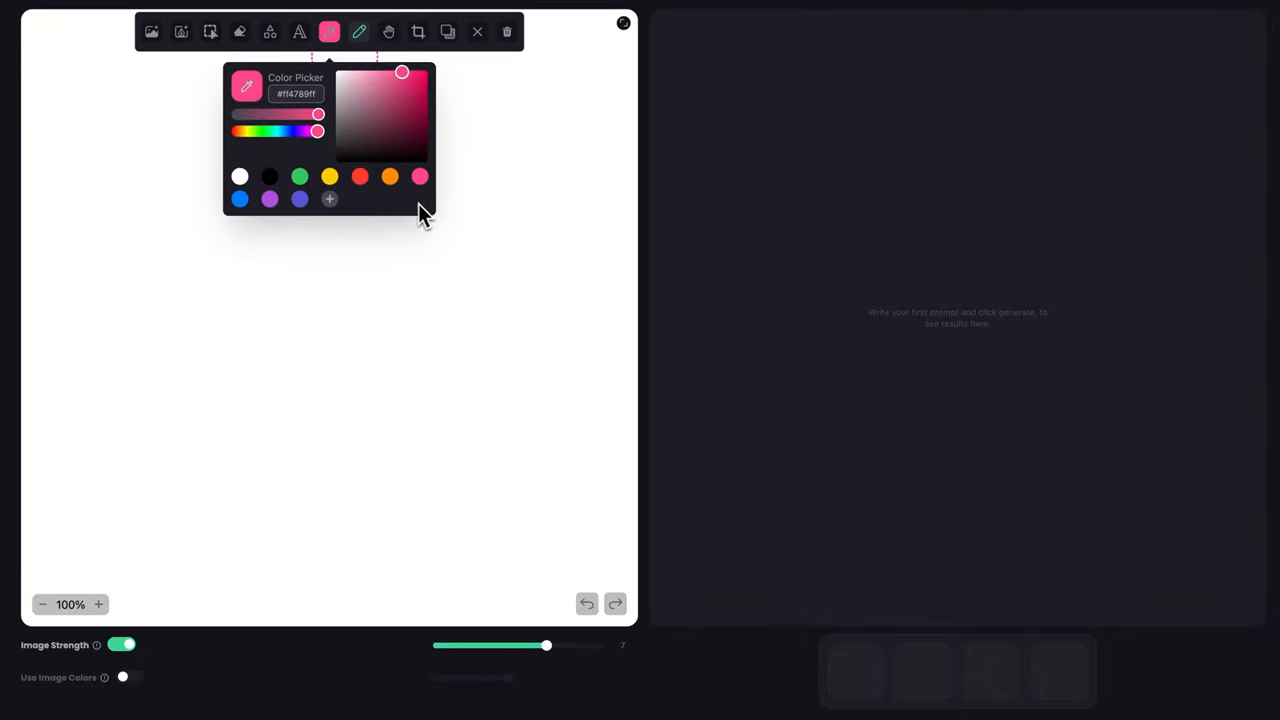
Draw and fill a solid pink dinosaur head with a spiky back.
{"action": "left_click_drag", "start_coordinate": [410, 190], "coordinate": [490, 350]}
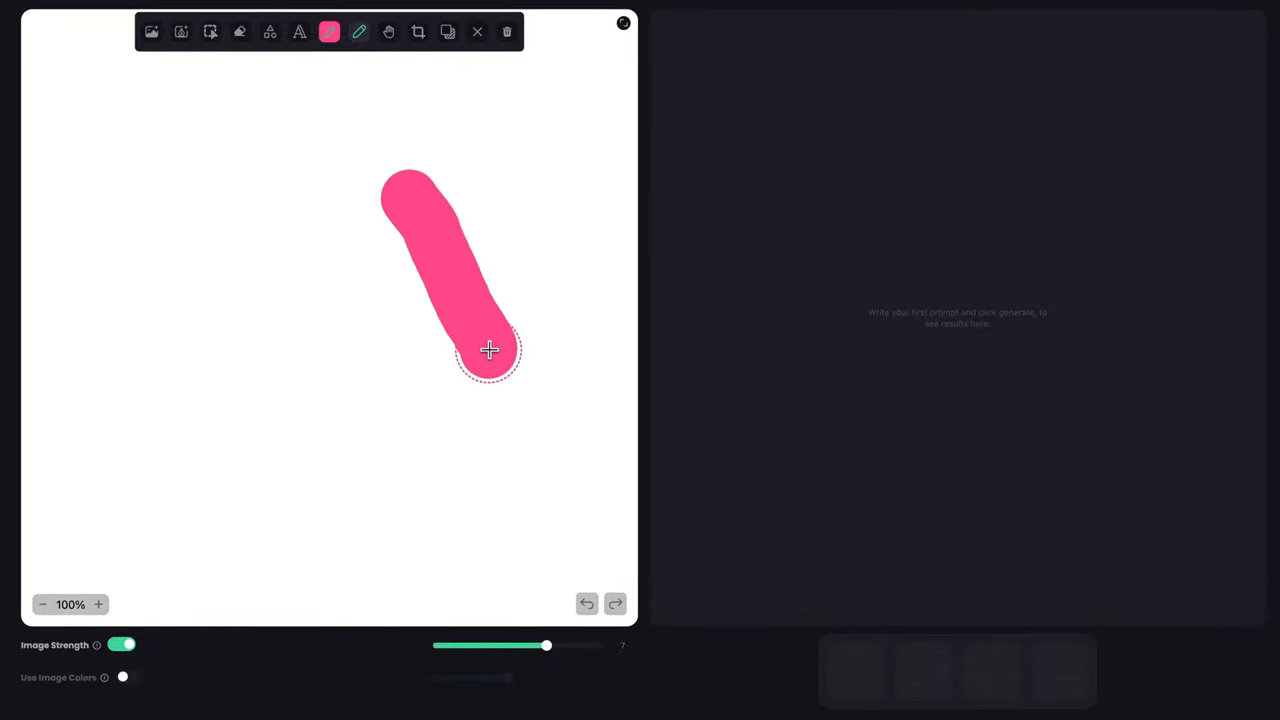
{"action": "left_click_drag", "start_coordinate": [490, 350], "coordinate": [145, 395]}
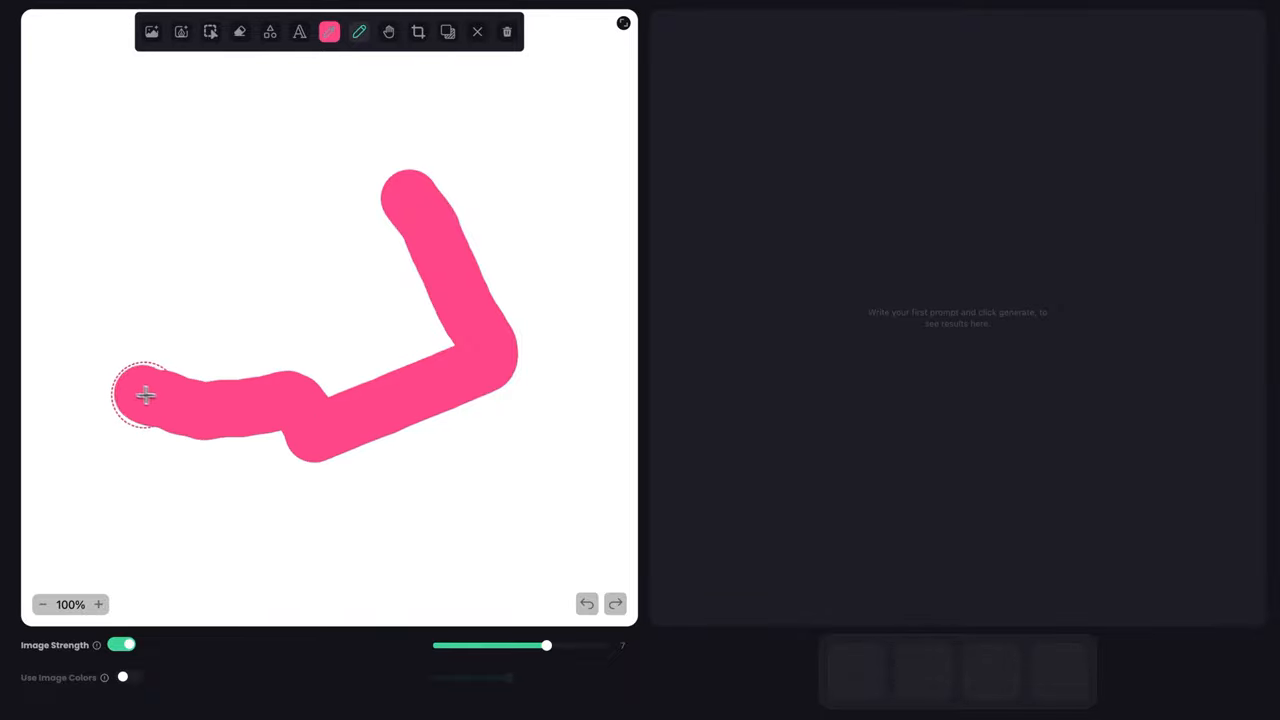
{"action": "left_click_drag", "start_coordinate": [145, 395], "coordinate": [405, 193]}
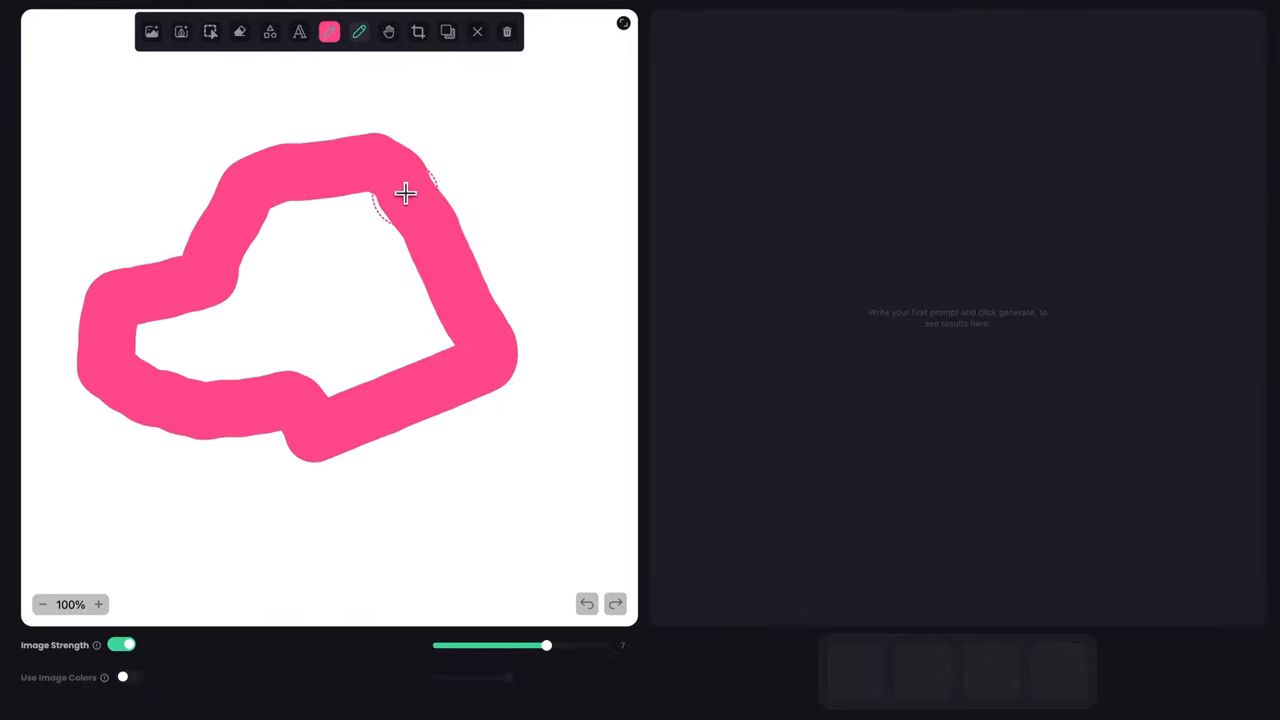
{"action": "mouse_move", "coordinate": [370, 171]}
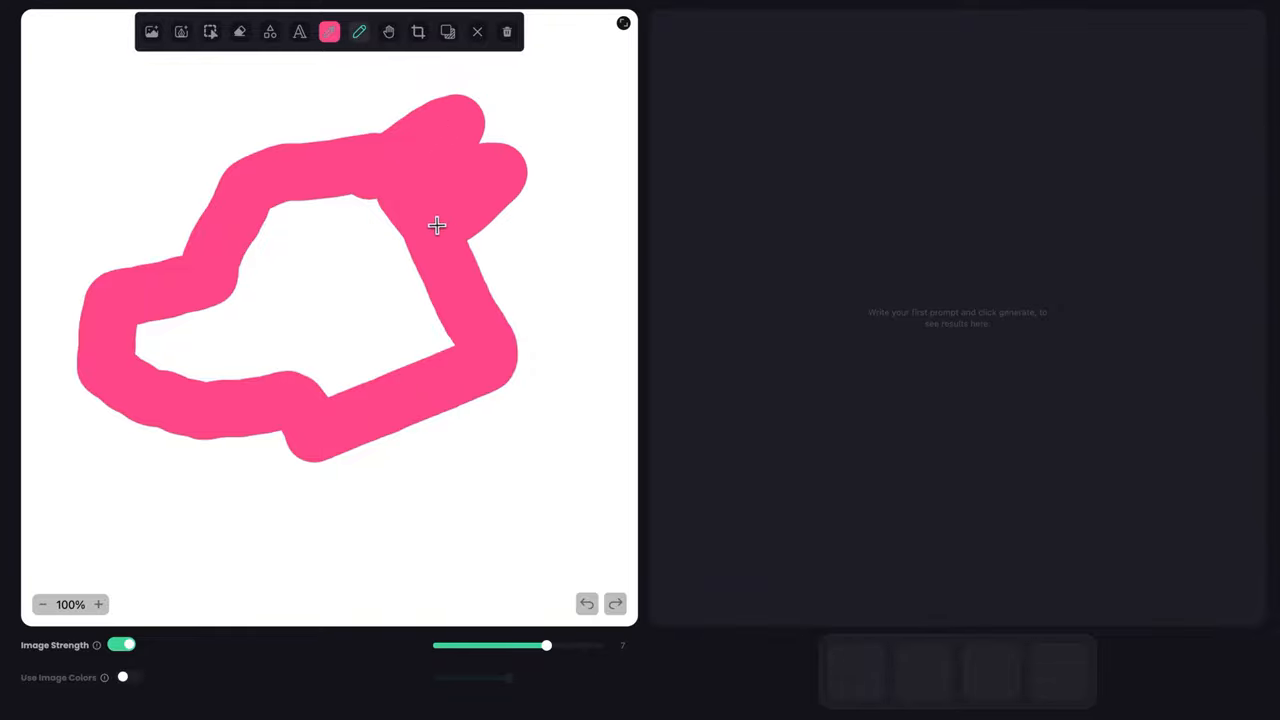
{"action": "left_click_drag", "start_coordinate": [437, 225], "coordinate": [481, 343]}
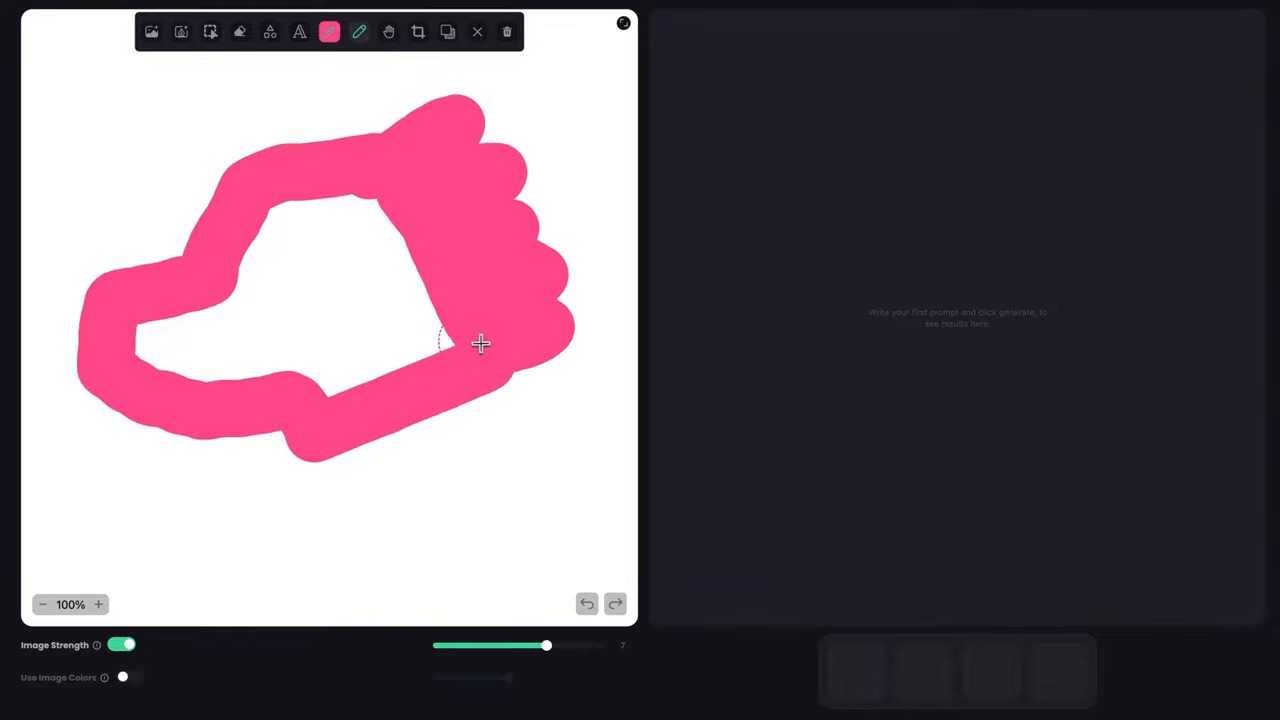
{"action": "left_click_drag", "start_coordinate": [480, 343], "coordinate": [340, 215]}
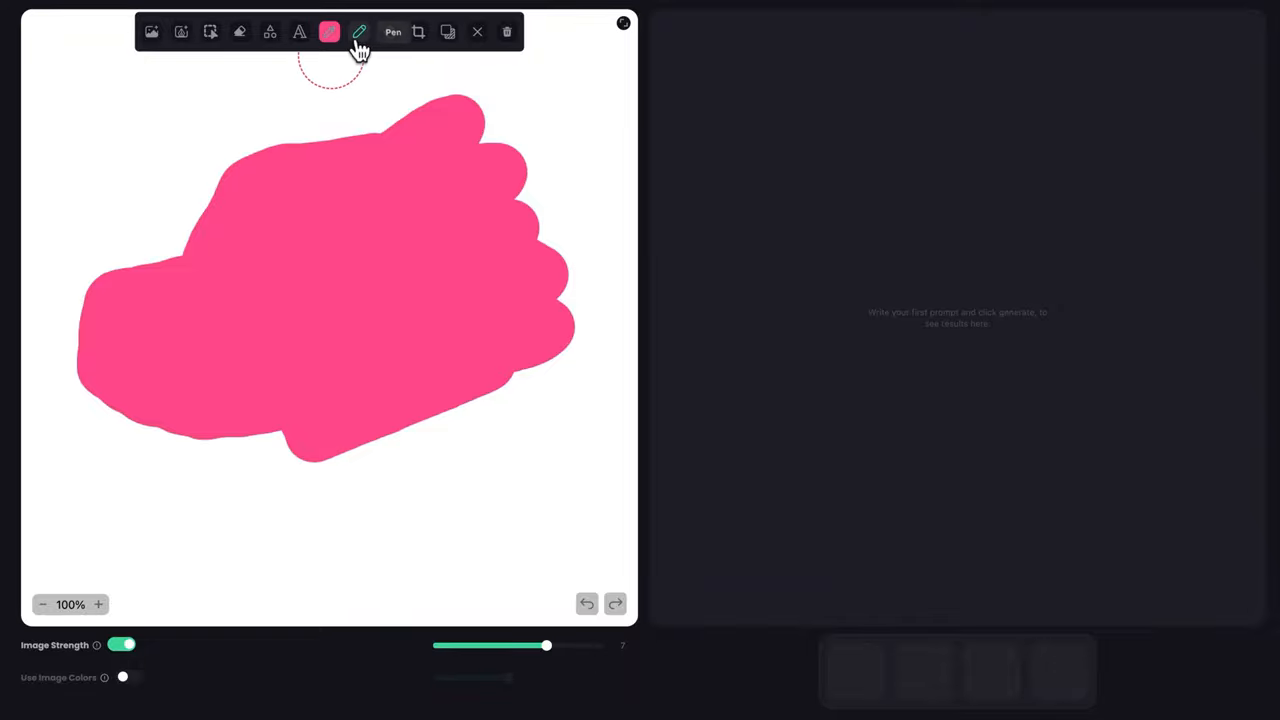
Draw black sunglasses lenses and an arm on the pink head.
{"action": "left_click", "coordinate": [329, 32]}
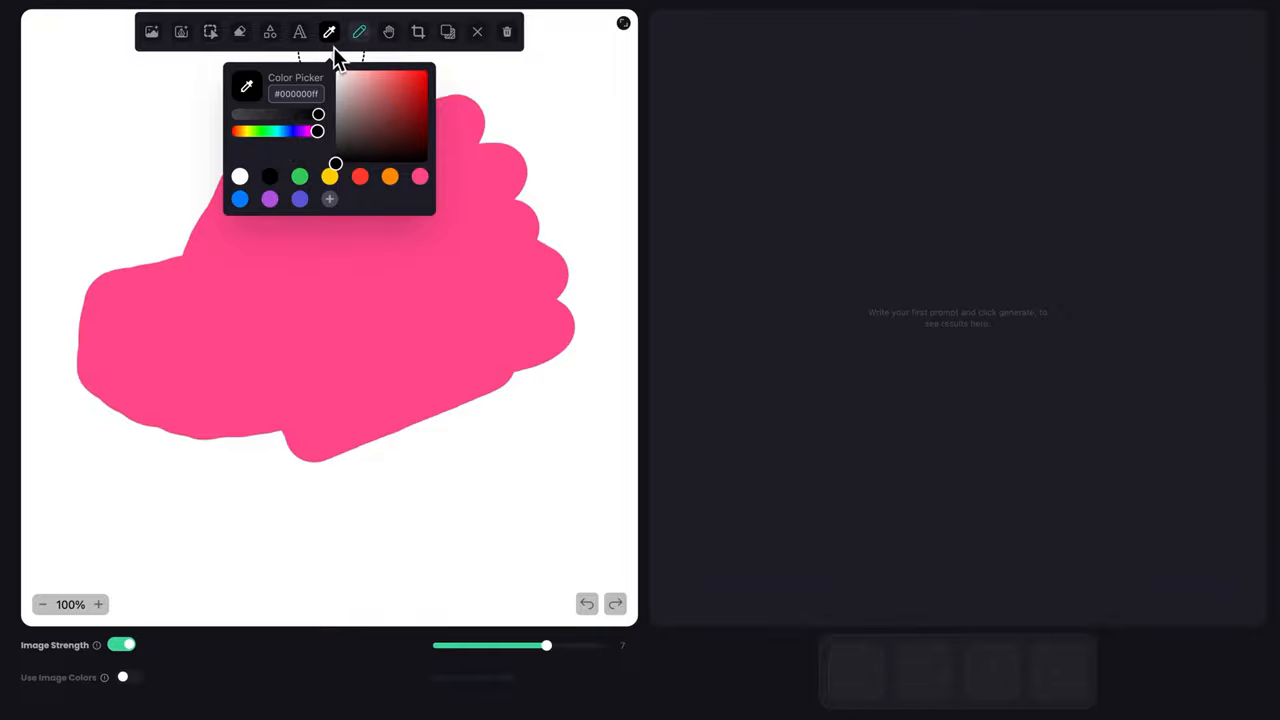
{"action": "left_click", "coordinate": [359, 31]}
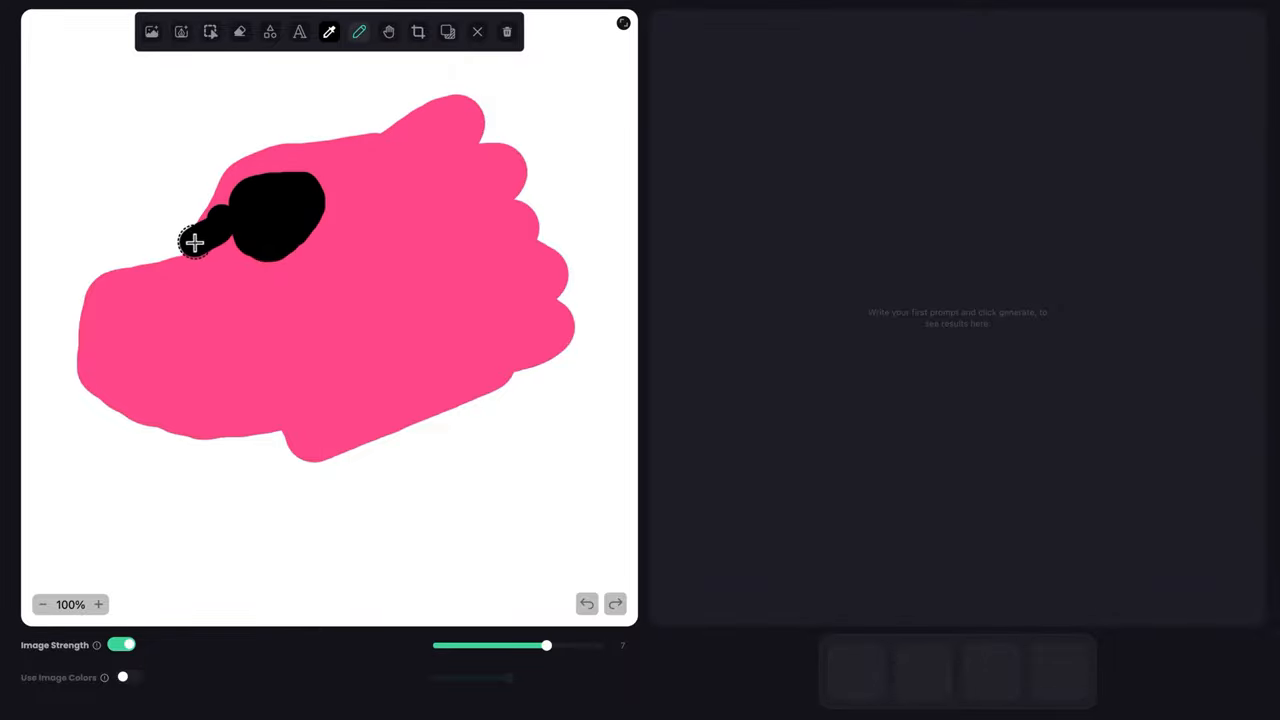
{"action": "left_click_drag", "start_coordinate": [195, 243], "coordinate": [285, 195]}
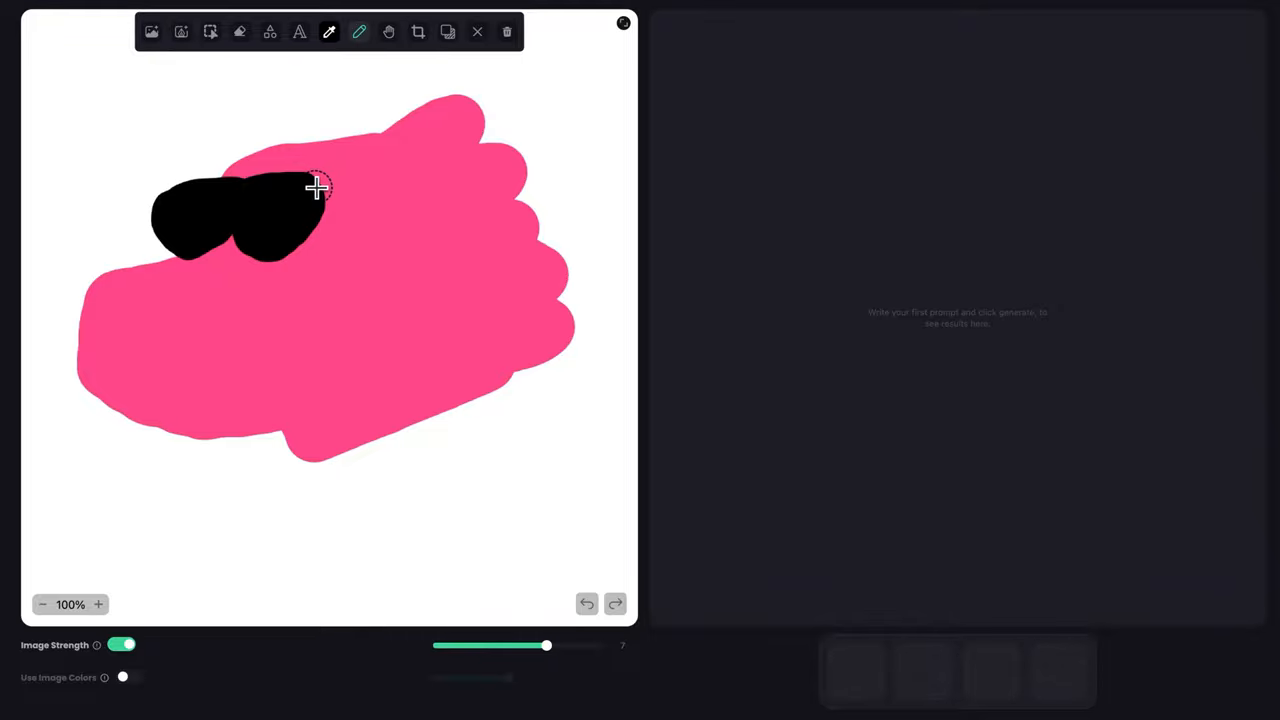
{"action": "left_click_drag", "start_coordinate": [318, 186], "coordinate": [409, 247]}
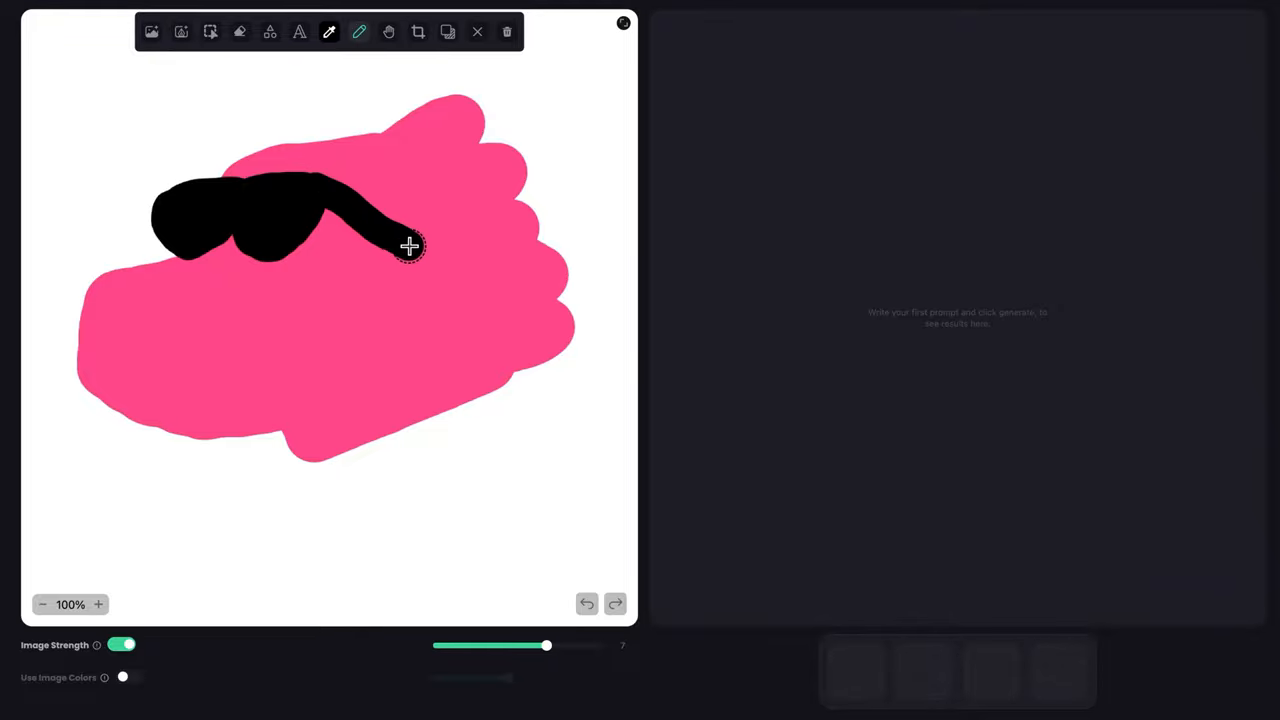
Draw a thin black mouth line across the snout with a thinner brush.
{"action": "left_click", "coordinate": [359, 32]}
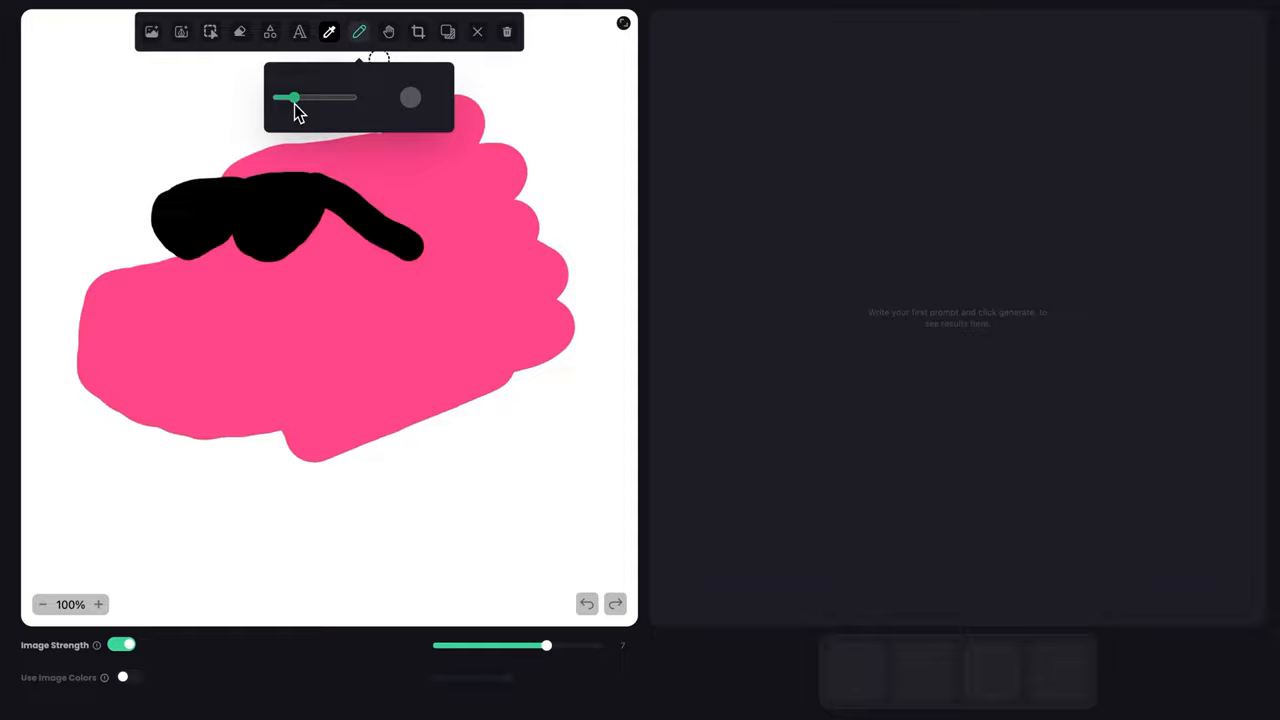
{"action": "left_click_drag", "start_coordinate": [75, 343], "coordinate": [205, 340]}
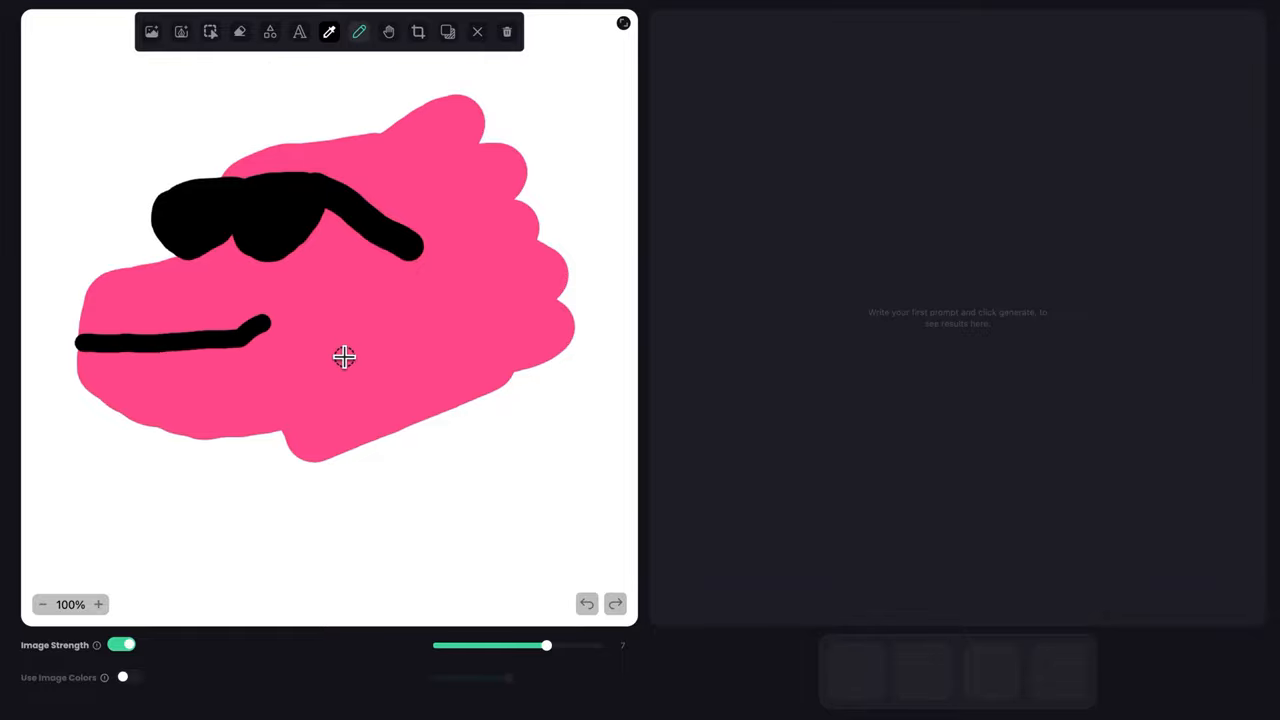
{"action": "left_click", "coordinate": [210, 32]}
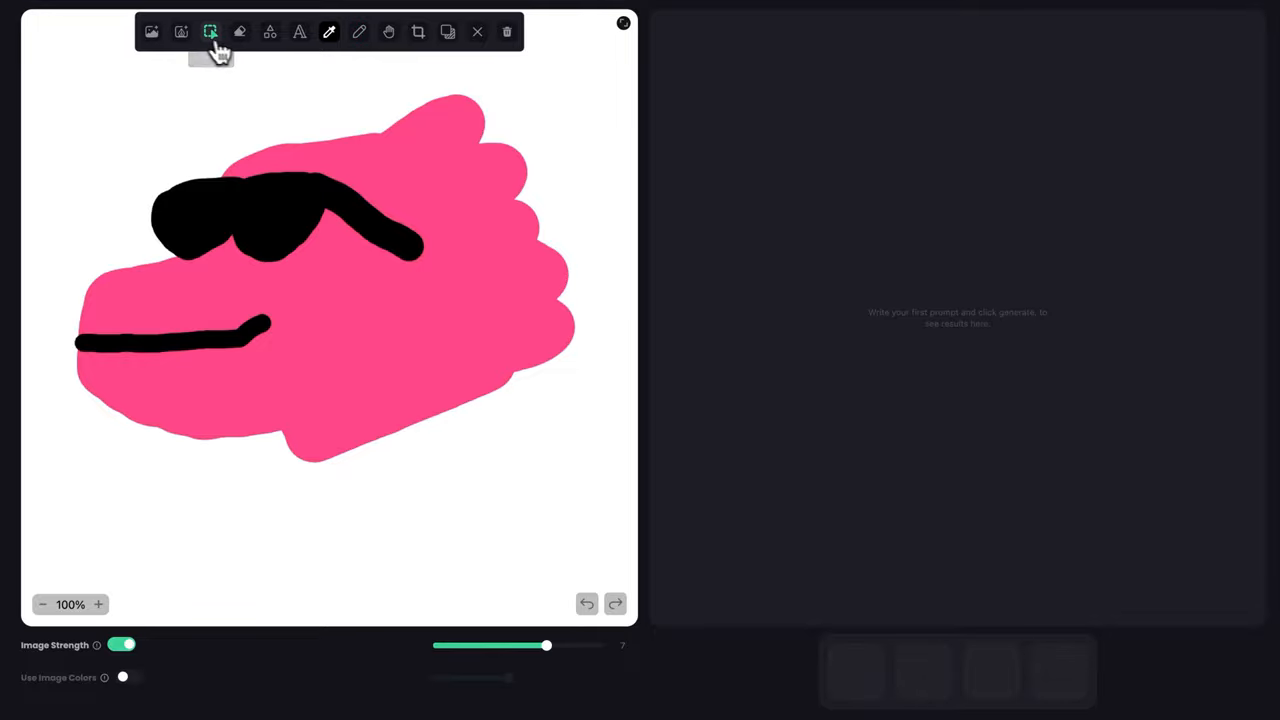
Set model A, Organic structure, and Modern logo style for the sketch.
{"action": "left_click", "coordinate": [210, 32]}
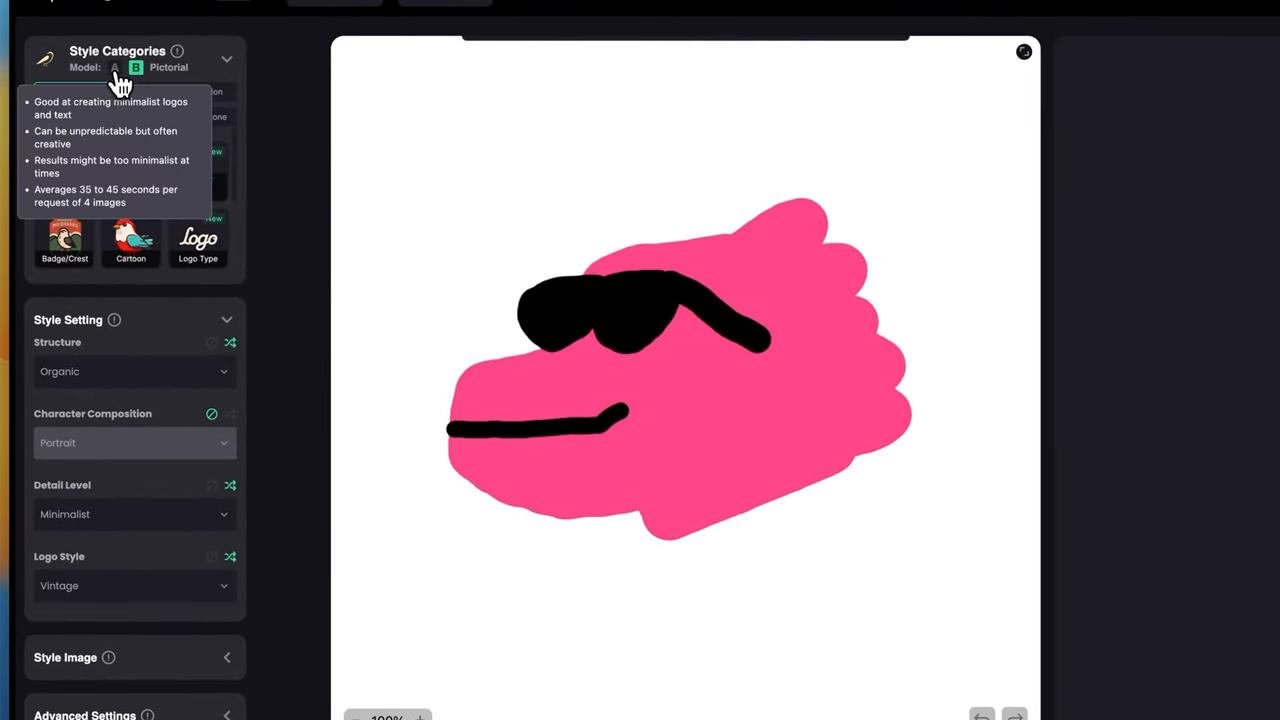
{"action": "left_click", "coordinate": [115, 67]}
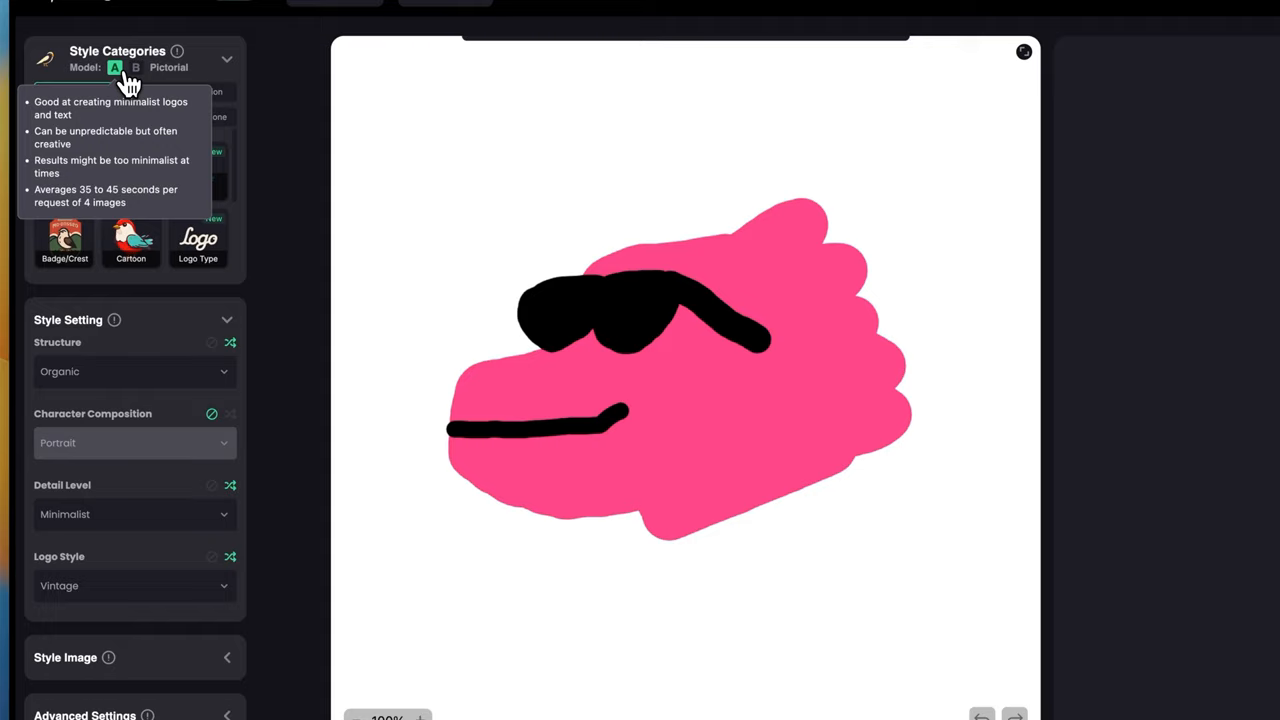
{"action": "left_click", "coordinate": [130, 371]}
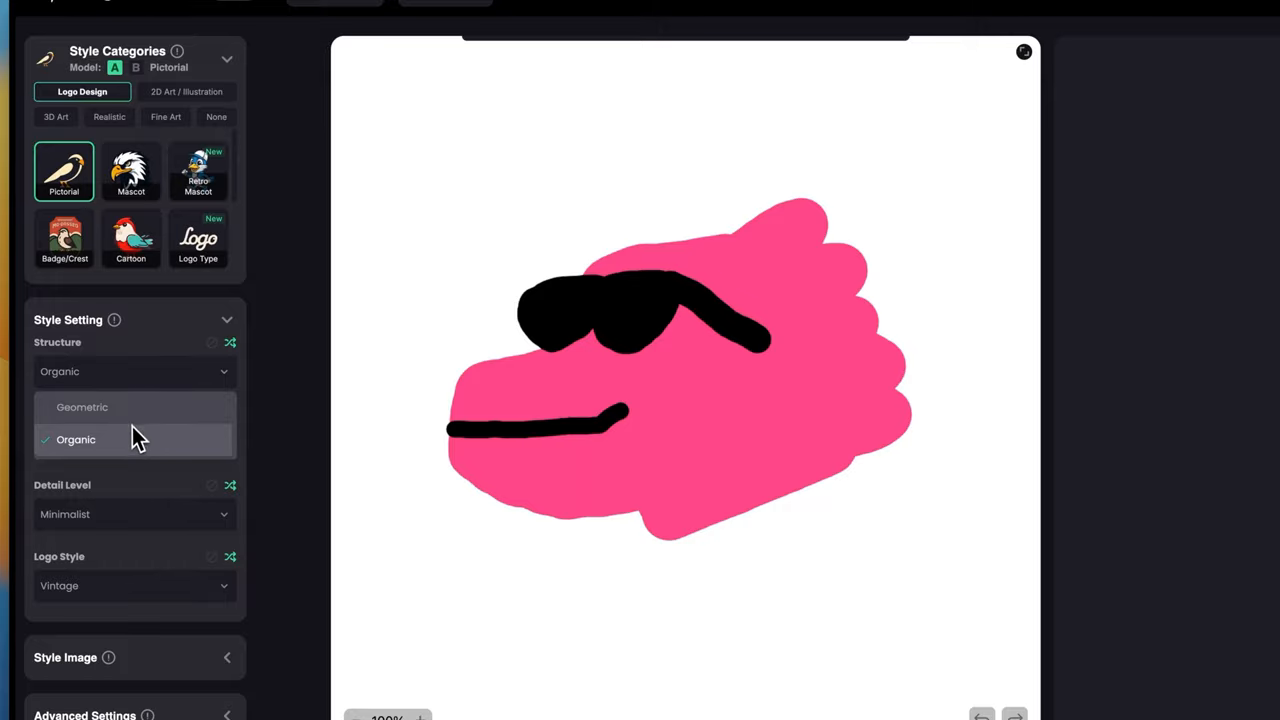
{"action": "left_click", "coordinate": [76, 439]}
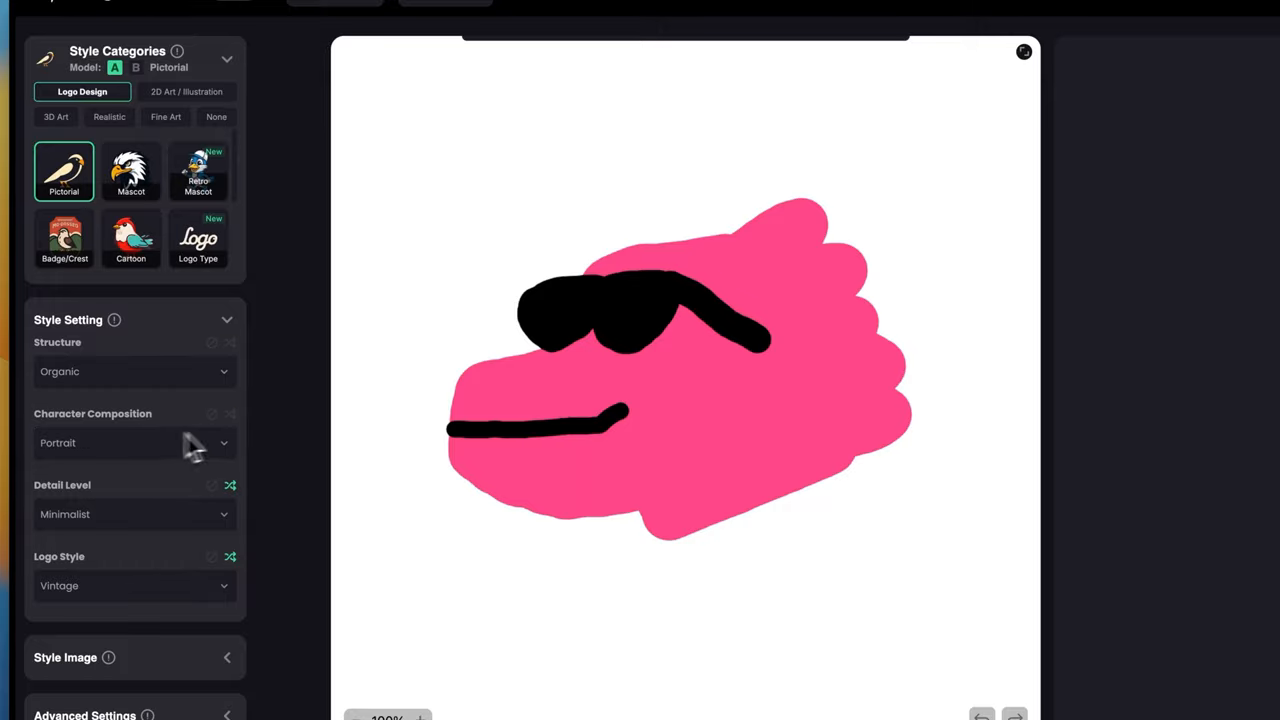
{"action": "mouse_move", "coordinate": [205, 512]}
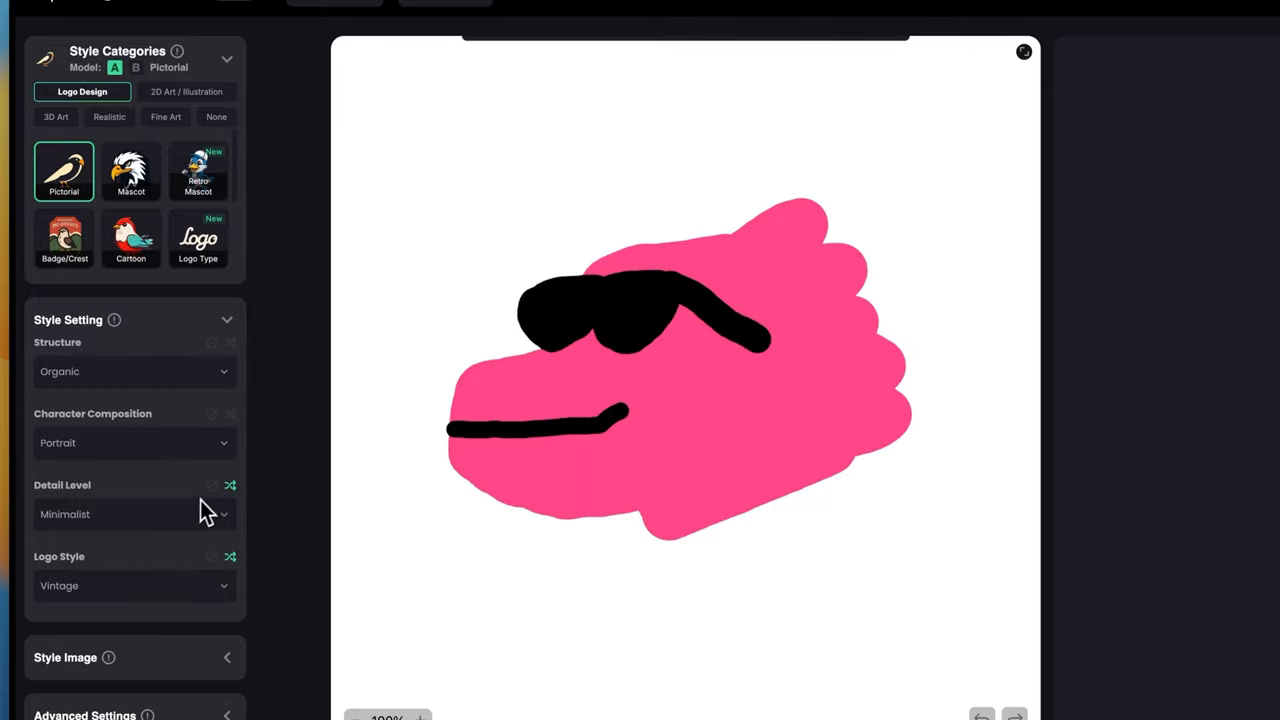
{"action": "left_click", "coordinate": [130, 585]}
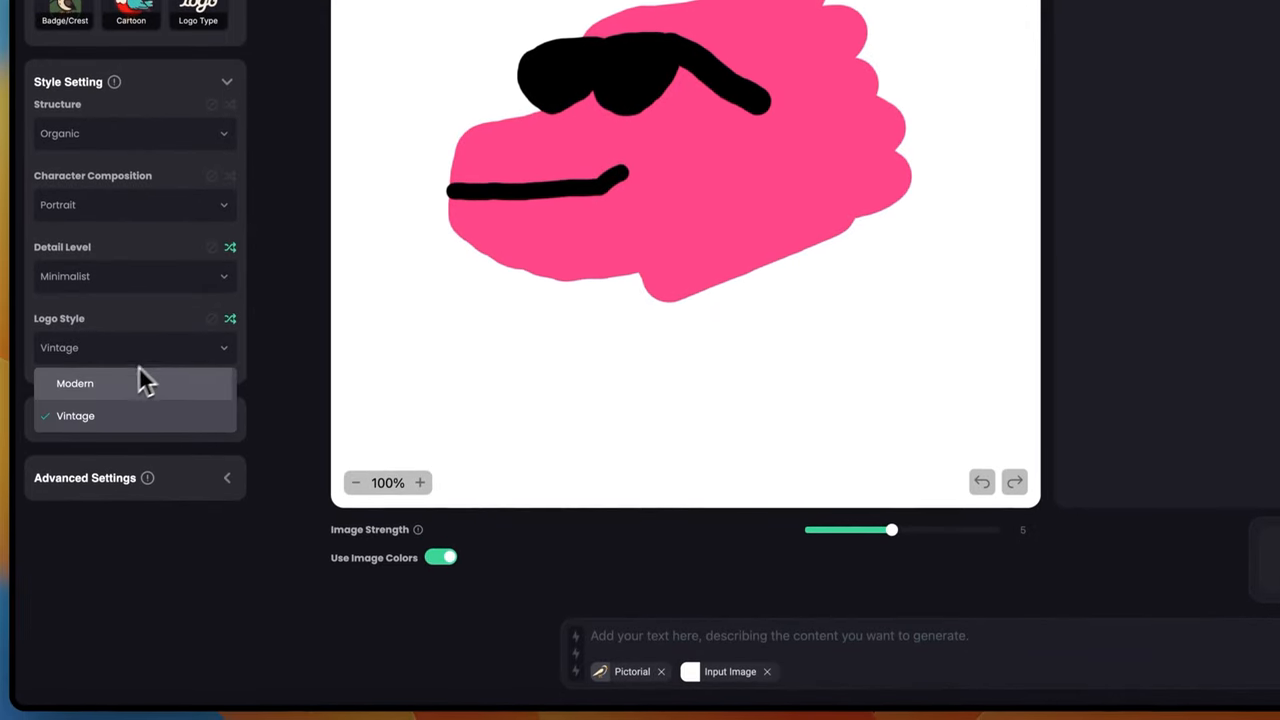
{"action": "left_click", "coordinate": [75, 383]}
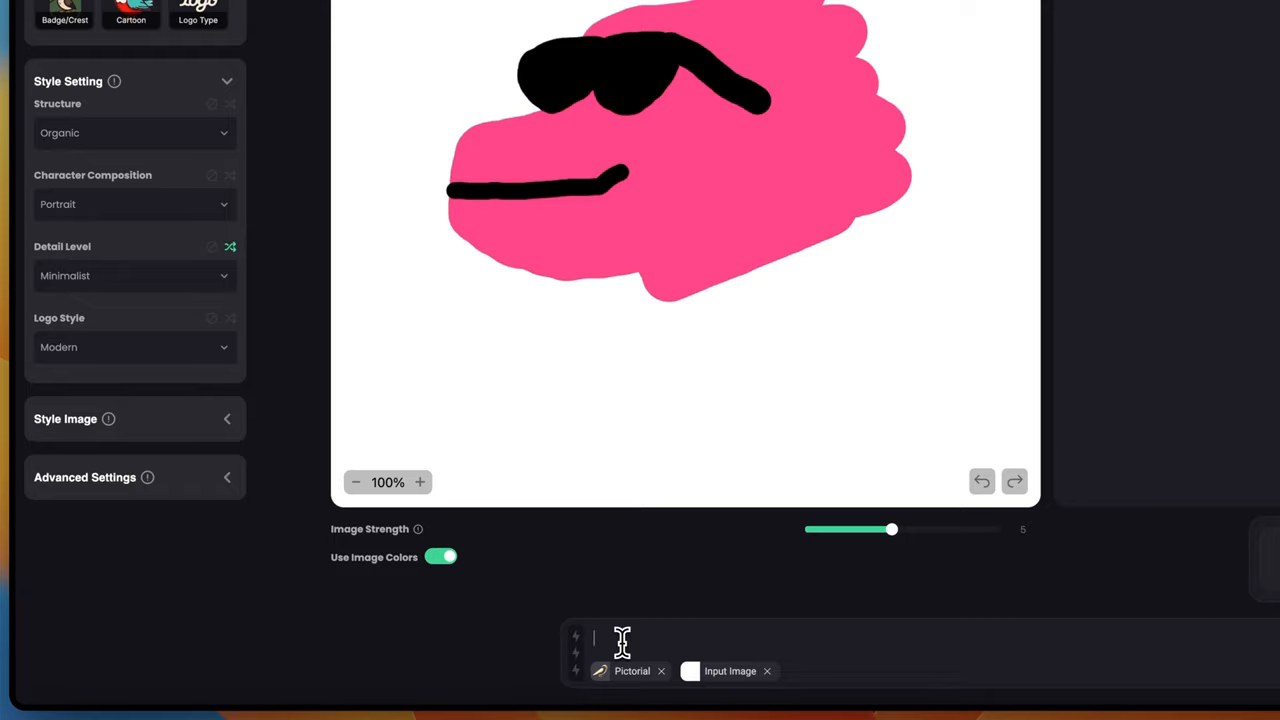
Enter prompt 'a T-rex head, wearing glasses', add a colour palette, and raise Image Strength.
{"action": "type", "text": "a T-rex head, wearing glasses"}
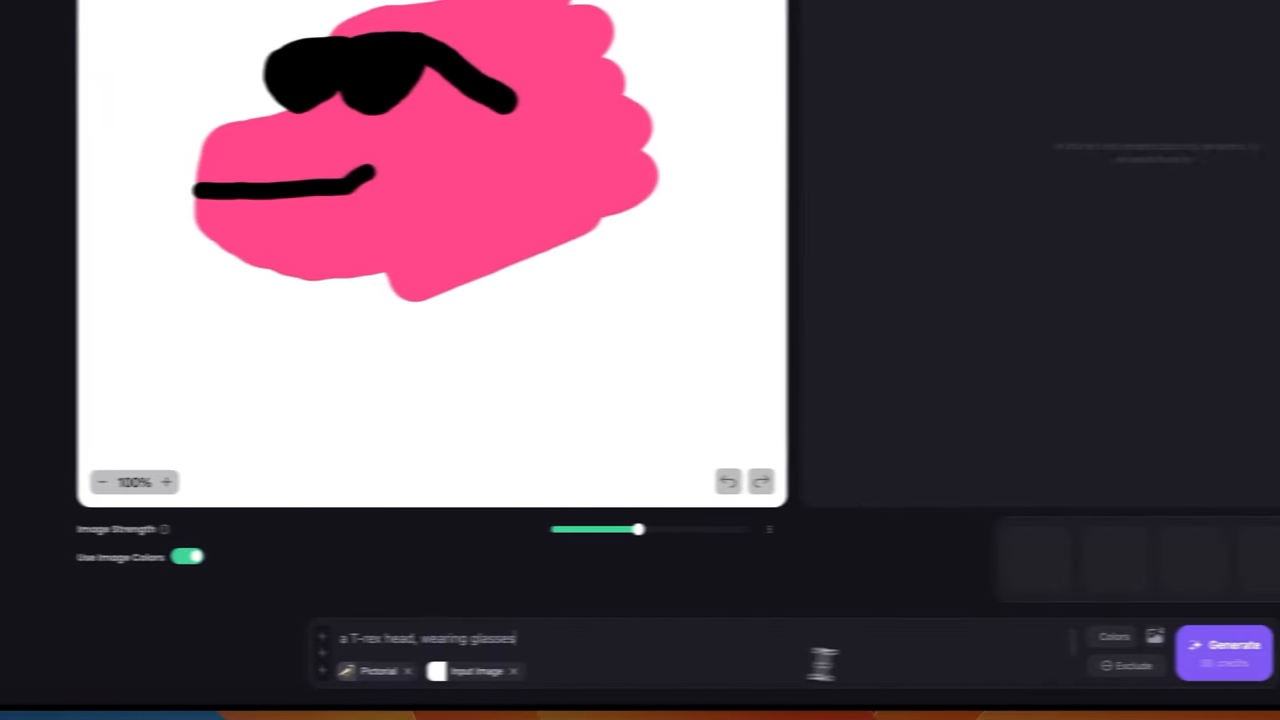
{"action": "left_click", "coordinate": [1114, 636]}
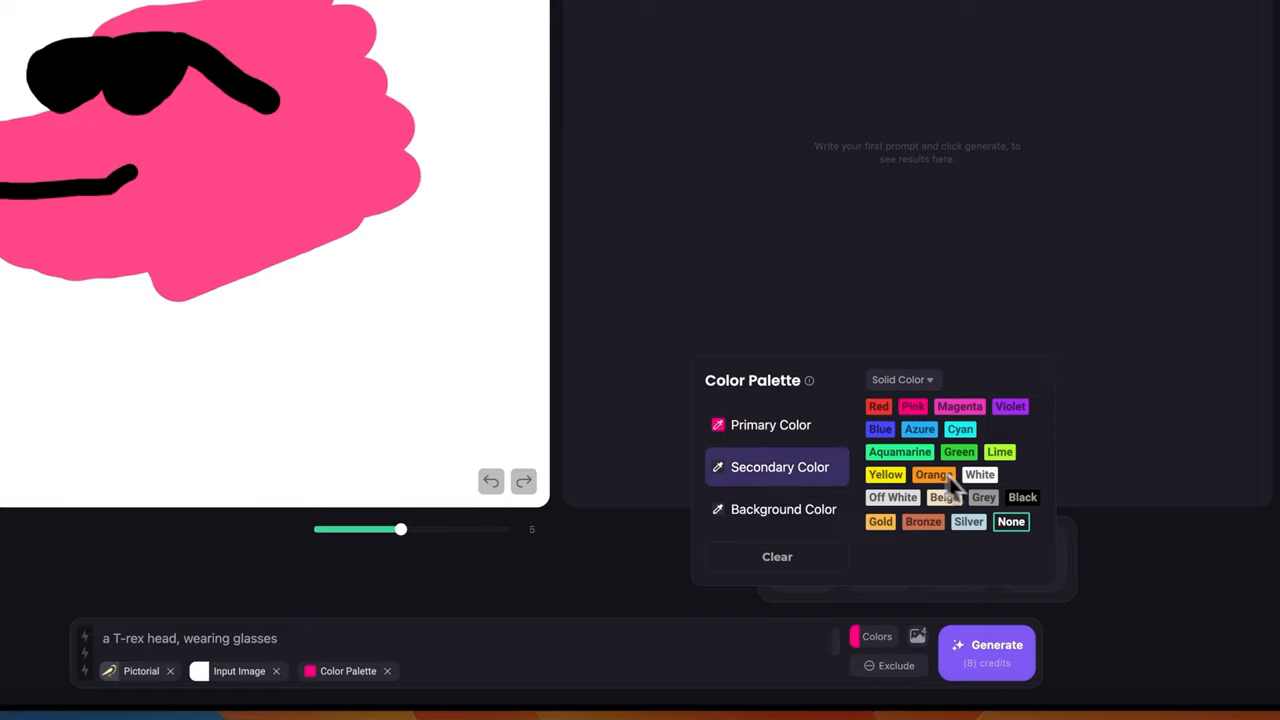
{"action": "left_click", "coordinate": [783, 509]}
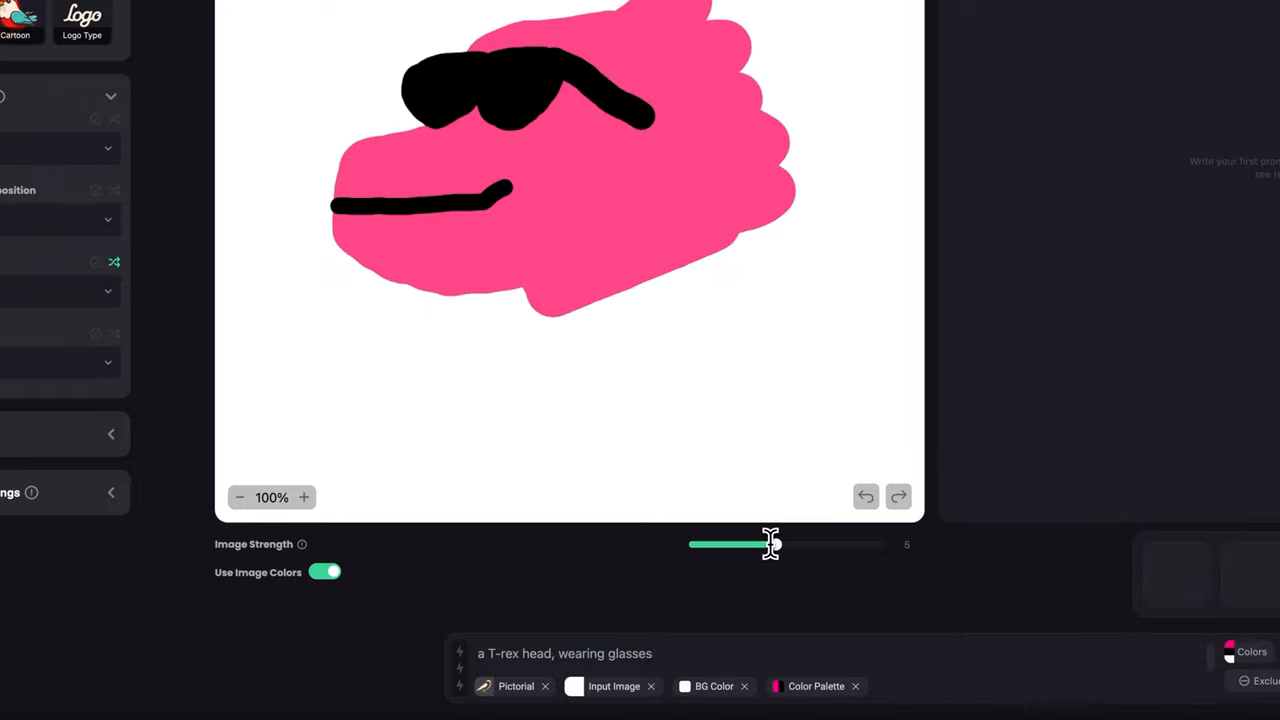
{"action": "mouse_move", "coordinate": [721, 386]}
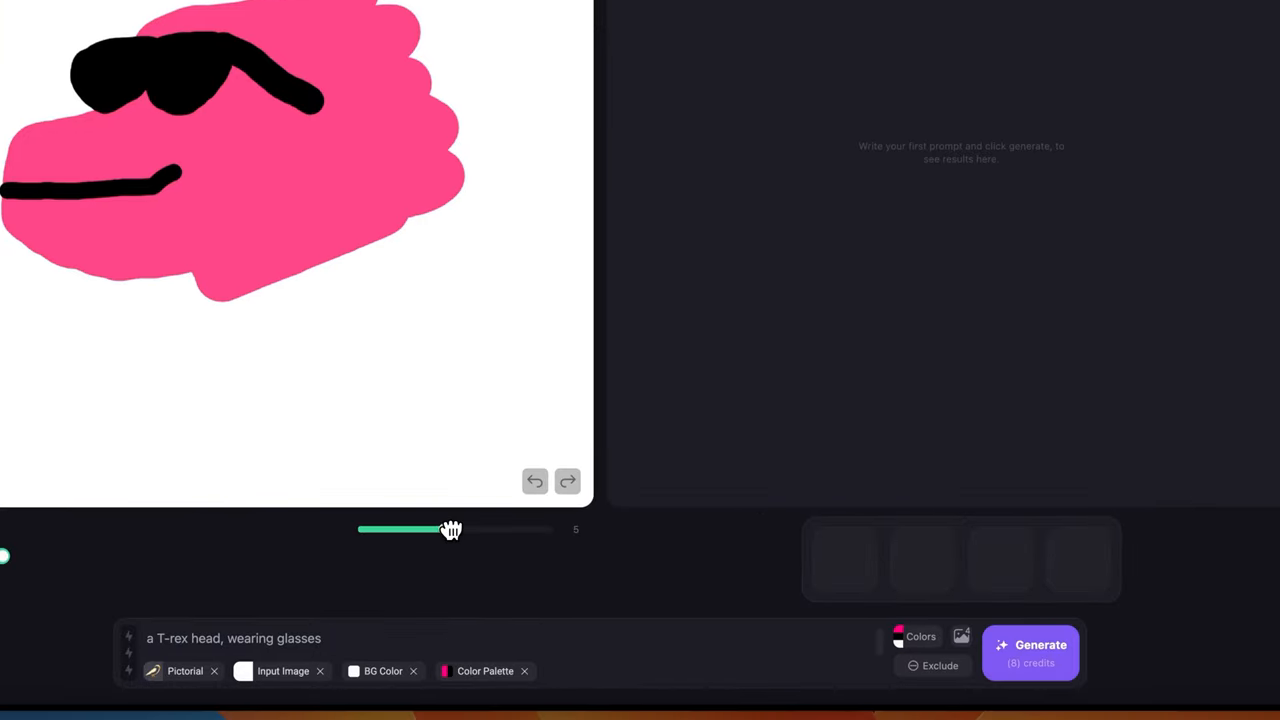
{"action": "left_click_drag", "start_coordinate": [450, 529], "coordinate": [510, 529]}
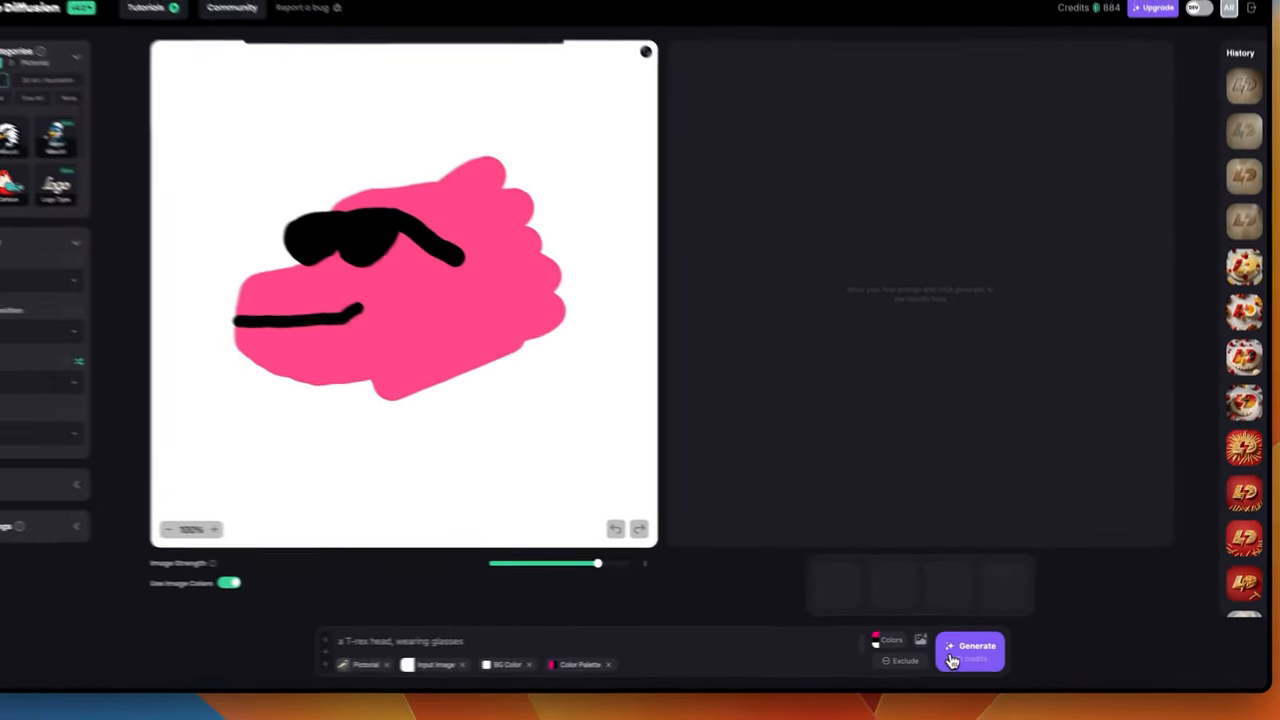
Generate T-rex logos and compare a result against the input sketch.
{"action": "left_click", "coordinate": [967, 646]}
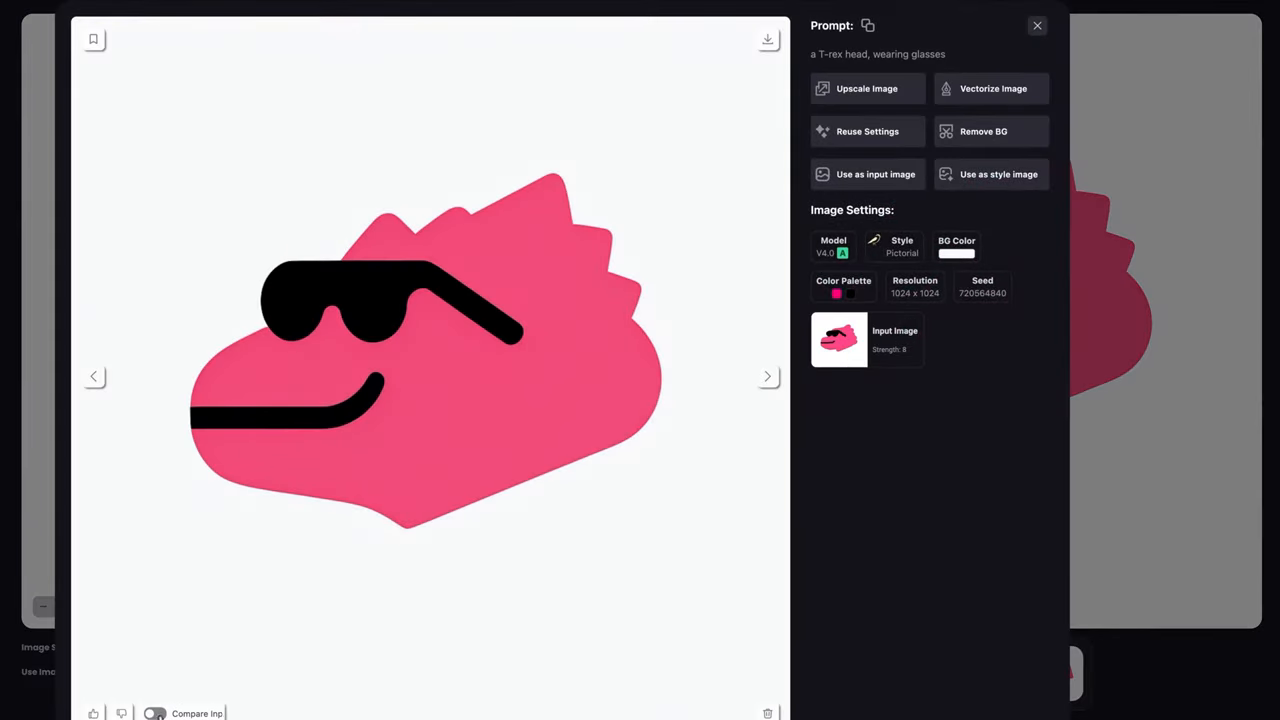
{"action": "left_click", "coordinate": [155, 713]}
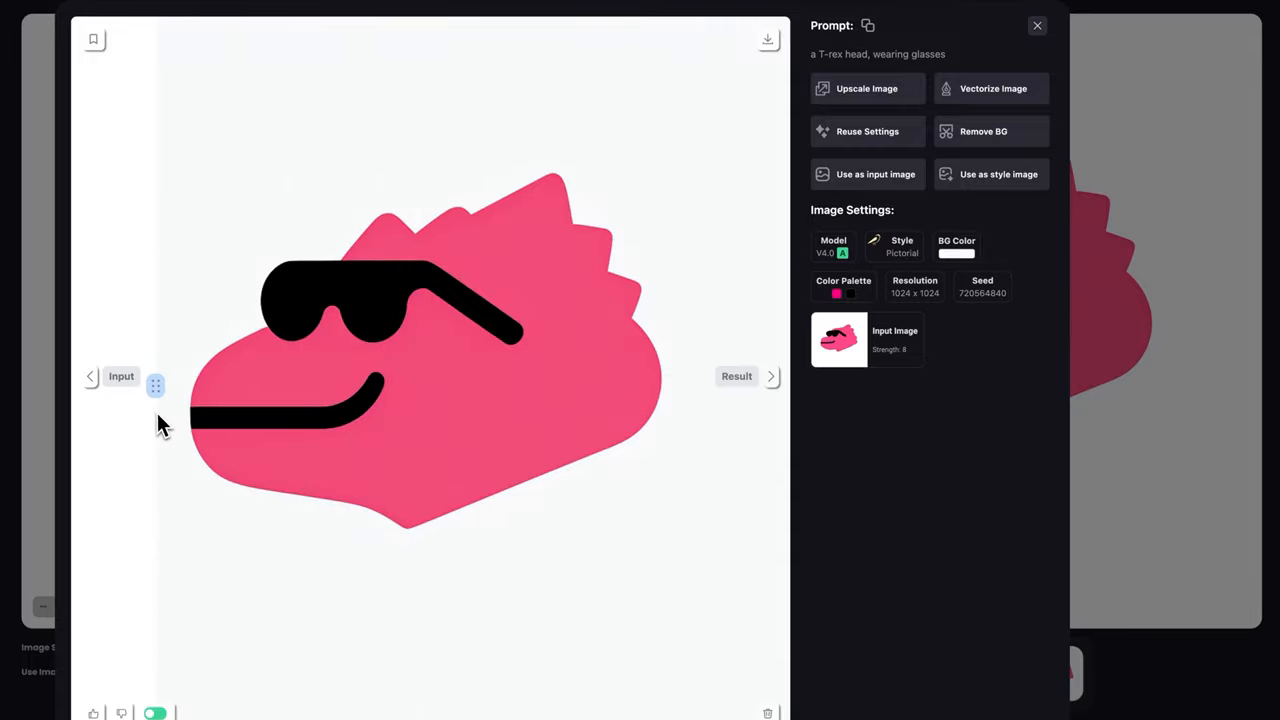
{"action": "mouse_move", "coordinate": [133, 430]}
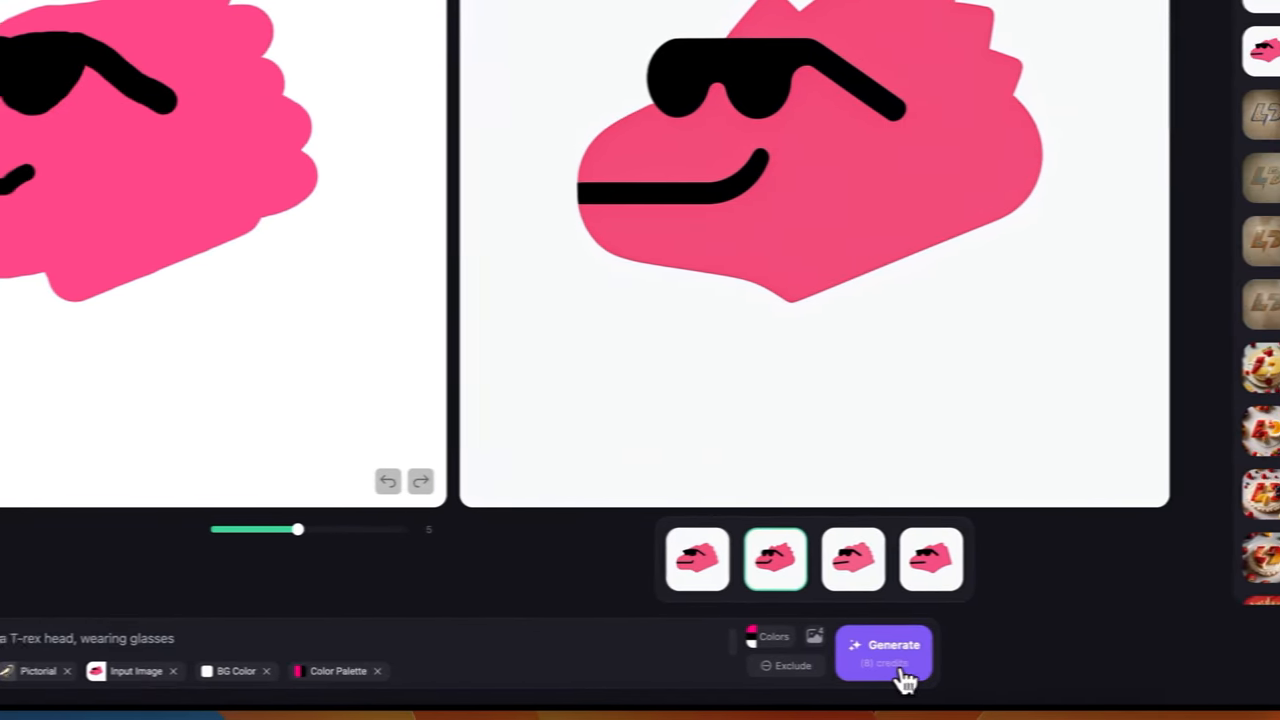
View the third, fourth, second, then first pink T-rex variation.
{"action": "left_click", "coordinate": [884, 650]}
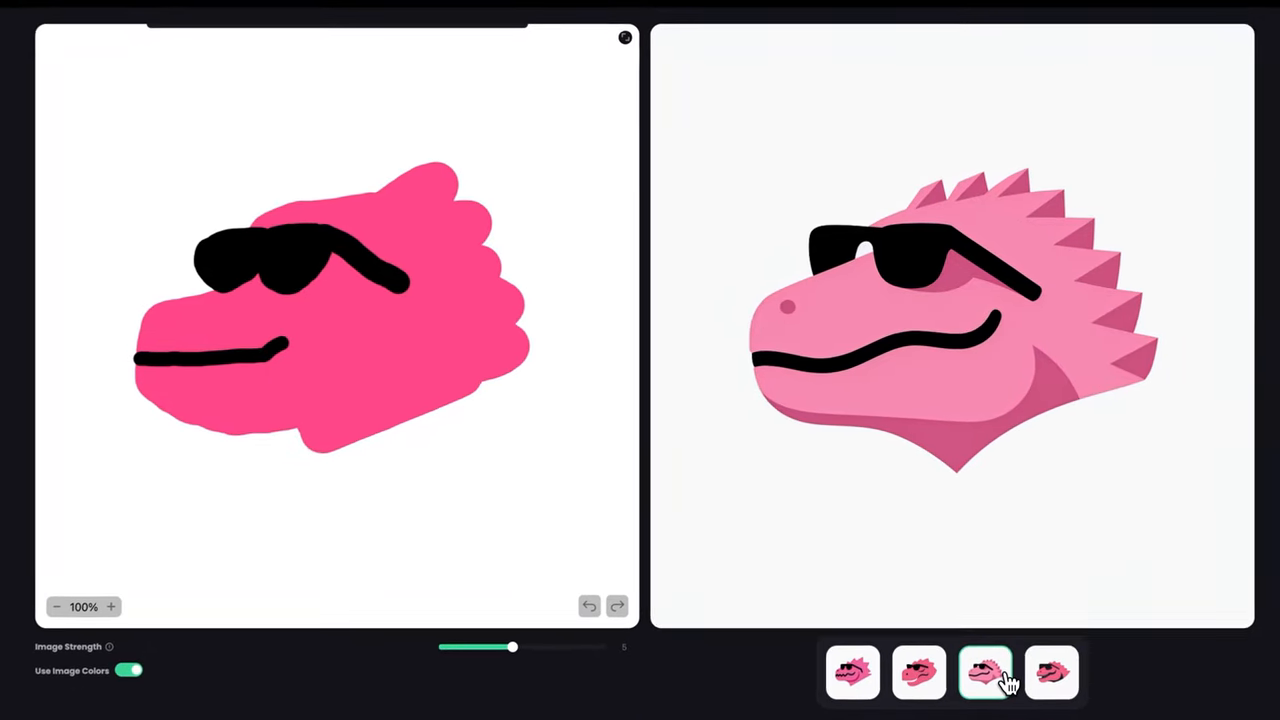
{"action": "left_click", "coordinate": [1052, 678]}
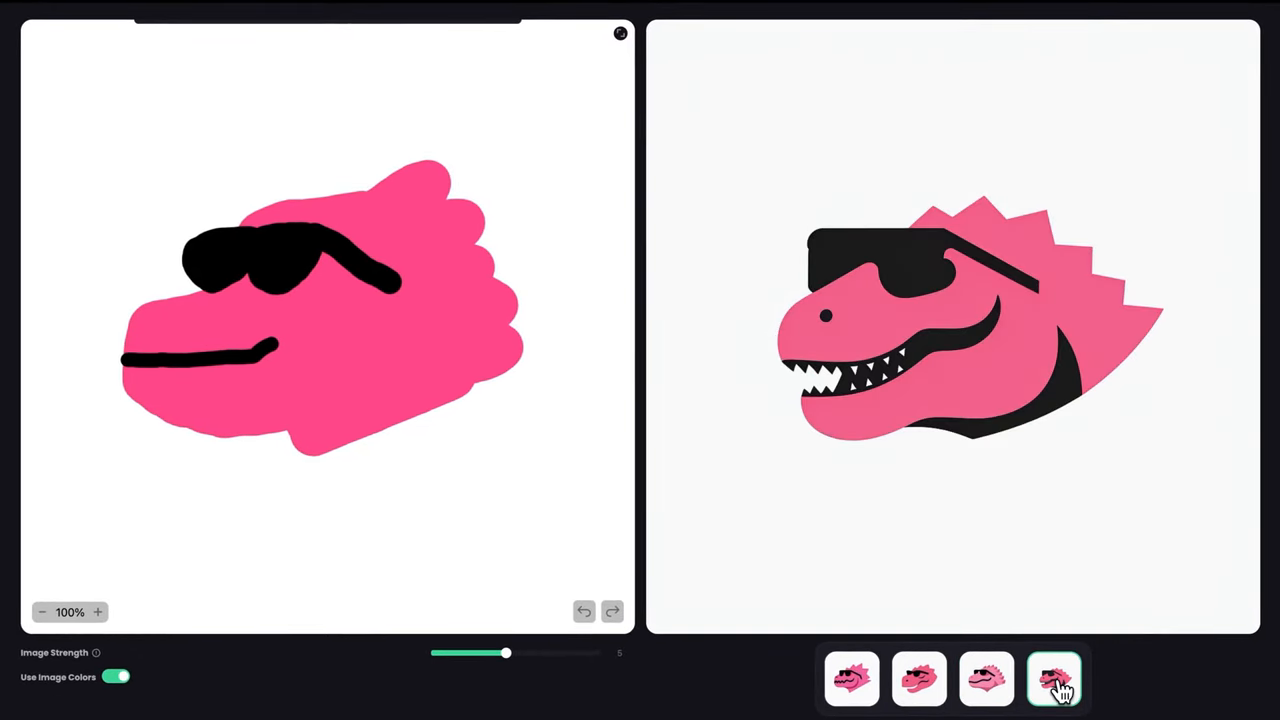
{"action": "left_click", "coordinate": [918, 680]}
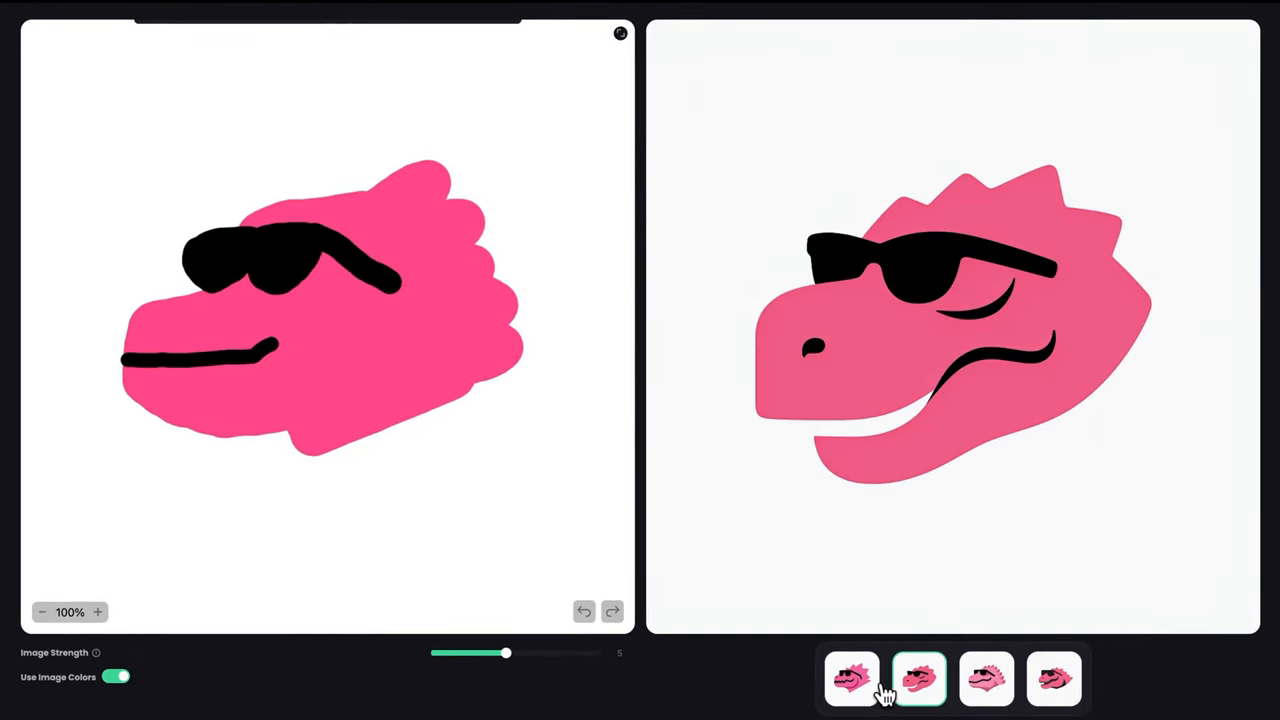
{"action": "left_click", "coordinate": [851, 679]}
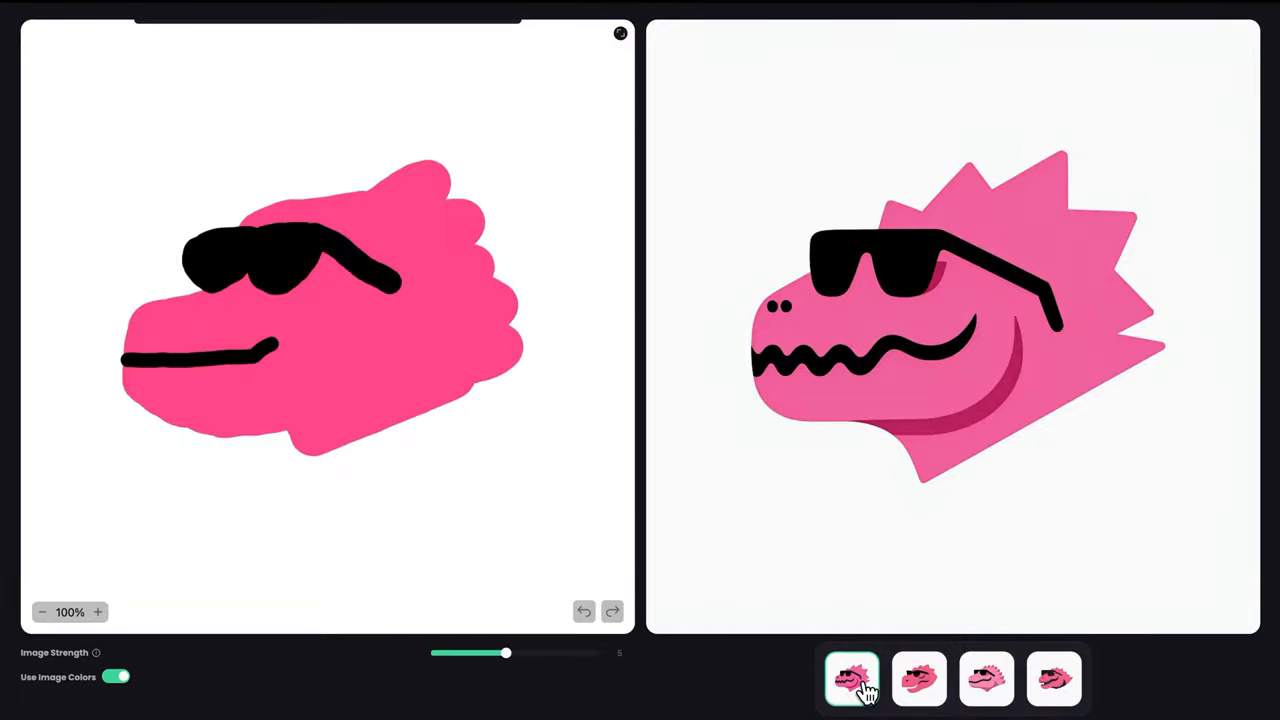
Choose the Cartoon style with Portrait character composition and prompt 'a cute T-rex head, wearing glasses'.
{"action": "left_click", "coordinate": [852, 679]}
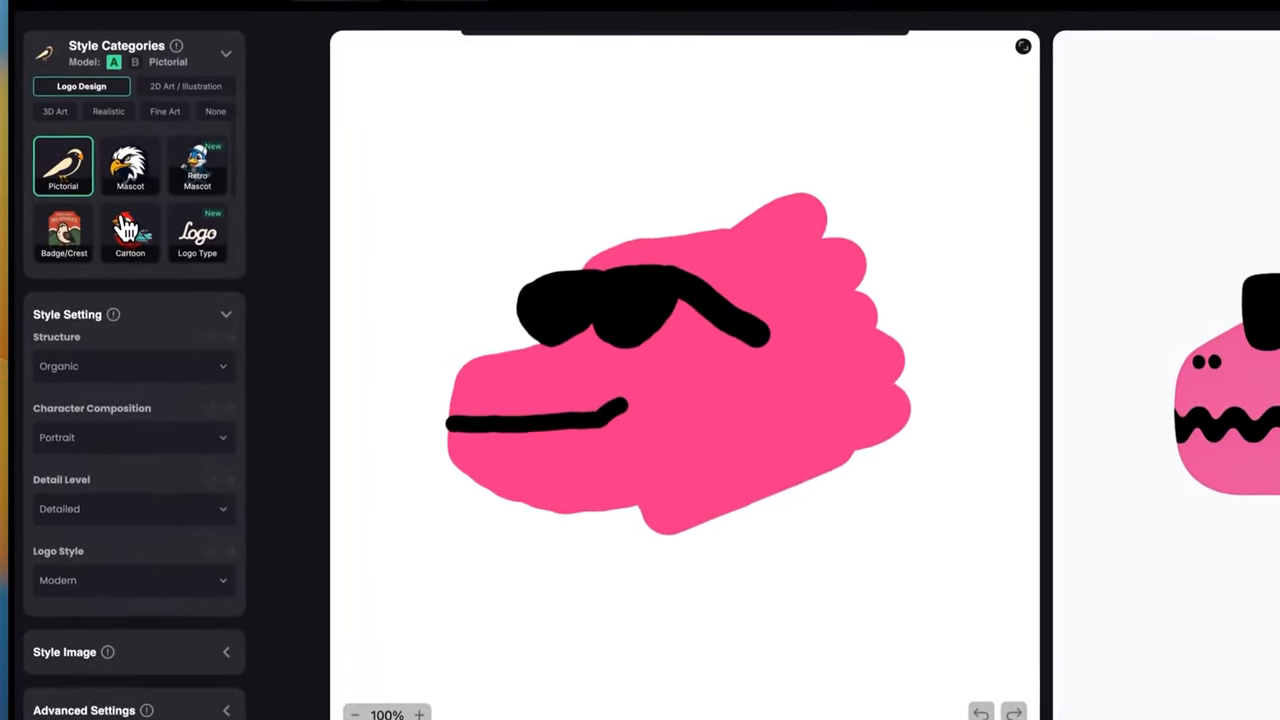
{"action": "left_click", "coordinate": [130, 235]}
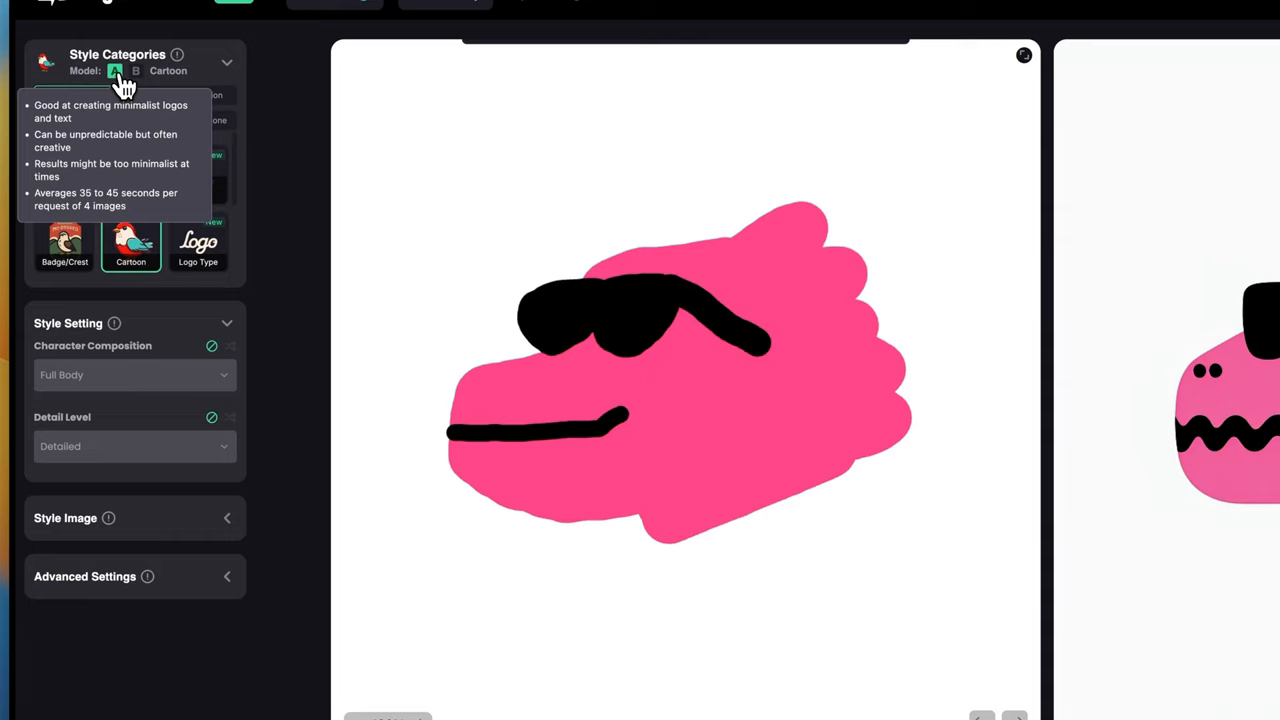
{"action": "left_click", "coordinate": [135, 374]}
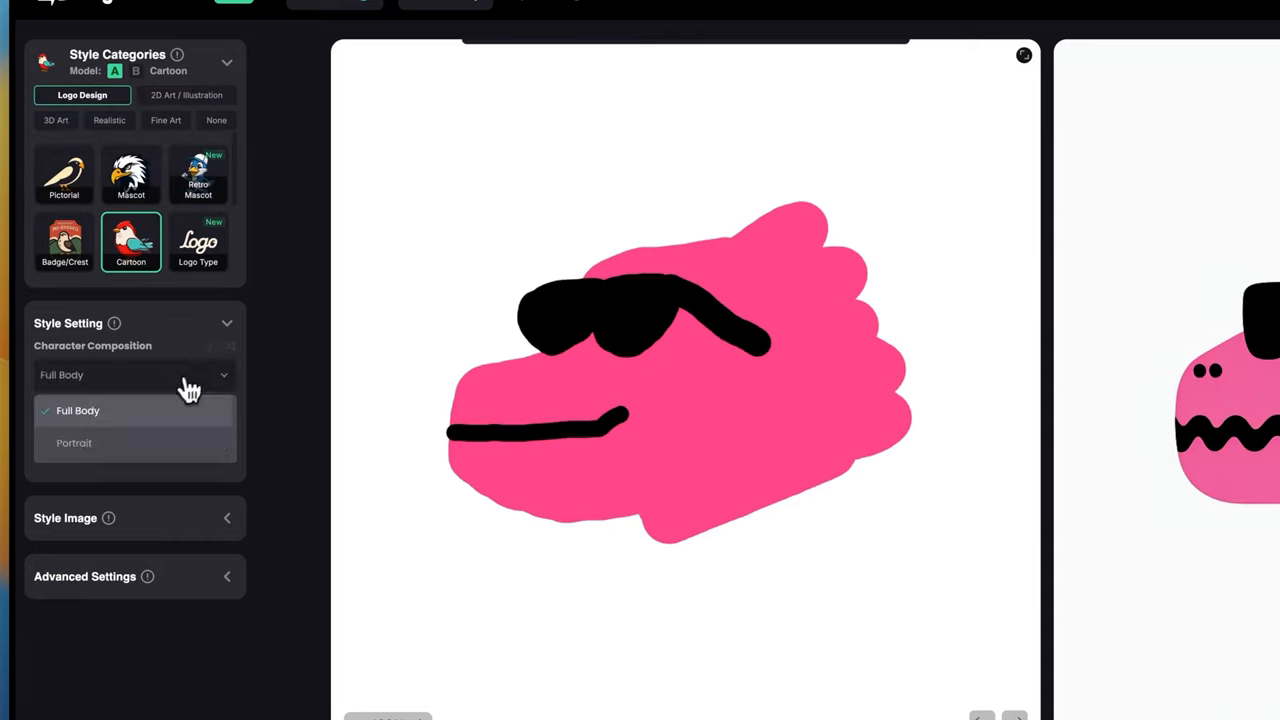
{"action": "left_click", "coordinate": [74, 443]}
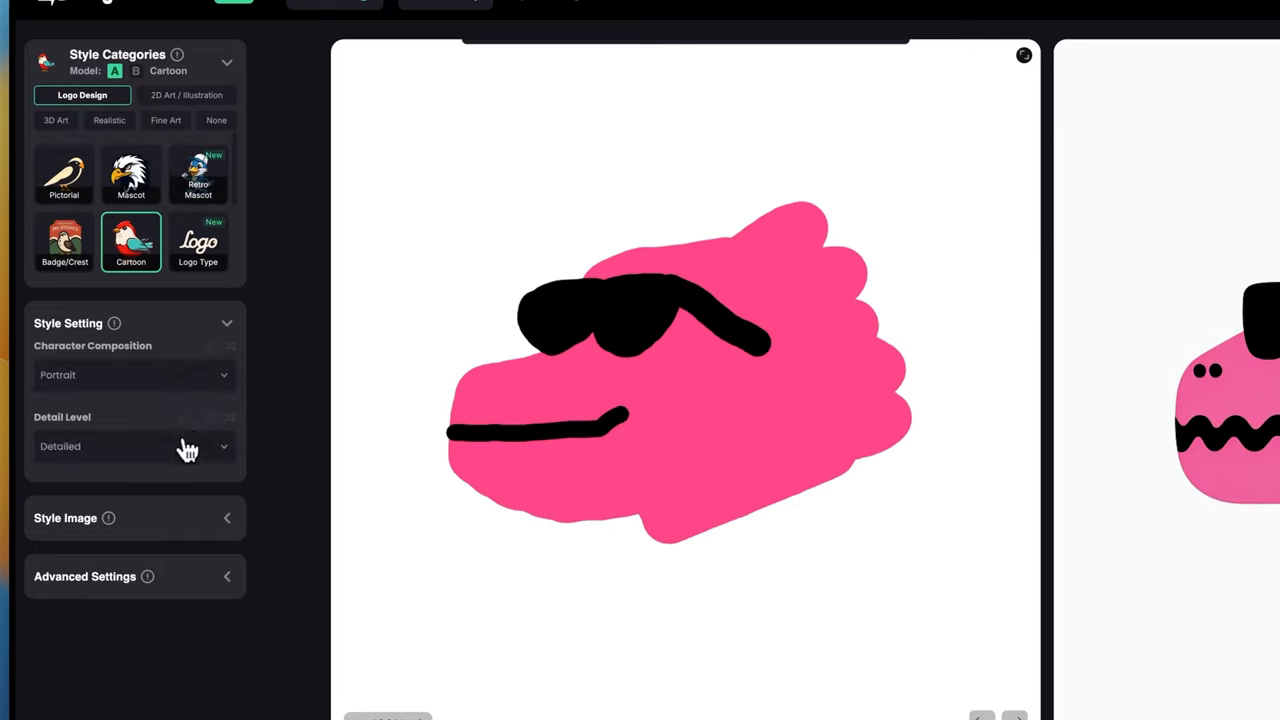
{"action": "mouse_move", "coordinate": [100, 488]}
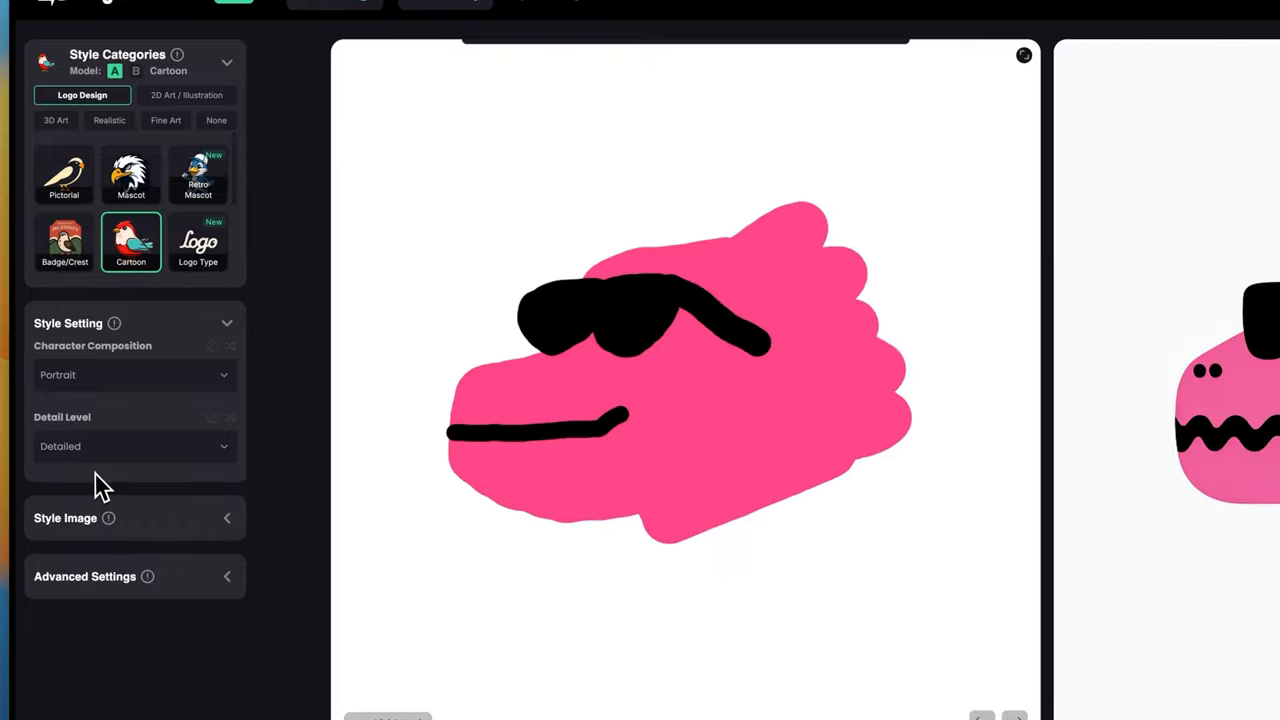
{"action": "scroll", "scroll_direction": "down", "scroll_amount": 3}
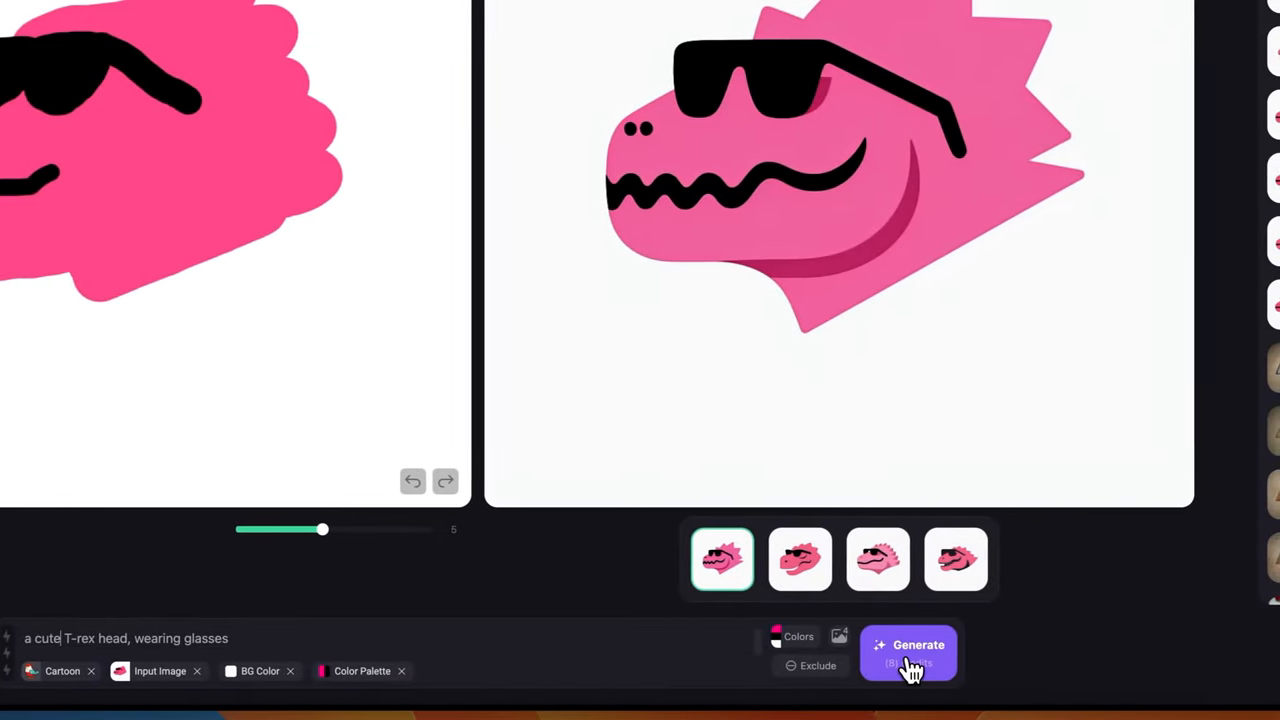
Generate cartoon T-rex logos and view the pale-pink-horned, black-spiked variation.
{"action": "left_click", "coordinate": [908, 652]}
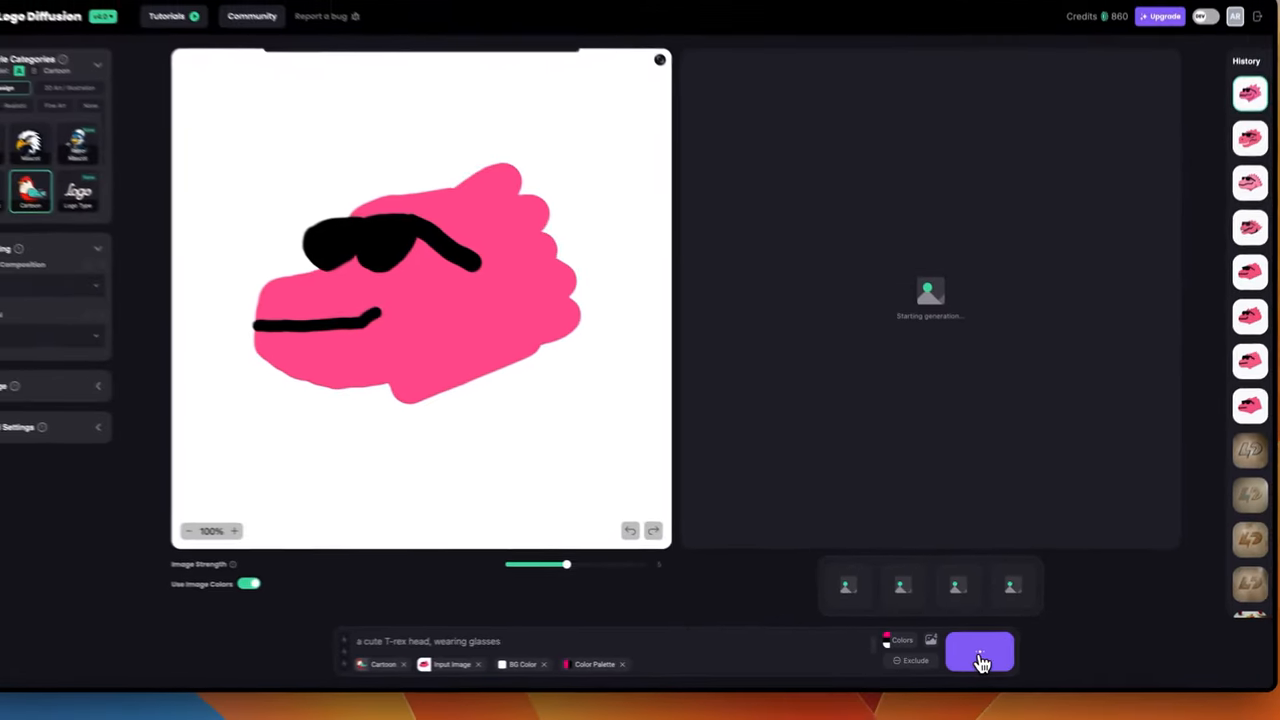
{"action": "left_click", "coordinate": [980, 651]}
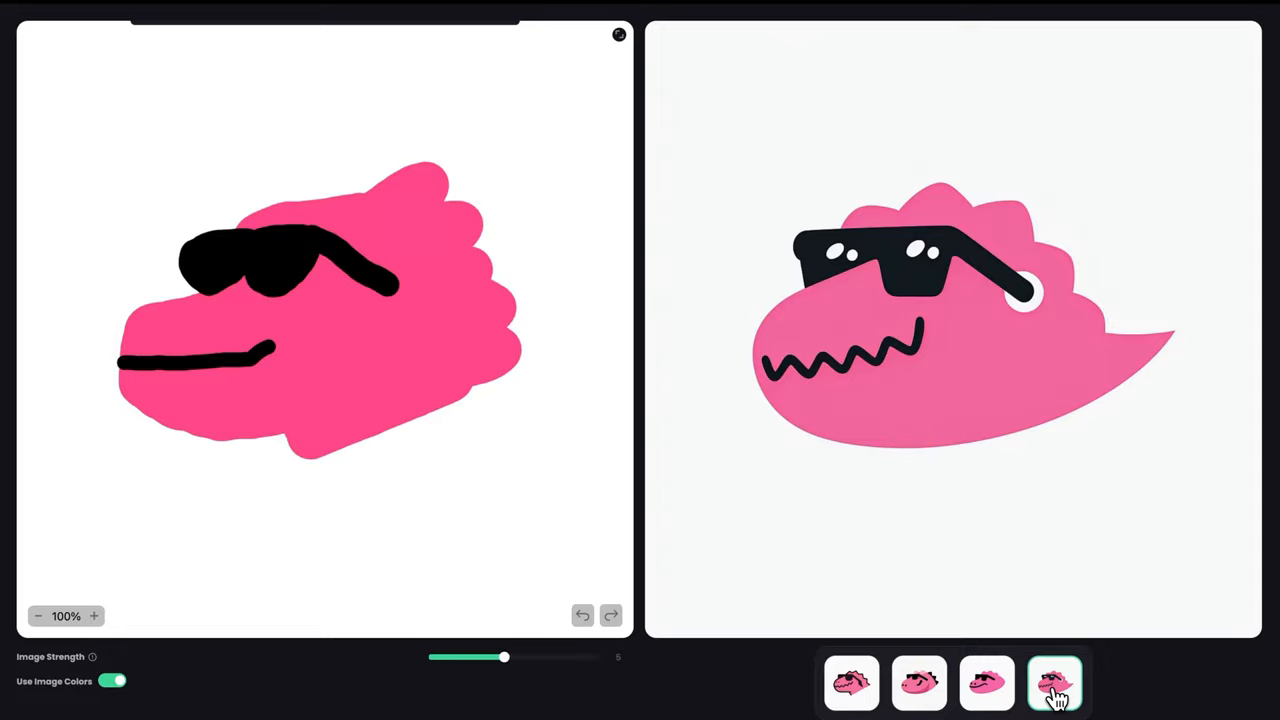
{"action": "mouse_move", "coordinate": [1005, 697]}
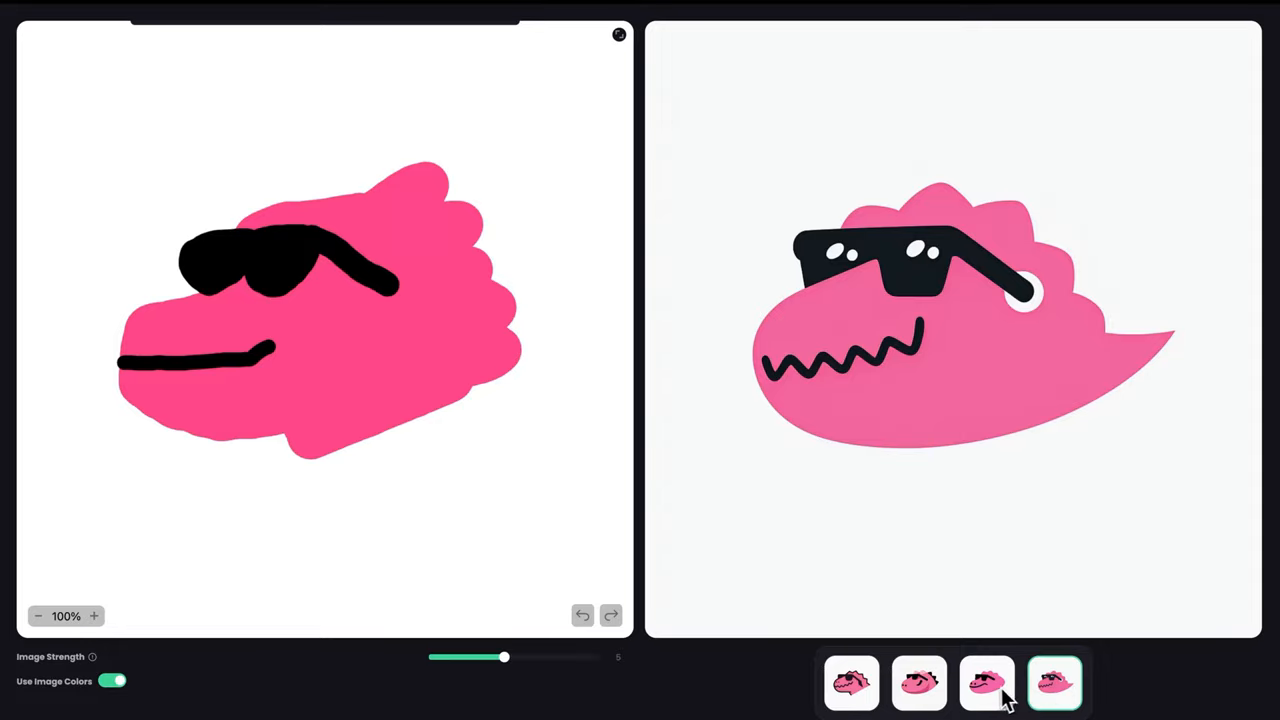
{"action": "left_click", "coordinate": [851, 683]}
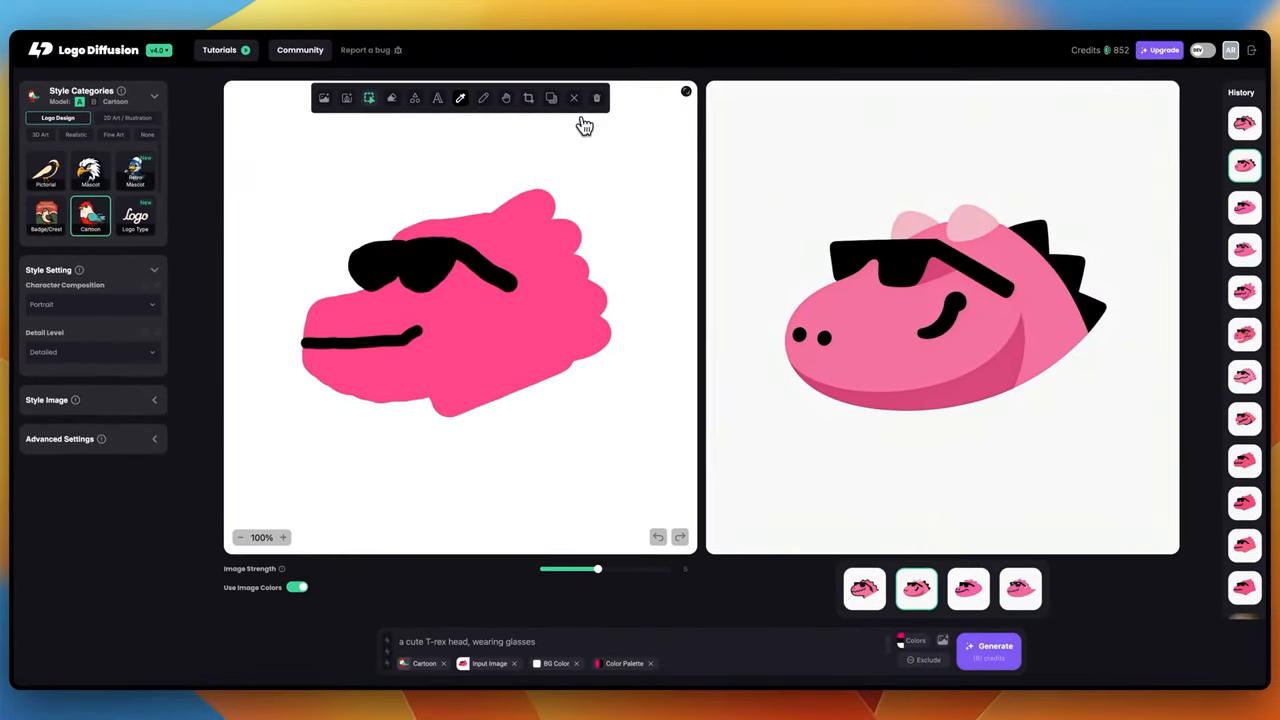
{"action": "mouse_move", "coordinate": [573, 97]}
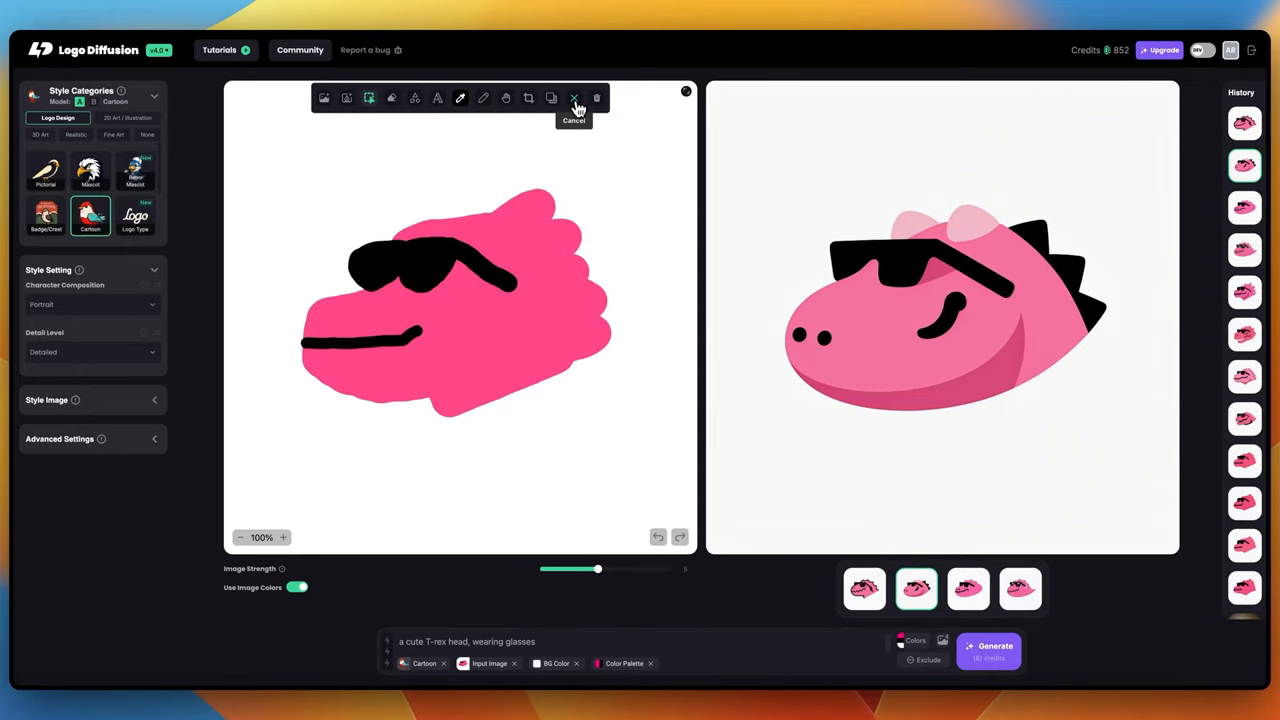
Sketch a blue whale with back, two tail flukes, body and fin, plus throat lines and a white eye.
{"action": "left_click", "coordinate": [574, 98]}
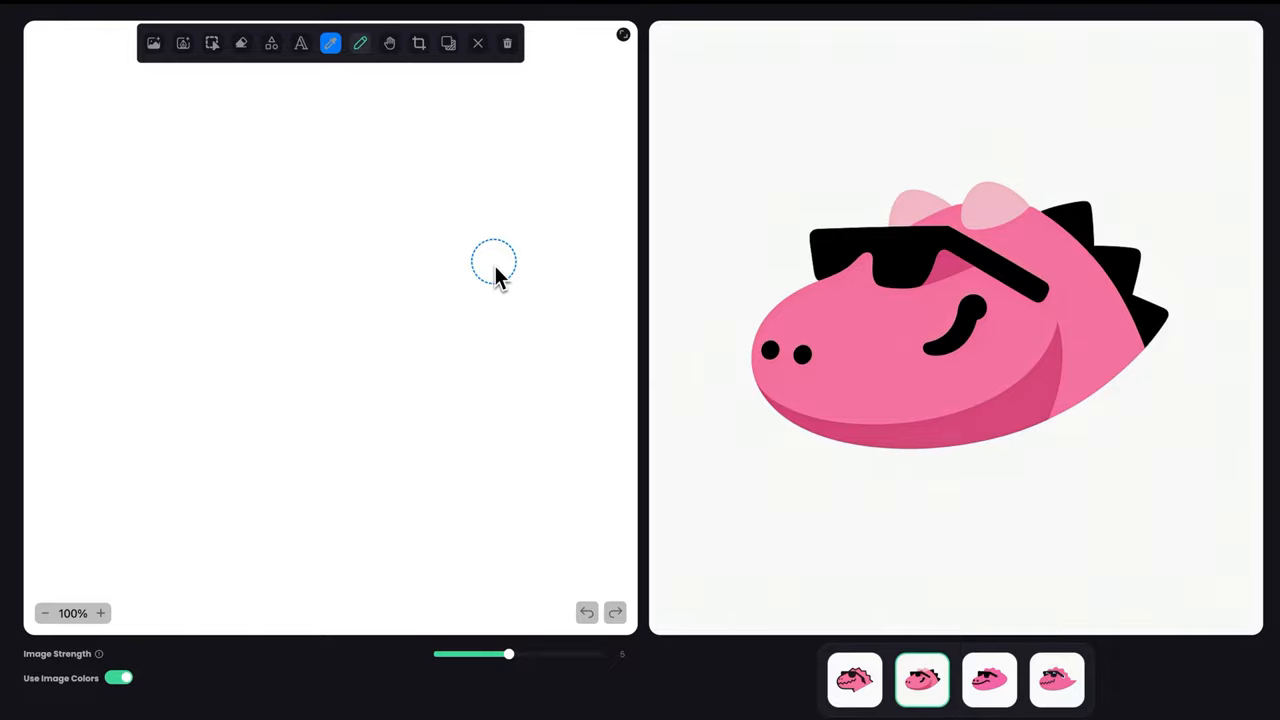
{"action": "mouse_move", "coordinate": [497, 258]}
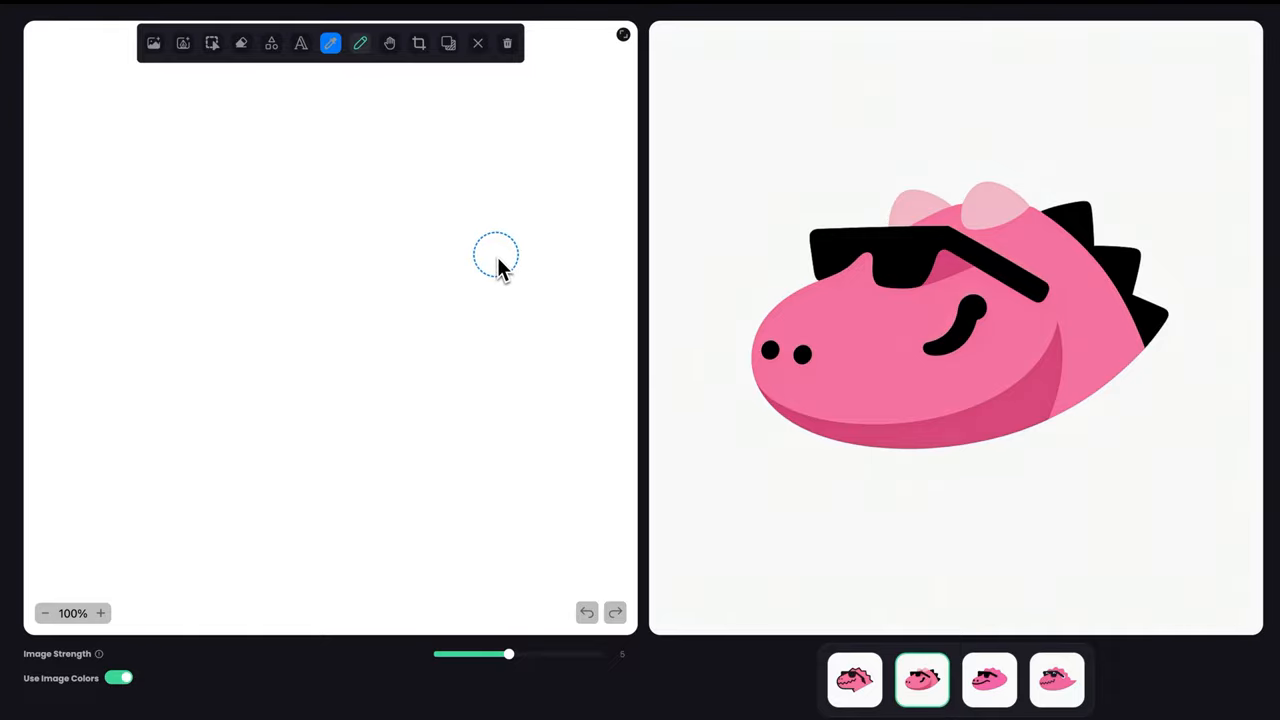
{"action": "left_click_drag", "start_coordinate": [495, 255], "coordinate": [145, 232]}
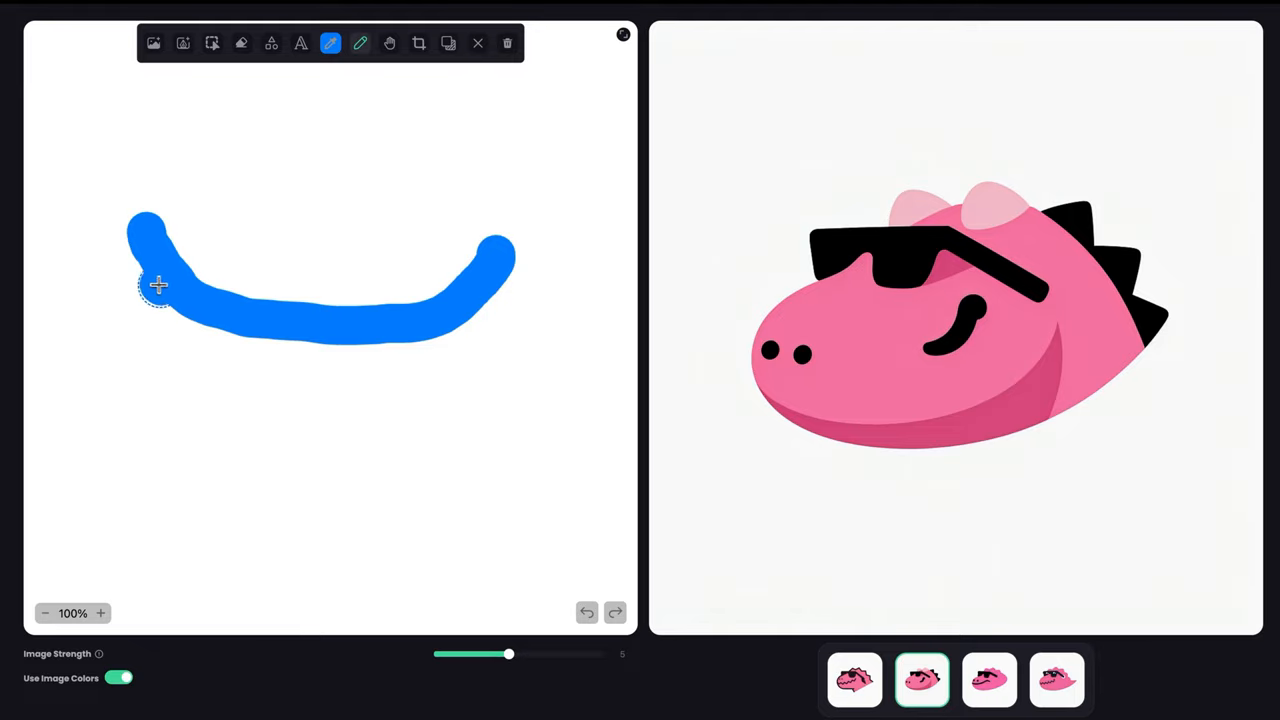
{"action": "left_click_drag", "start_coordinate": [158, 285], "coordinate": [90, 270]}
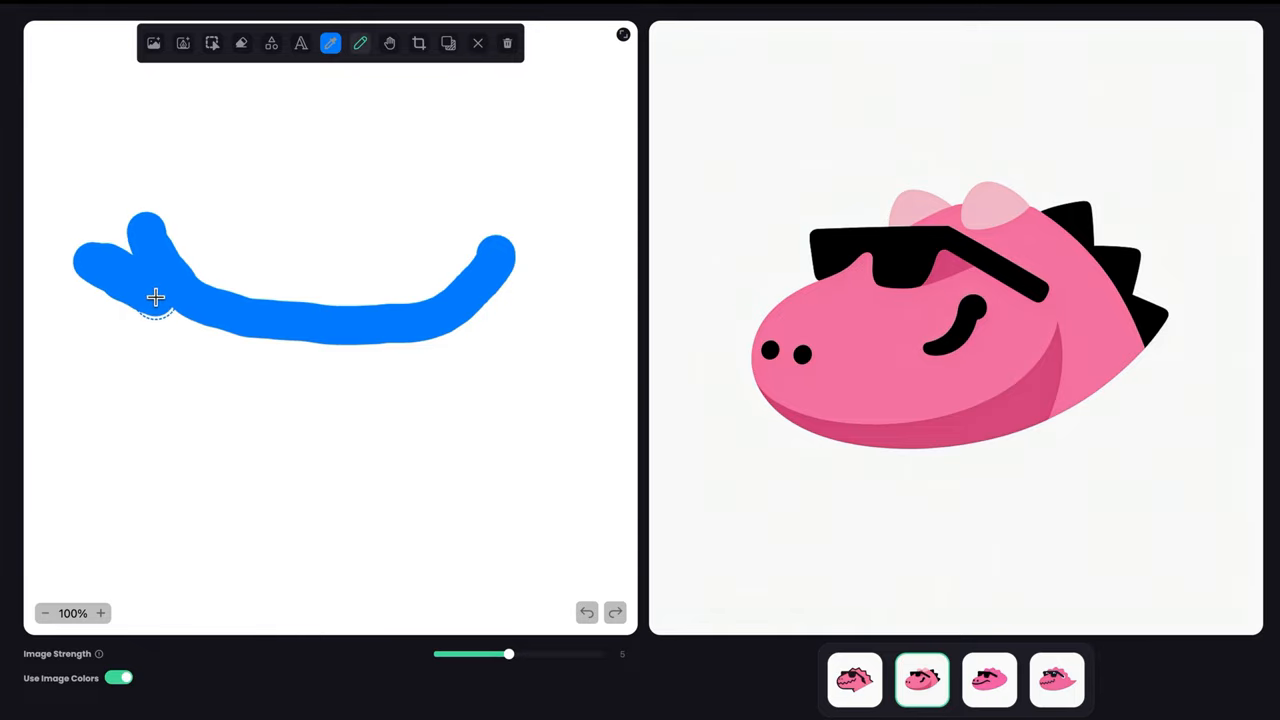
{"action": "left_click_drag", "start_coordinate": [155, 297], "coordinate": [448, 332]}
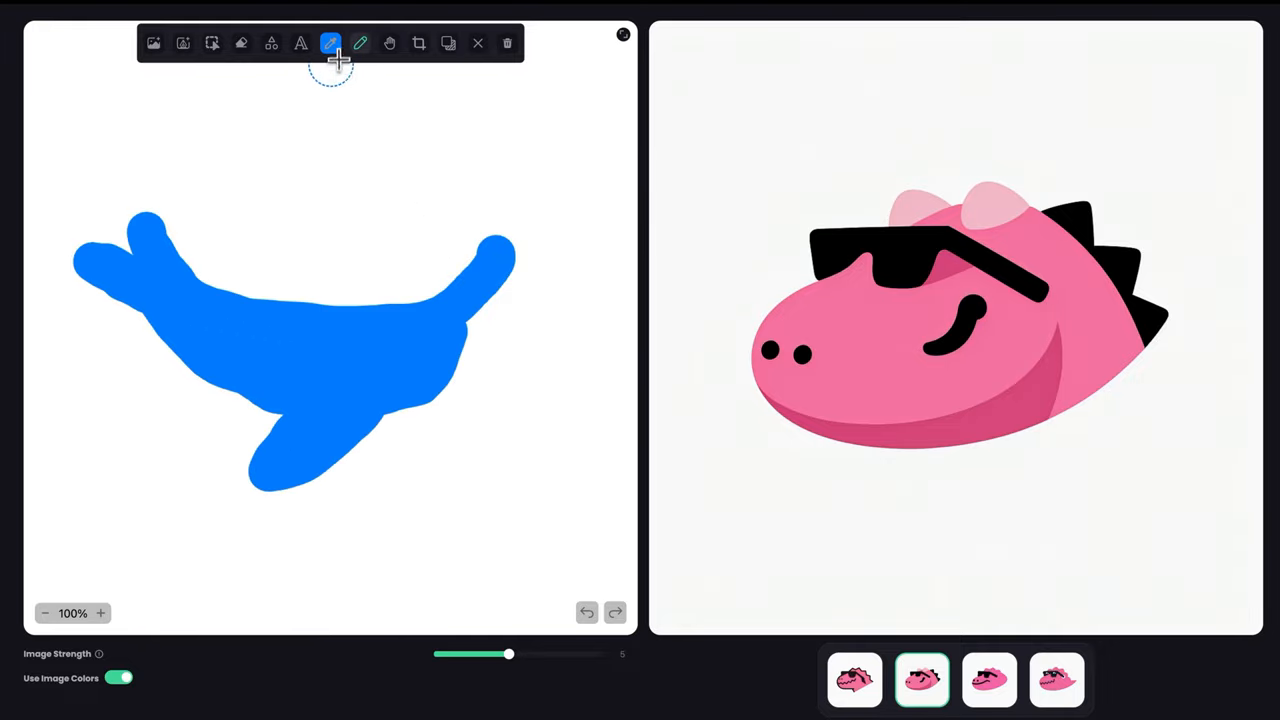
{"action": "left_click", "coordinate": [331, 43]}
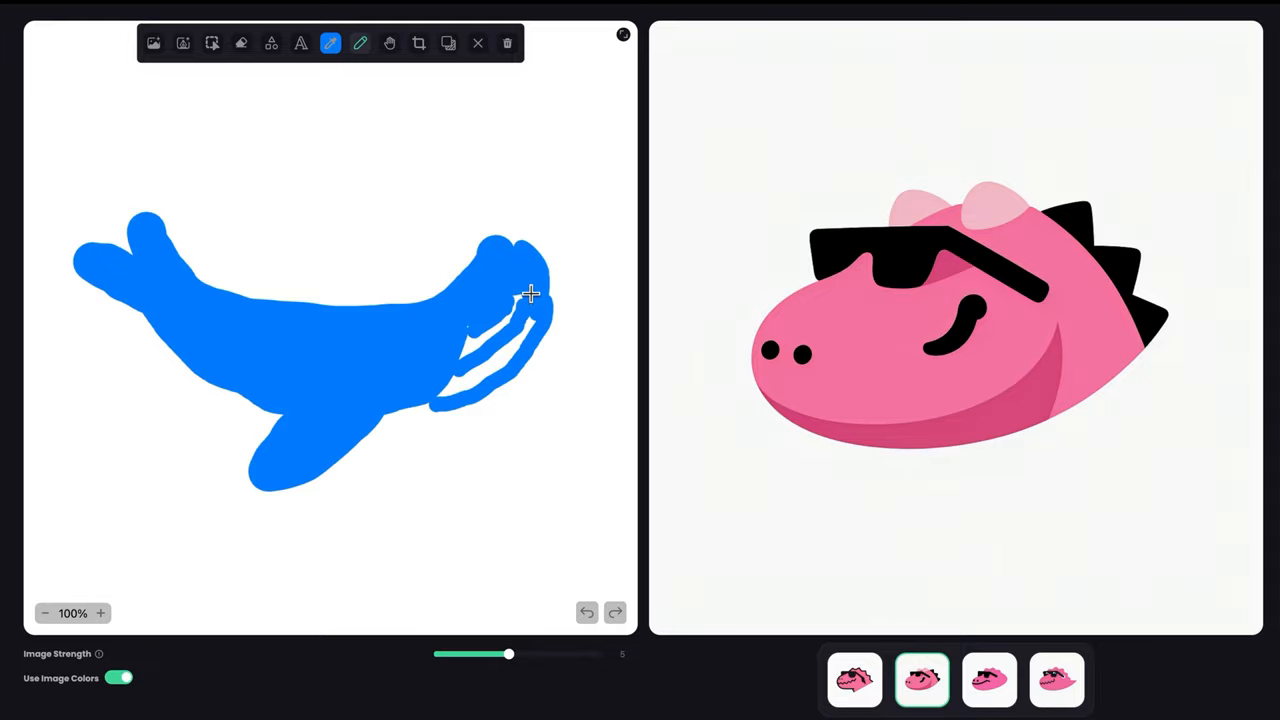
{"action": "left_click", "coordinate": [330, 43]}
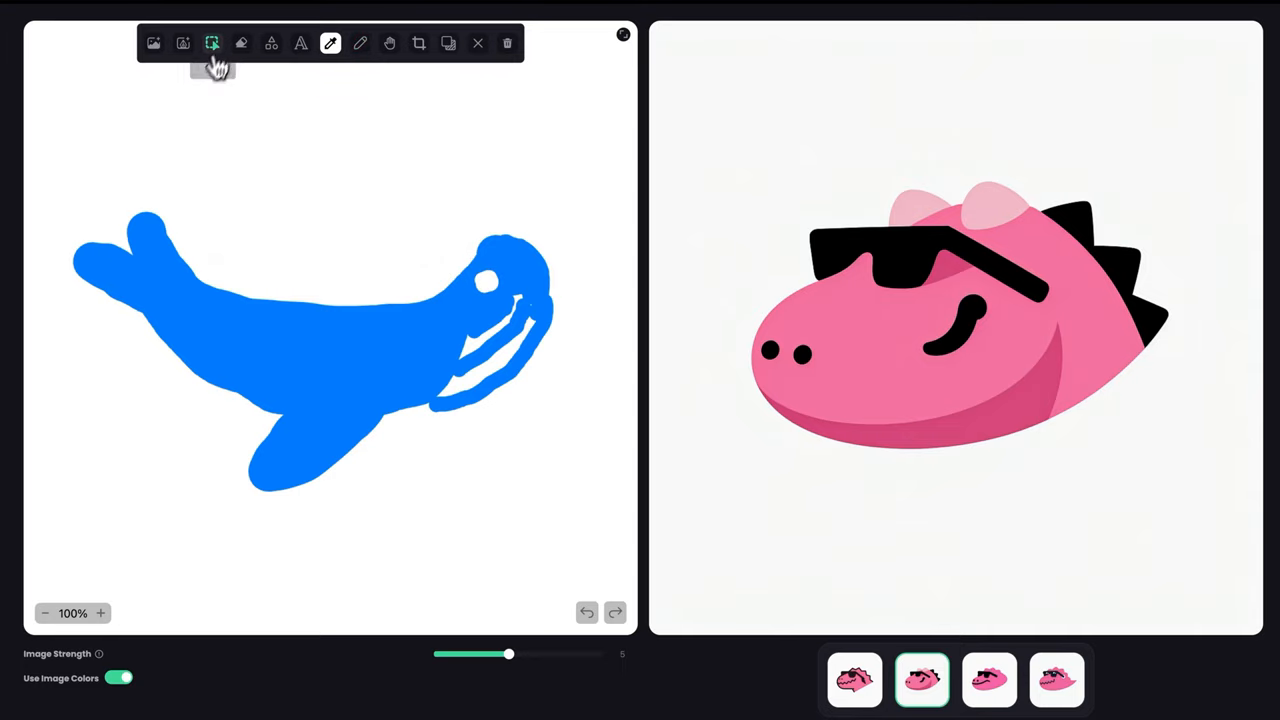
{"action": "left_click", "coordinate": [212, 43]}
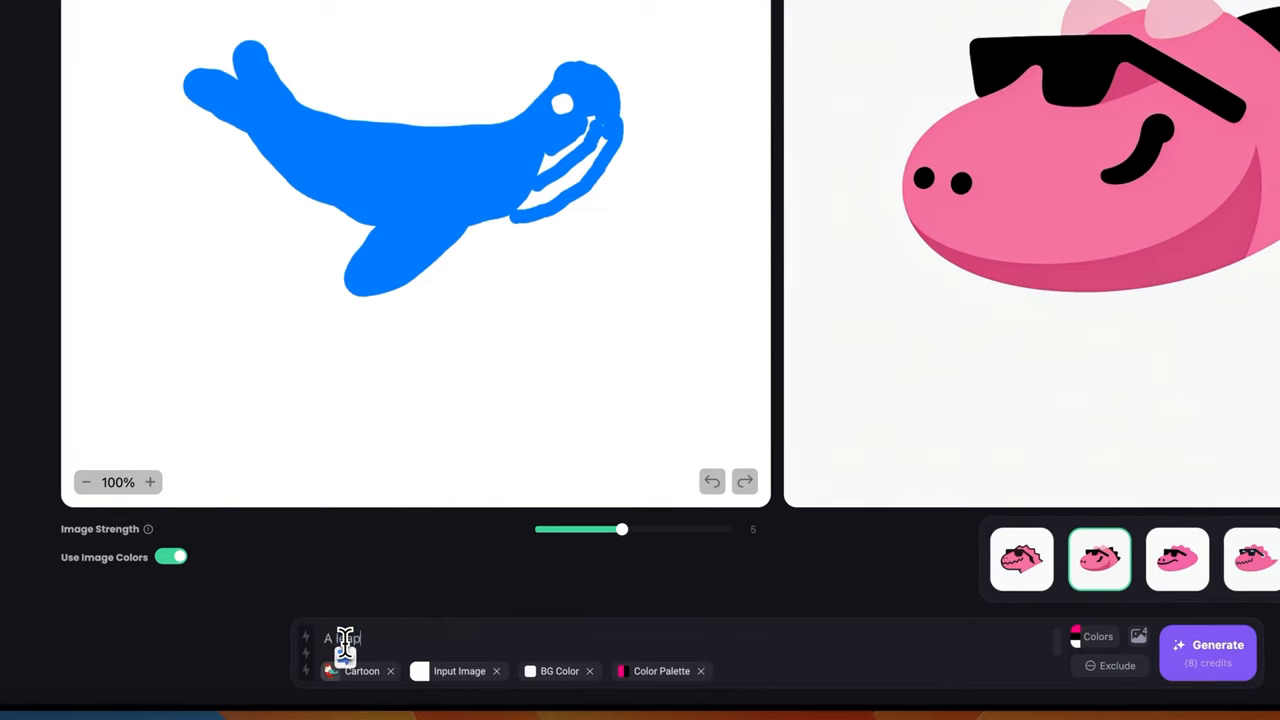
Write the prompt 'A leaping whale, side view' and enable Color Palette.
{"action": "type", "text": "ing whale"}
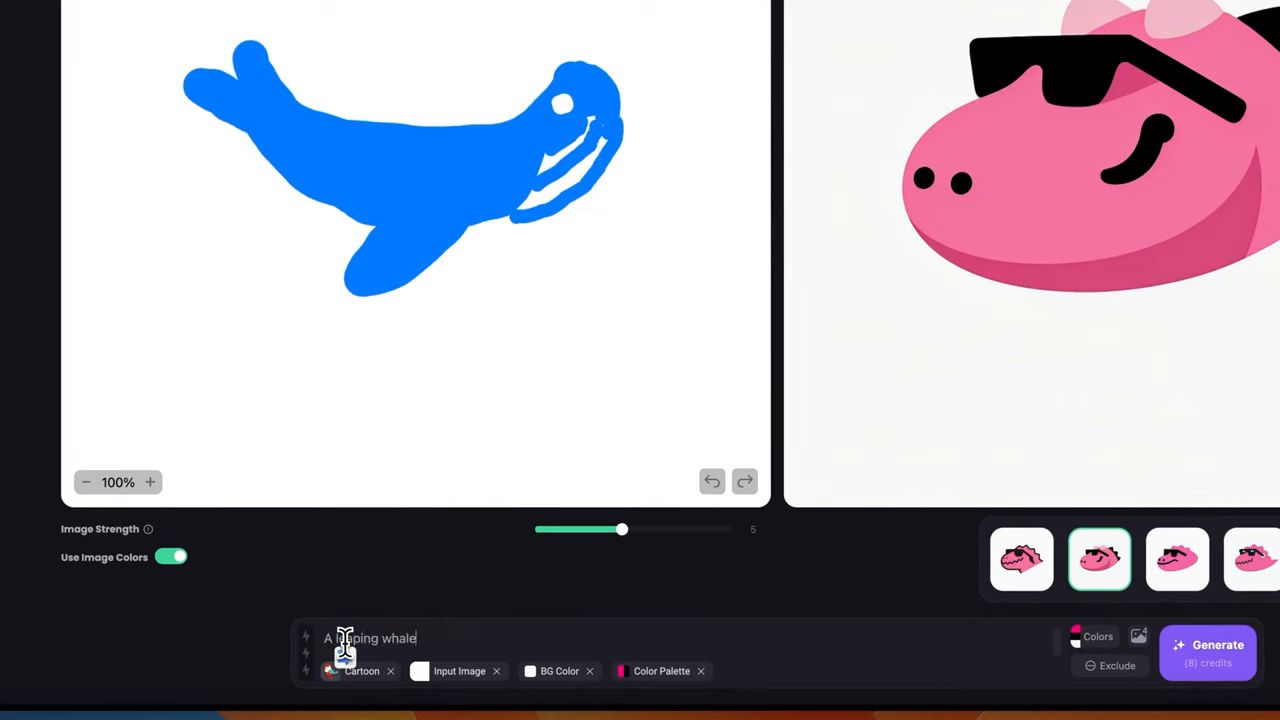
{"action": "type", "text": ", side view"}
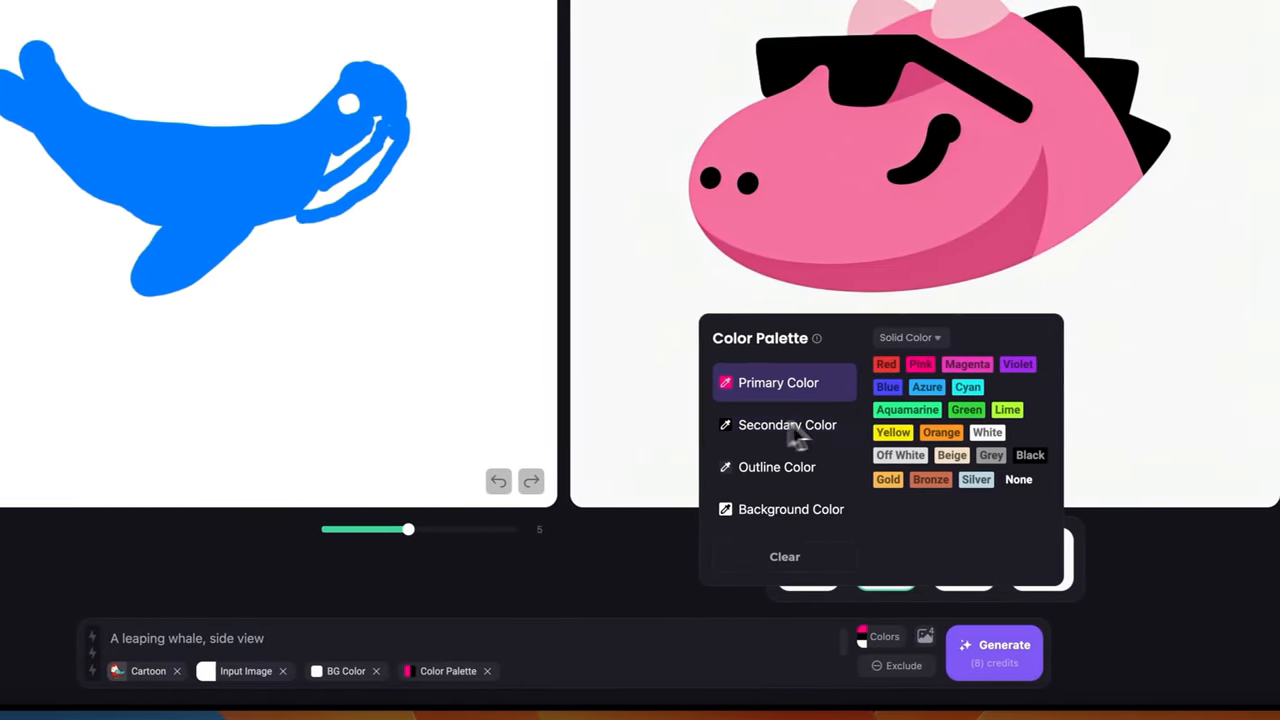
{"action": "left_click", "coordinate": [786, 424]}
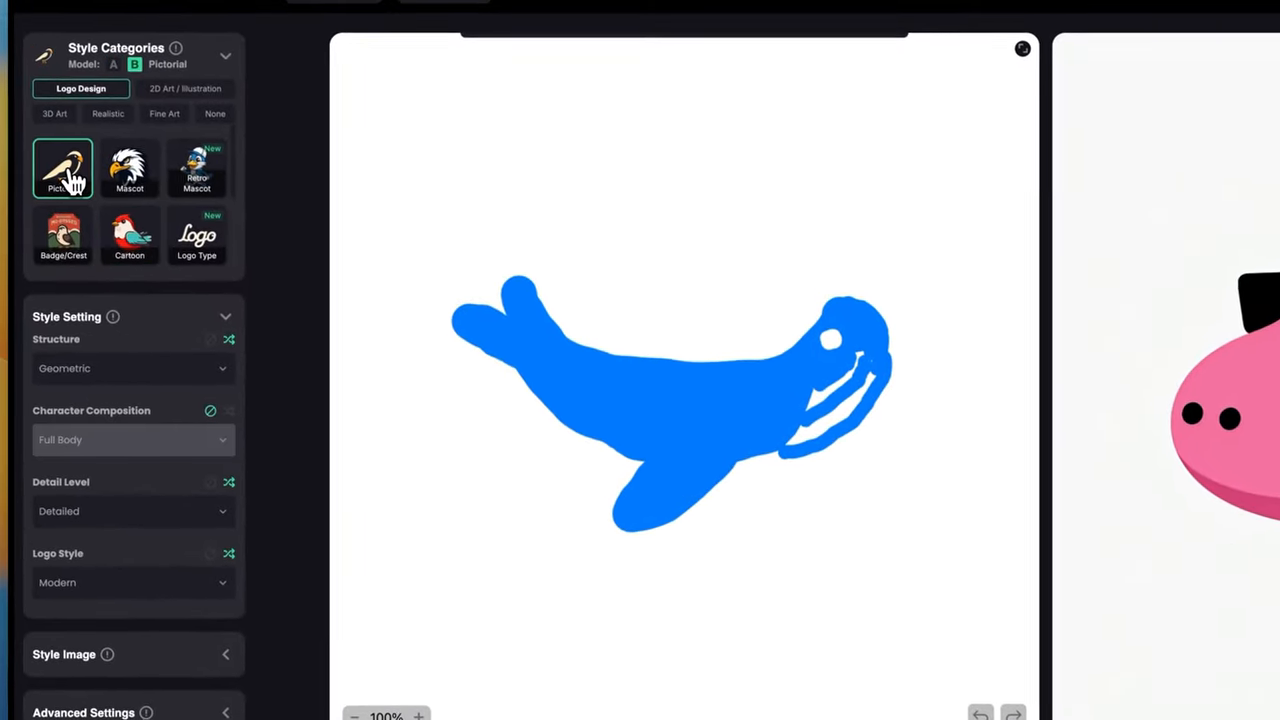
Switch generation to Model A and set Structure to Organic.
{"action": "left_click", "coordinate": [114, 66]}
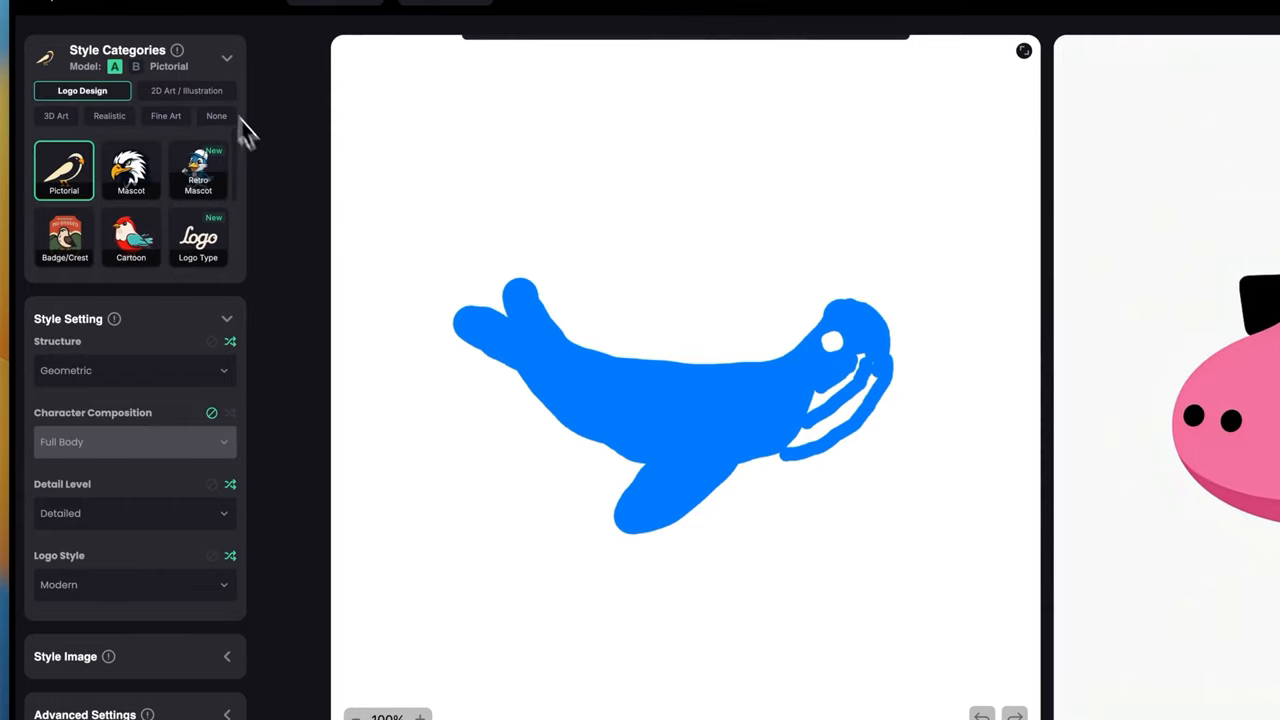
{"action": "mouse_move", "coordinate": [137, 375]}
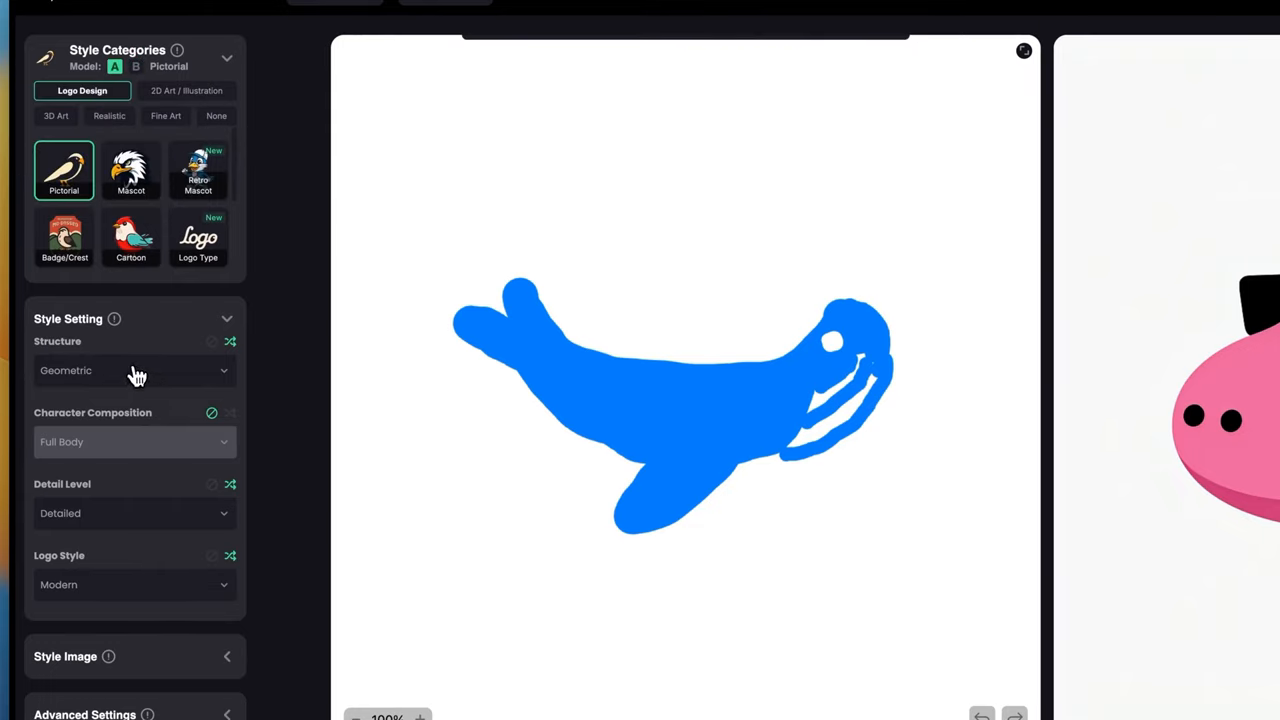
{"action": "left_click", "coordinate": [230, 341]}
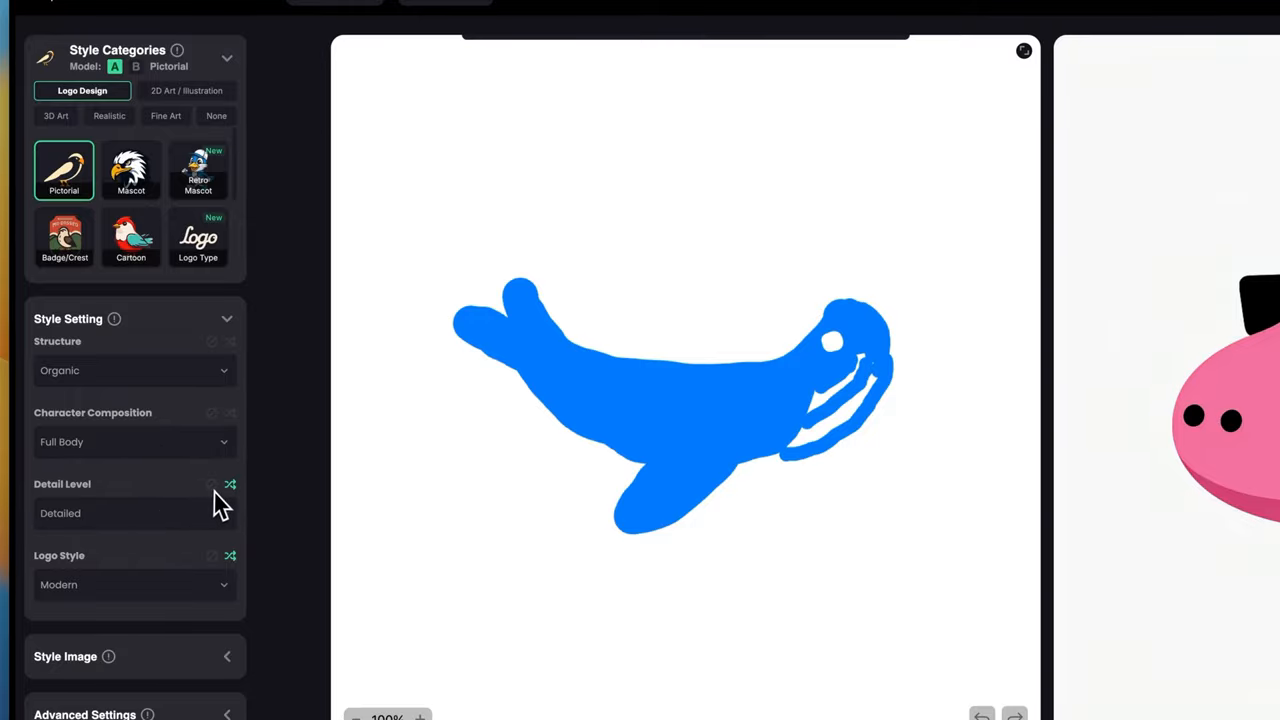
{"action": "scroll", "scroll_direction": "down", "scroll_amount": 3}
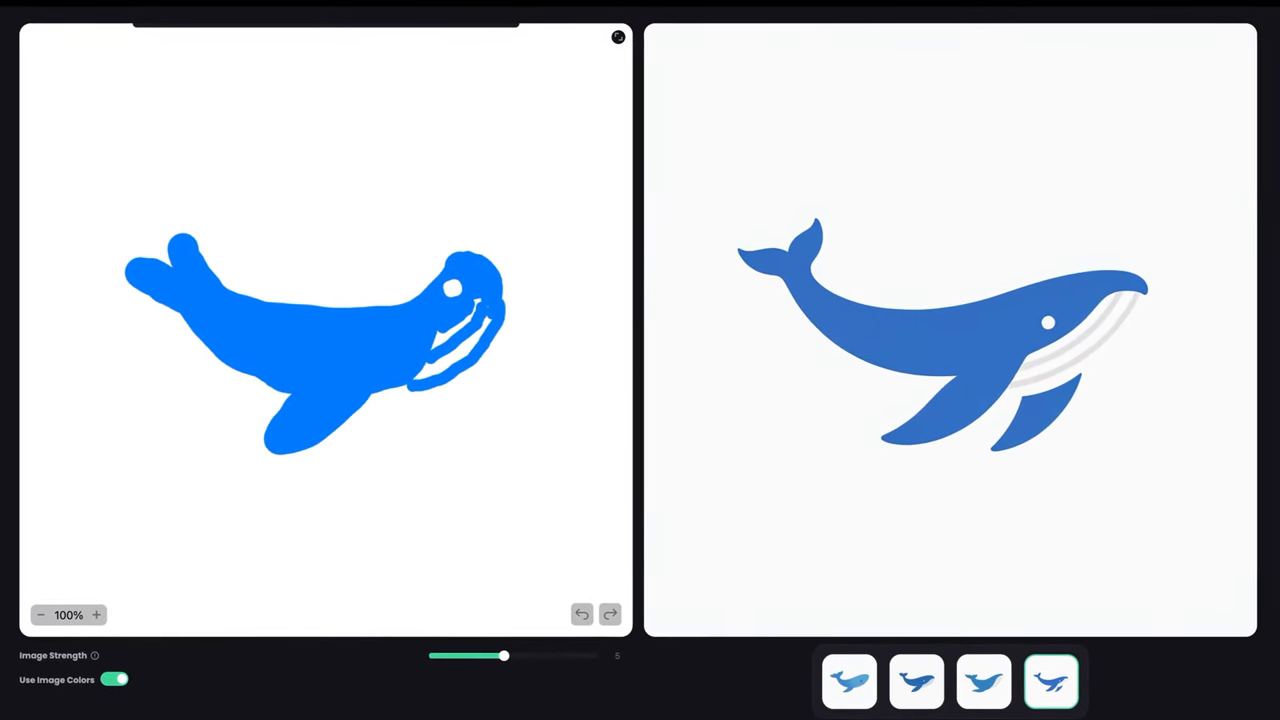
{"action": "mouse_move", "coordinate": [983, 682]}
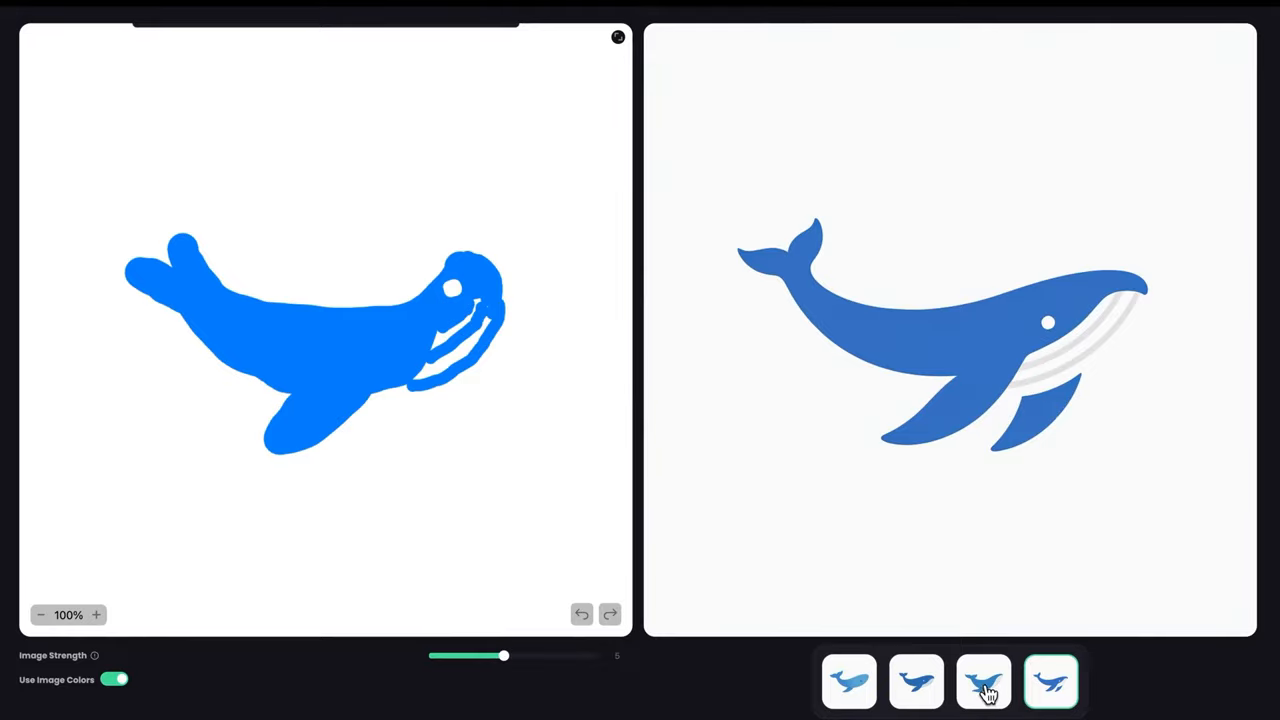
Preview the whale variations, pick the second one and open its details.
{"action": "left_click", "coordinate": [915, 681]}
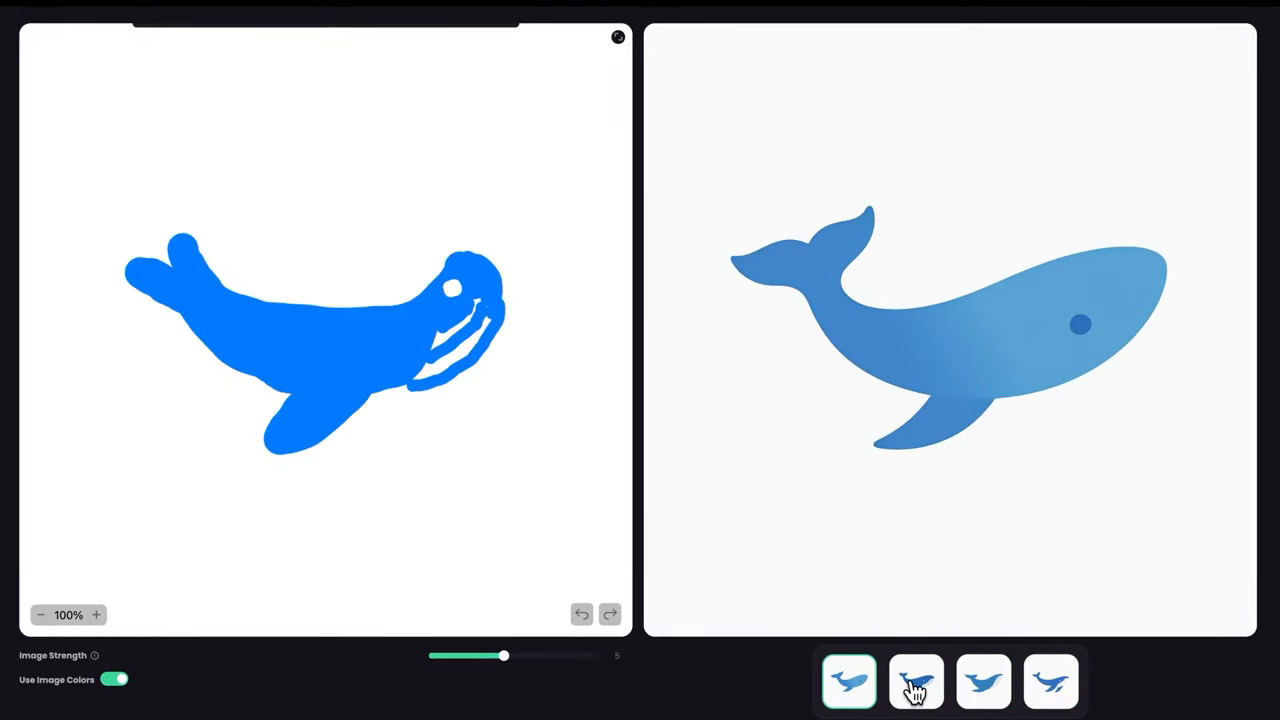
{"action": "left_click", "coordinate": [915, 681]}
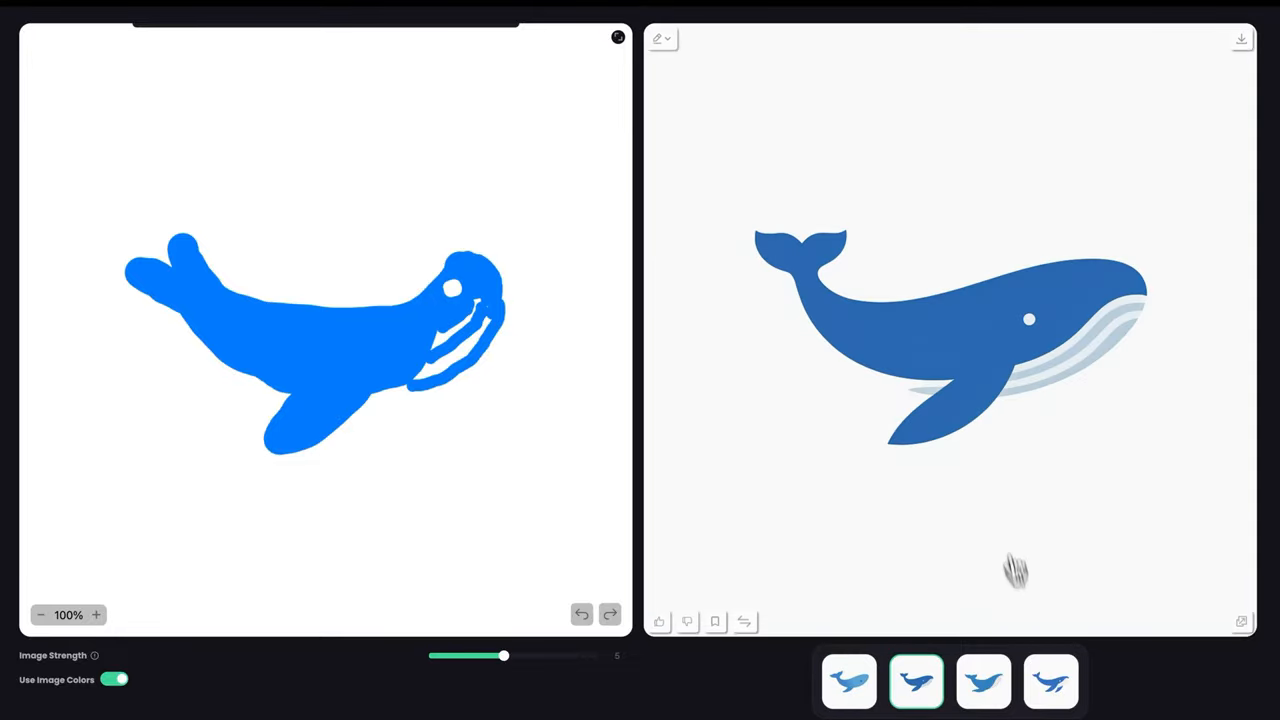
{"action": "left_click", "coordinate": [950, 320]}
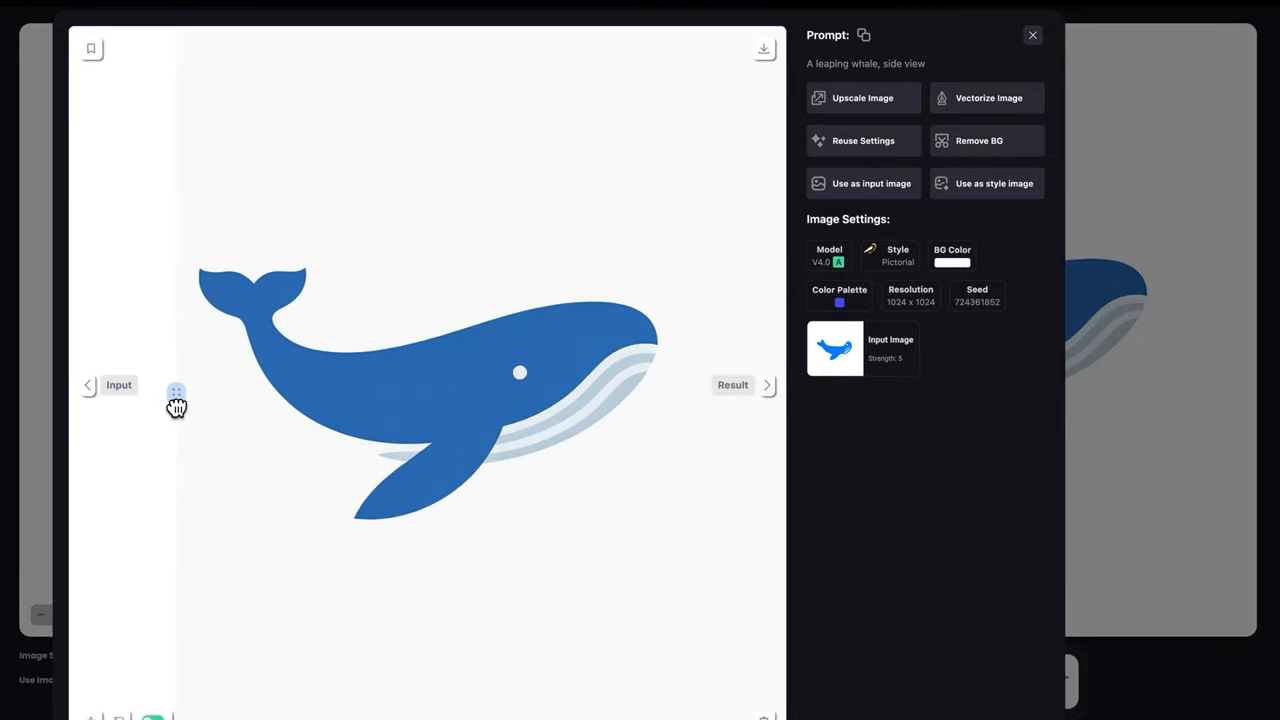
Slide the Input/Result comparison back and forth between the sketch and whale logo.
{"action": "left_click_drag", "start_coordinate": [175, 395], "coordinate": [450, 394]}
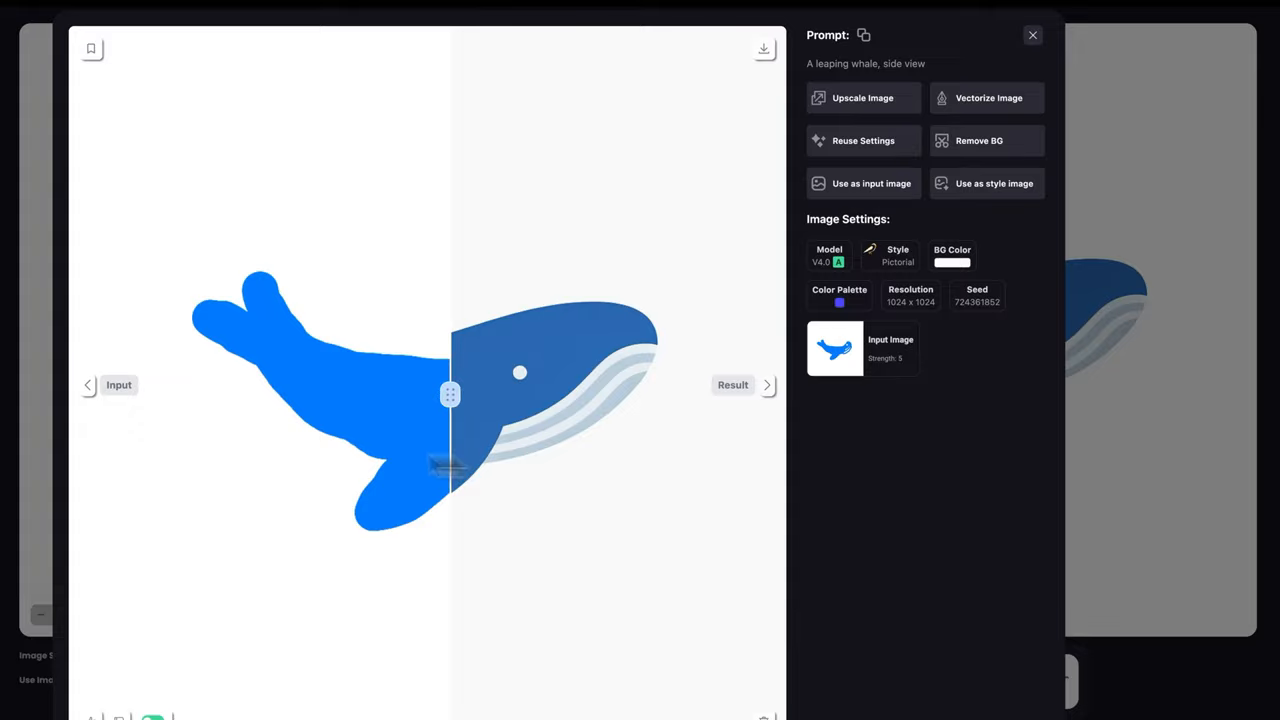
{"action": "left_click_drag", "start_coordinate": [450, 394], "coordinate": [277, 394]}
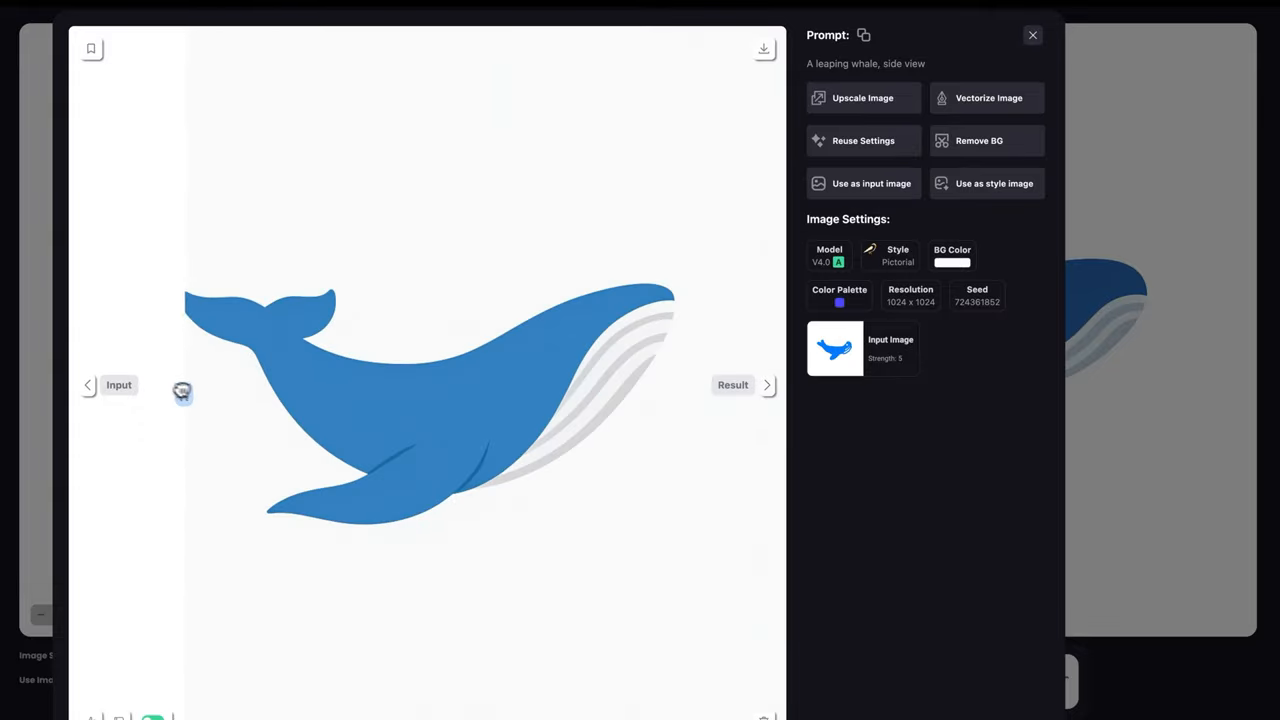
{"action": "left_click_drag", "start_coordinate": [183, 391], "coordinate": [312, 394]}
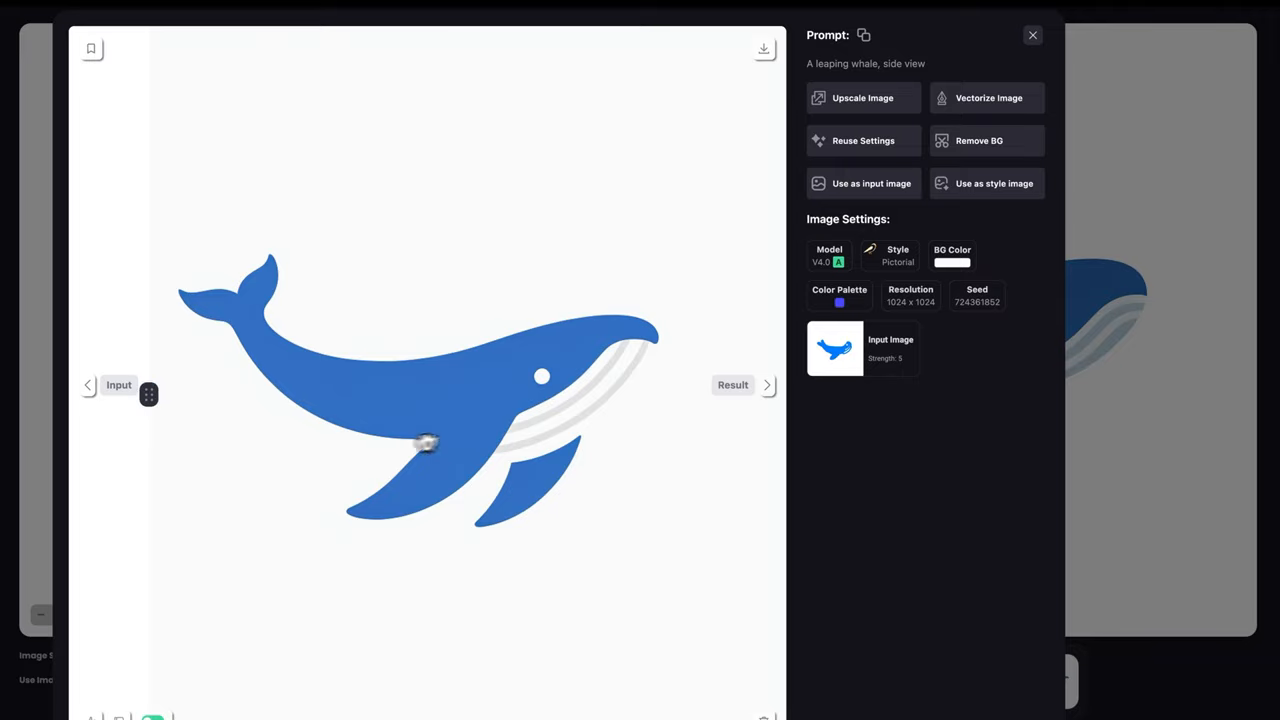
{"action": "mouse_move", "coordinate": [568, 377]}
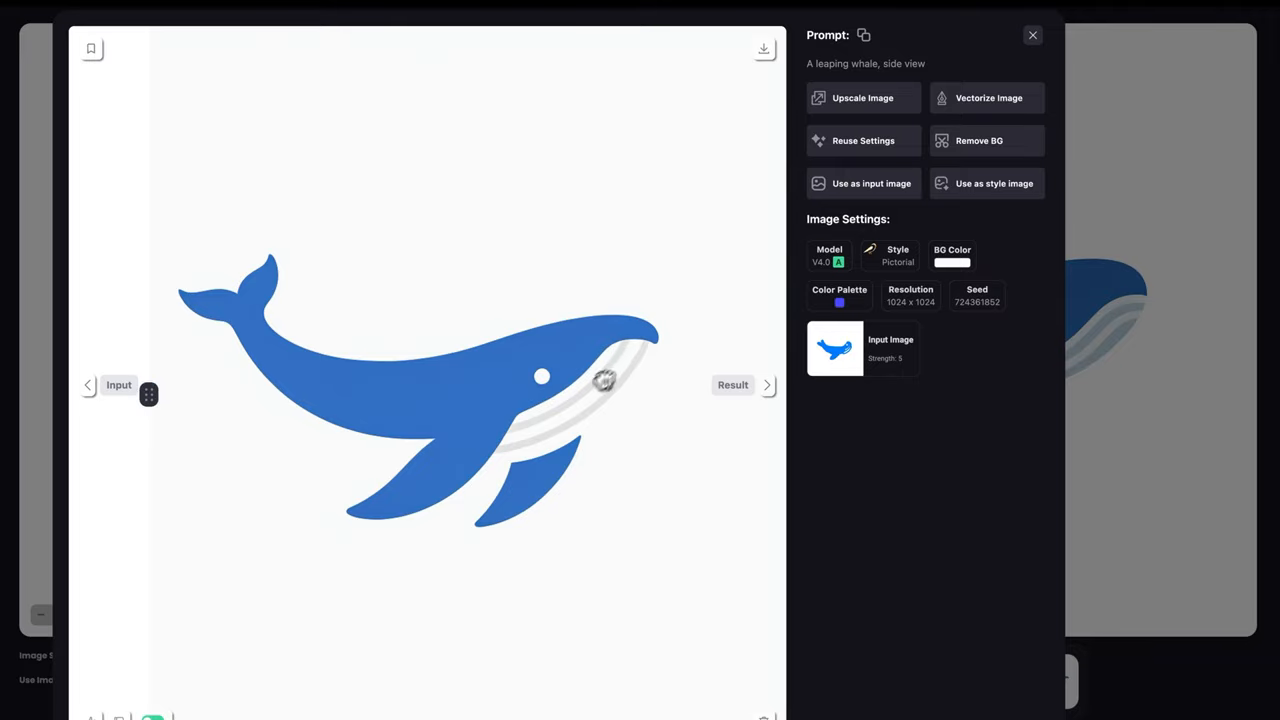
{"action": "mouse_move", "coordinate": [575, 415]}
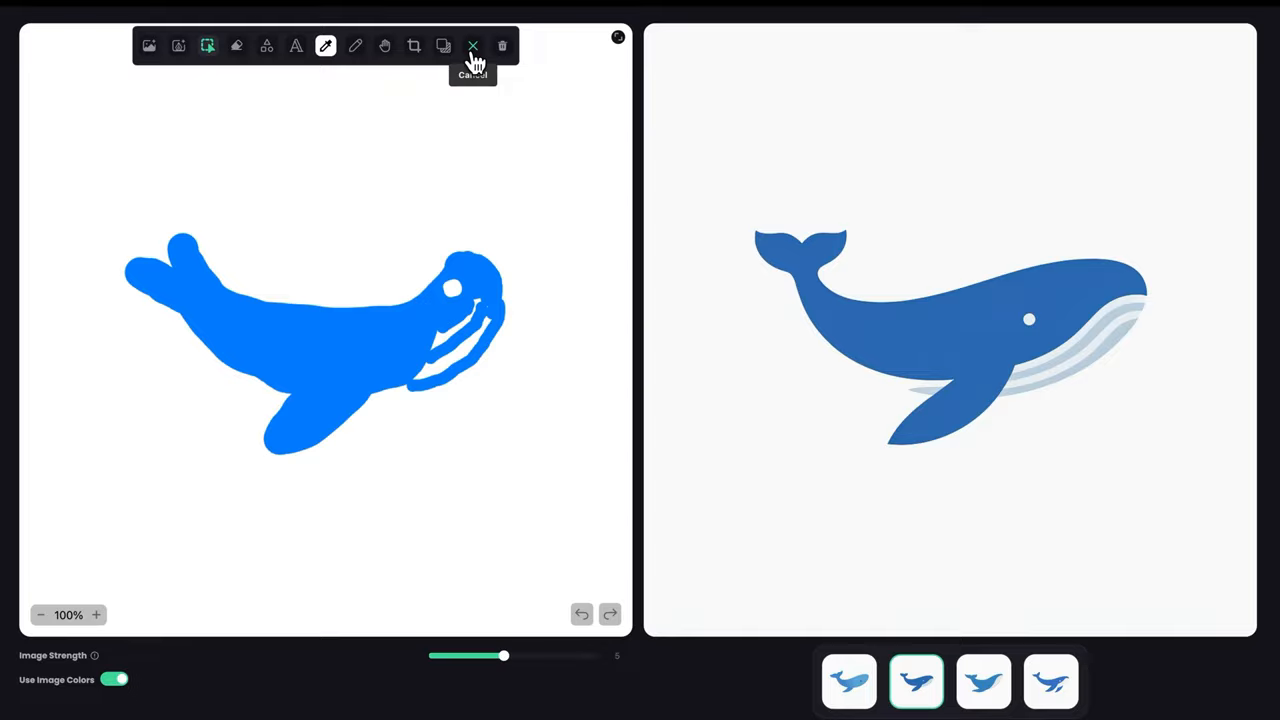
Discard the whale sketch and start a fresh black-background canvas with the freehand brush.
{"action": "left_click", "coordinate": [473, 46]}
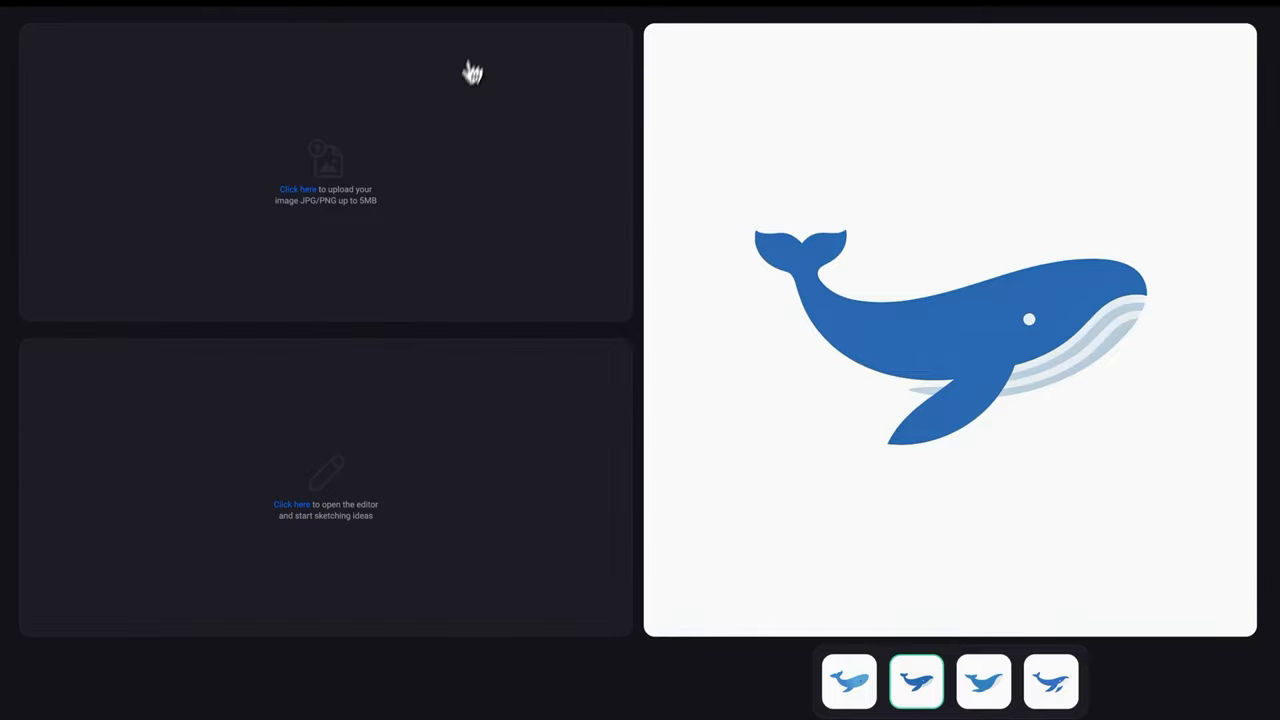
{"action": "left_click", "coordinate": [291, 504]}
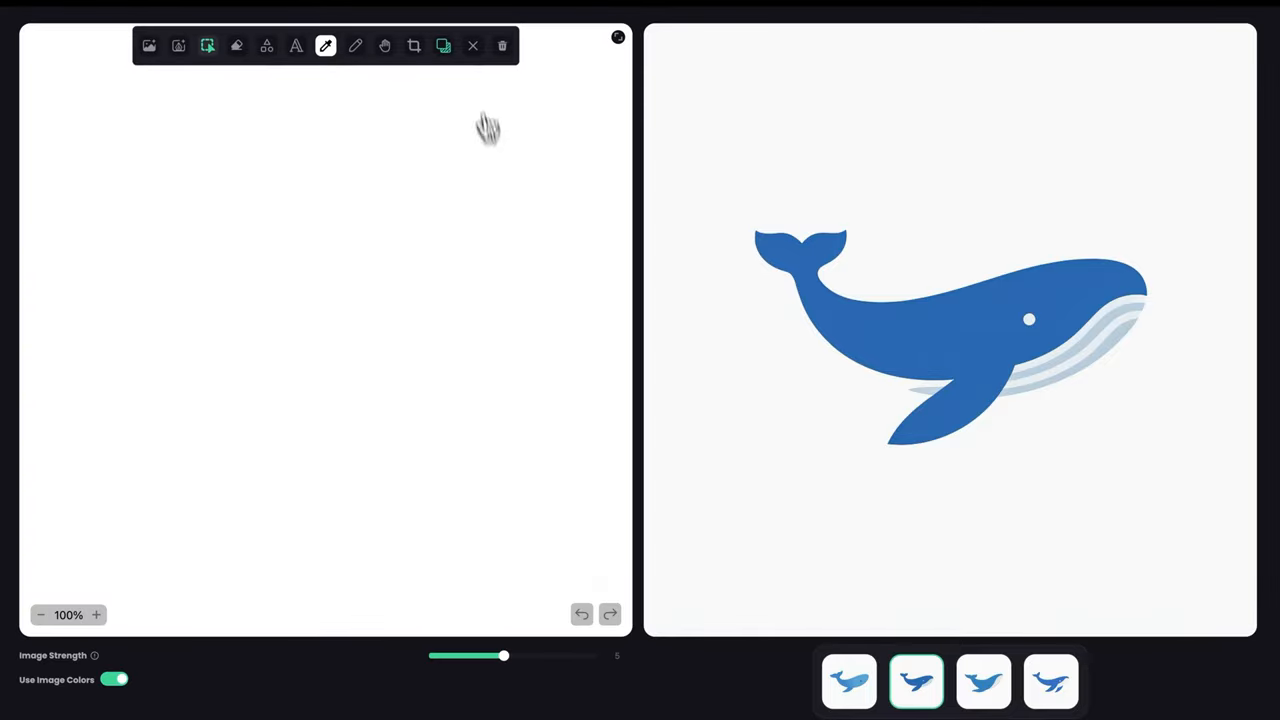
{"action": "left_click", "coordinate": [325, 46]}
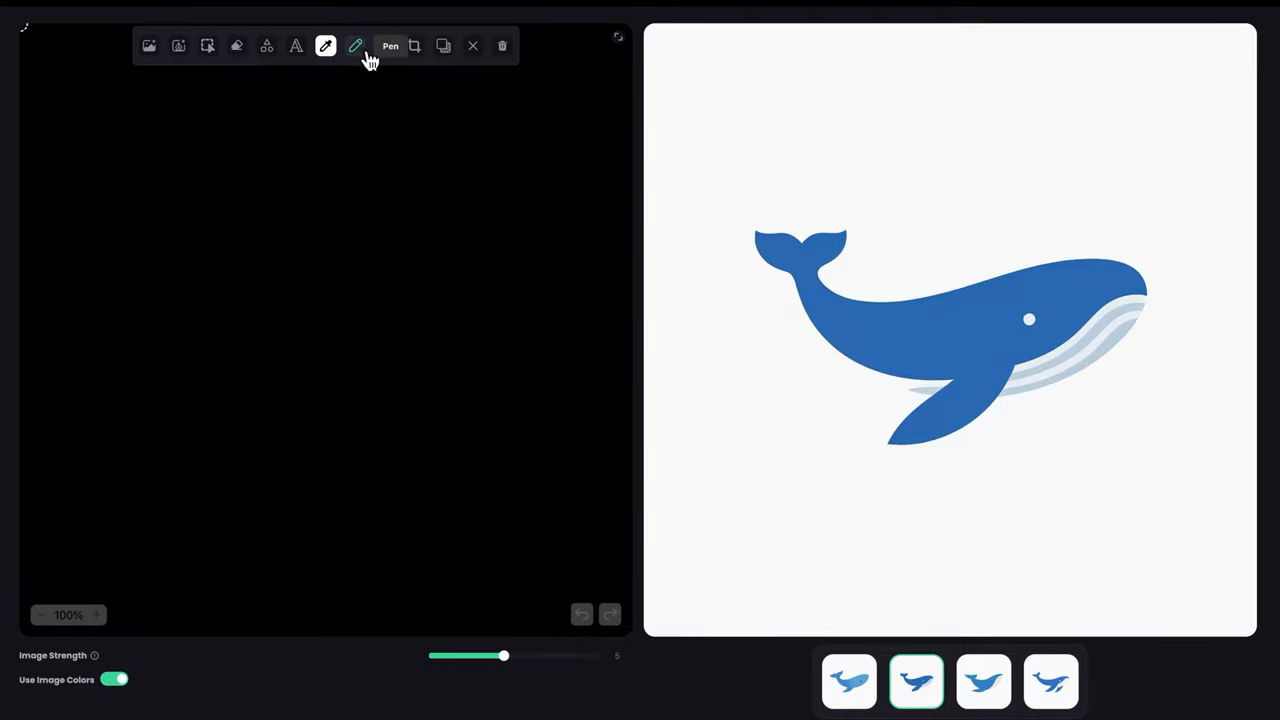
{"action": "left_click", "coordinate": [325, 46]}
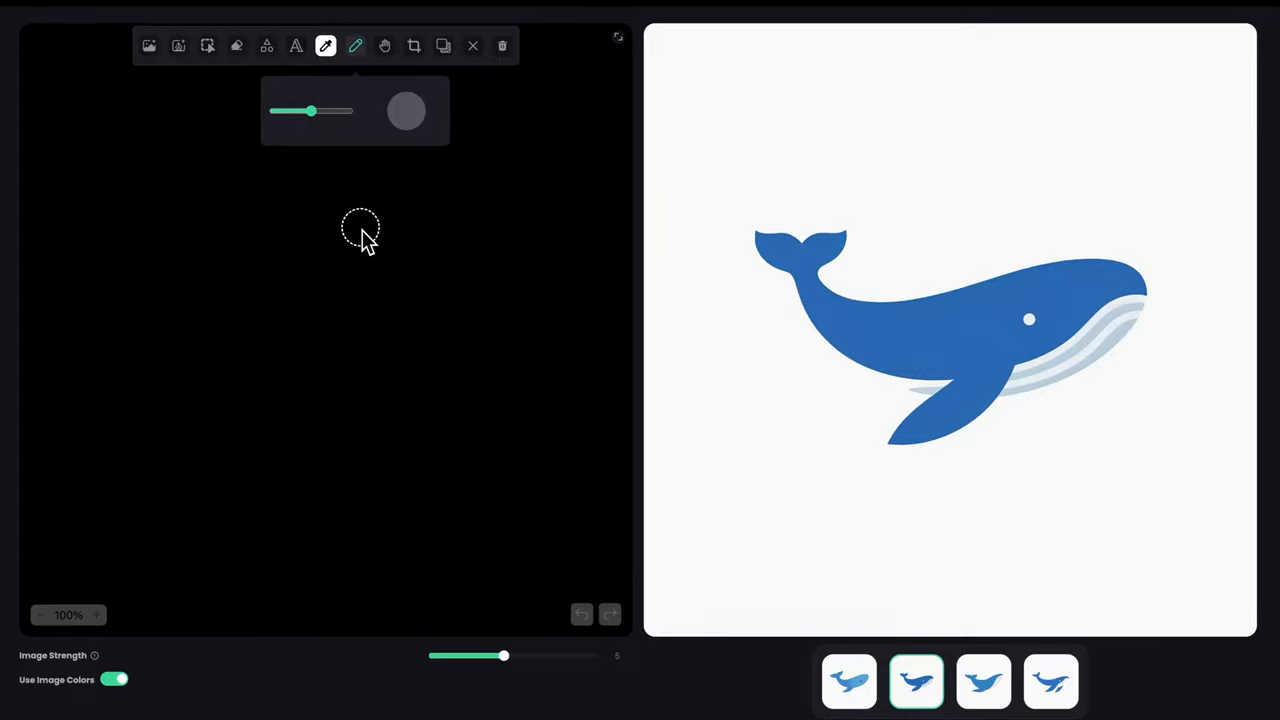
{"action": "mouse_move", "coordinate": [495, 332]}
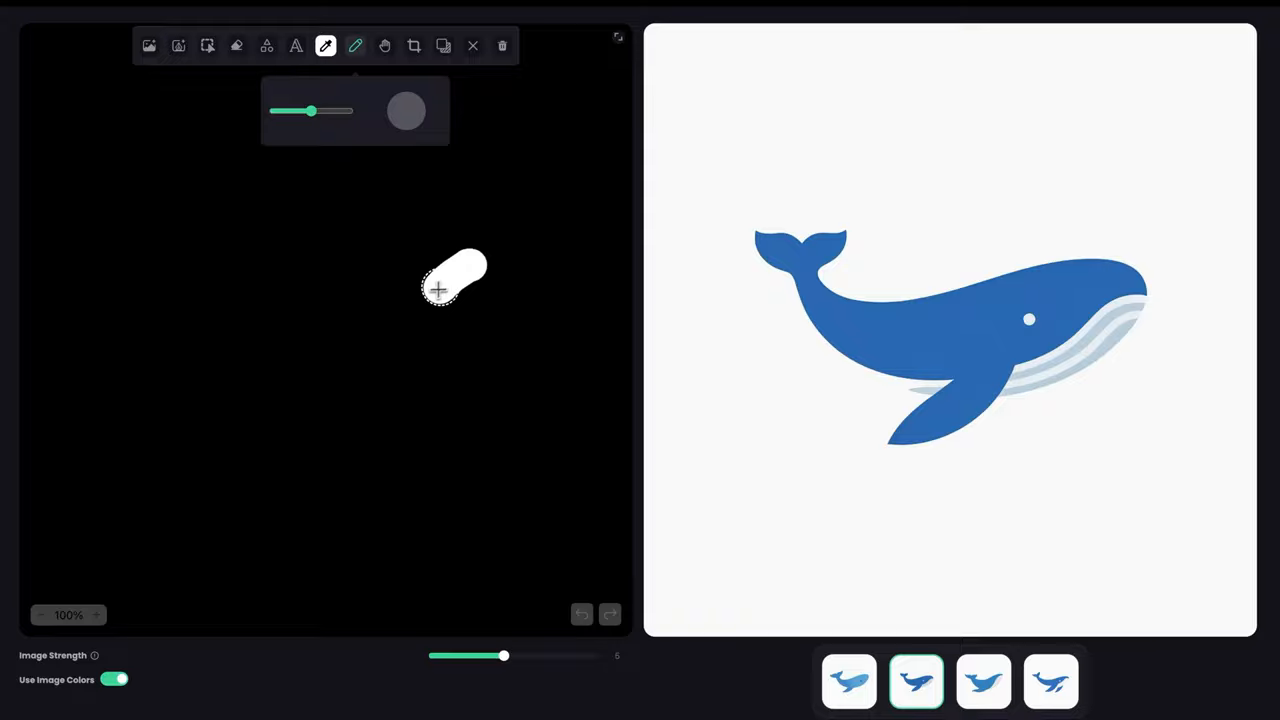
Draw the horse's back, neck and head, legs, and tail.
{"action": "left_click_drag", "start_coordinate": [460, 280], "coordinate": [183, 302]}
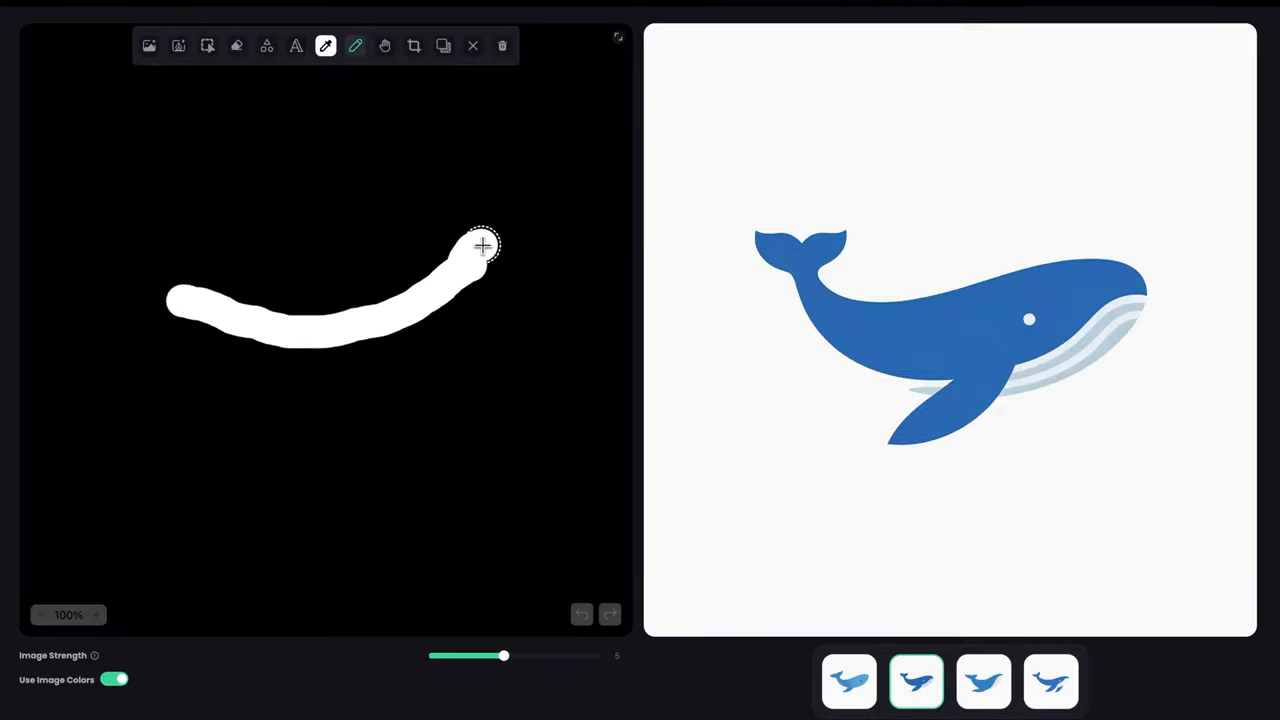
{"action": "left_click_drag", "start_coordinate": [483, 245], "coordinate": [463, 313]}
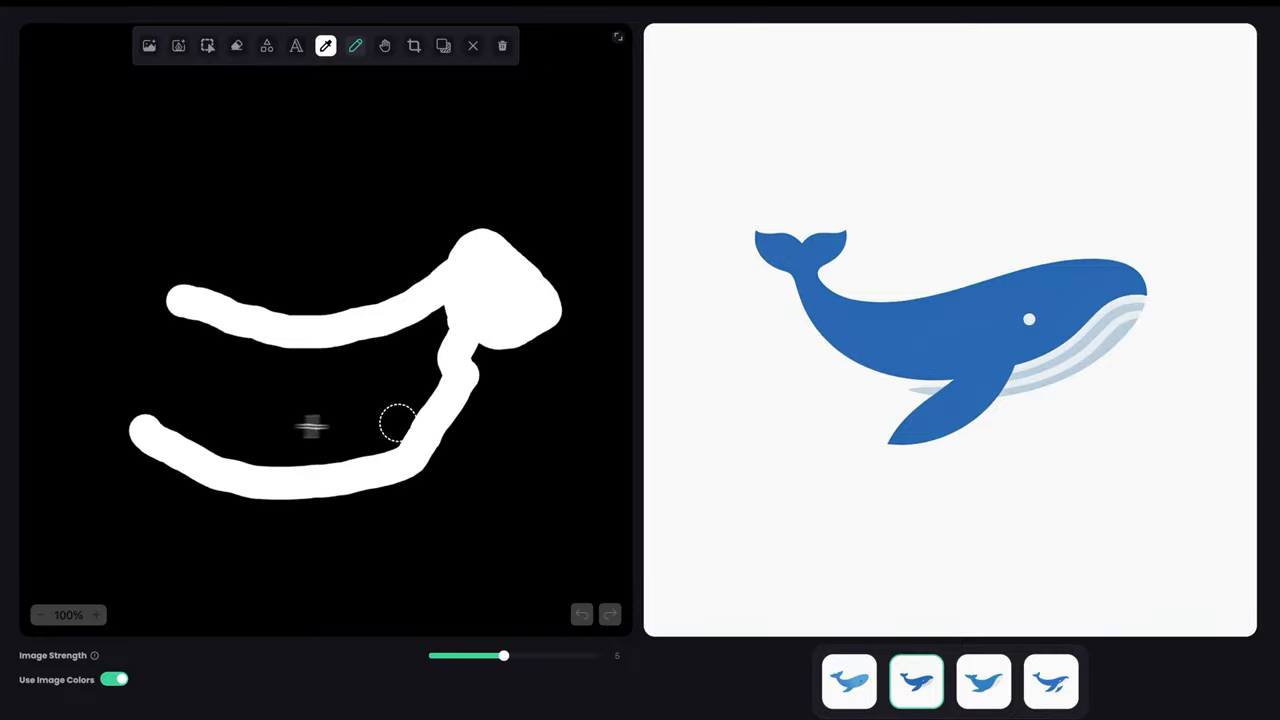
{"action": "left_click_drag", "start_coordinate": [400, 420], "coordinate": [450, 500]}
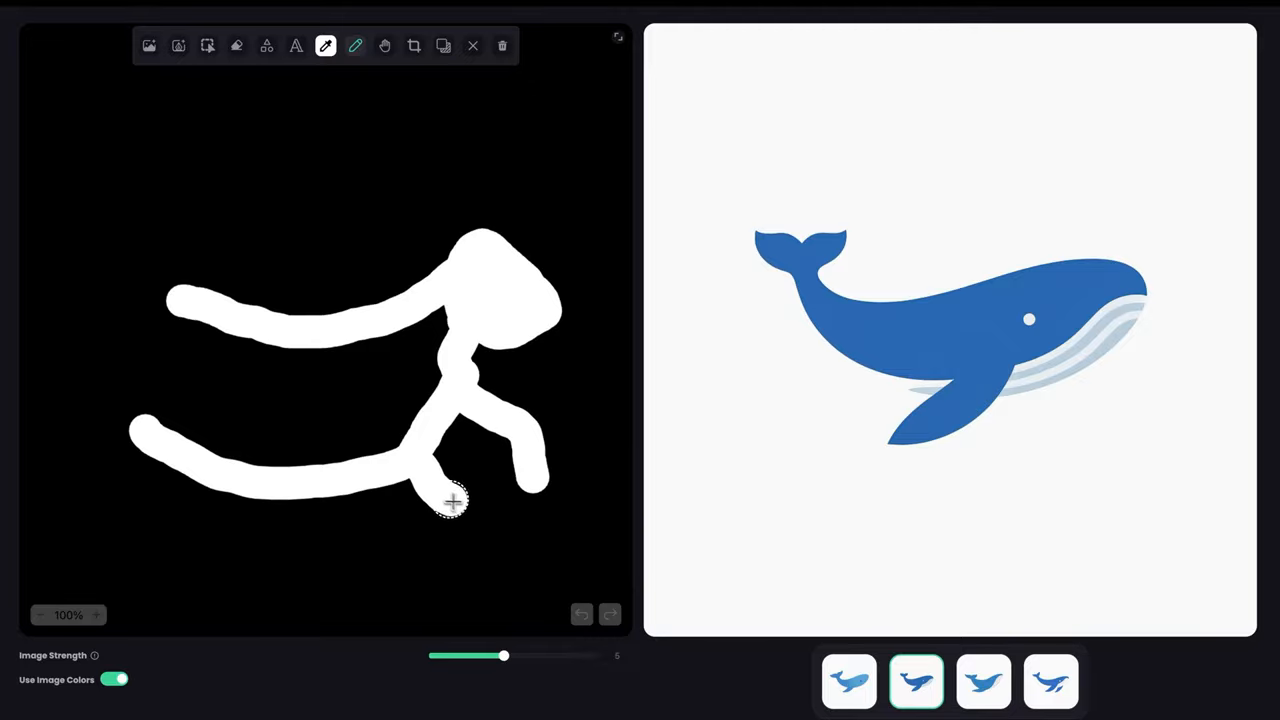
{"action": "left_click_drag", "start_coordinate": [450, 500], "coordinate": [155, 588]}
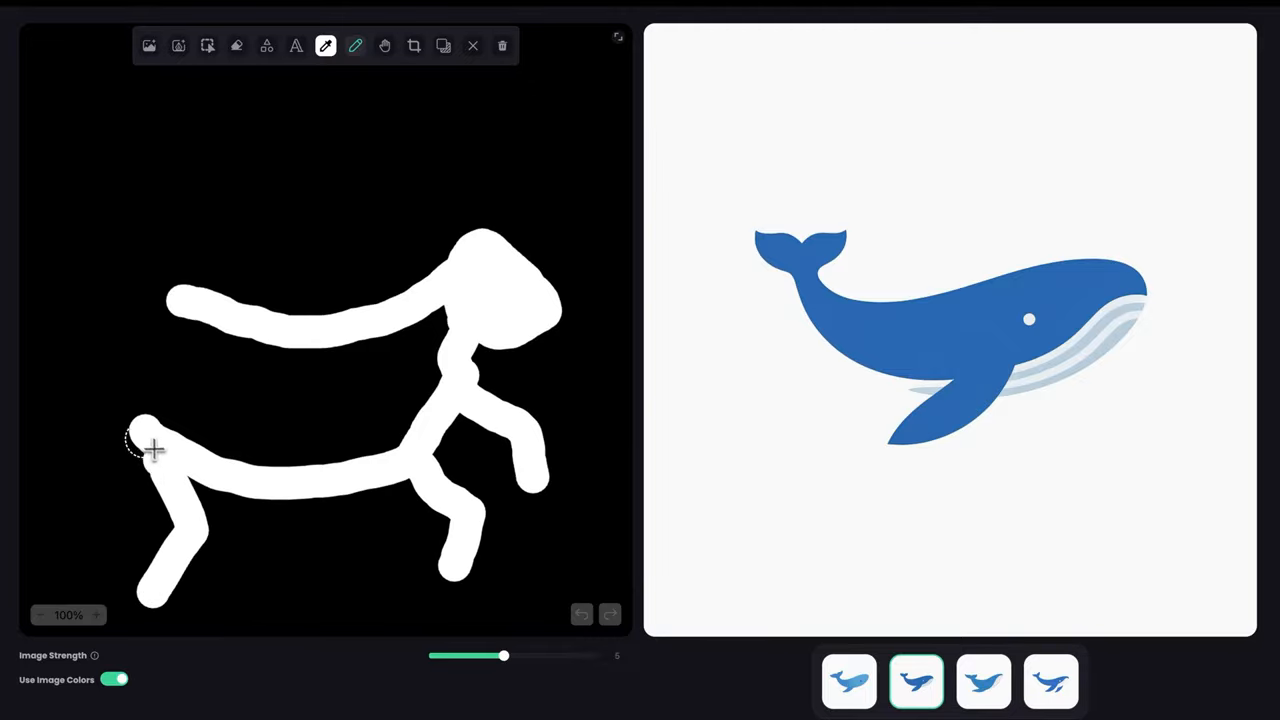
{"action": "mouse_move", "coordinate": [111, 405]}
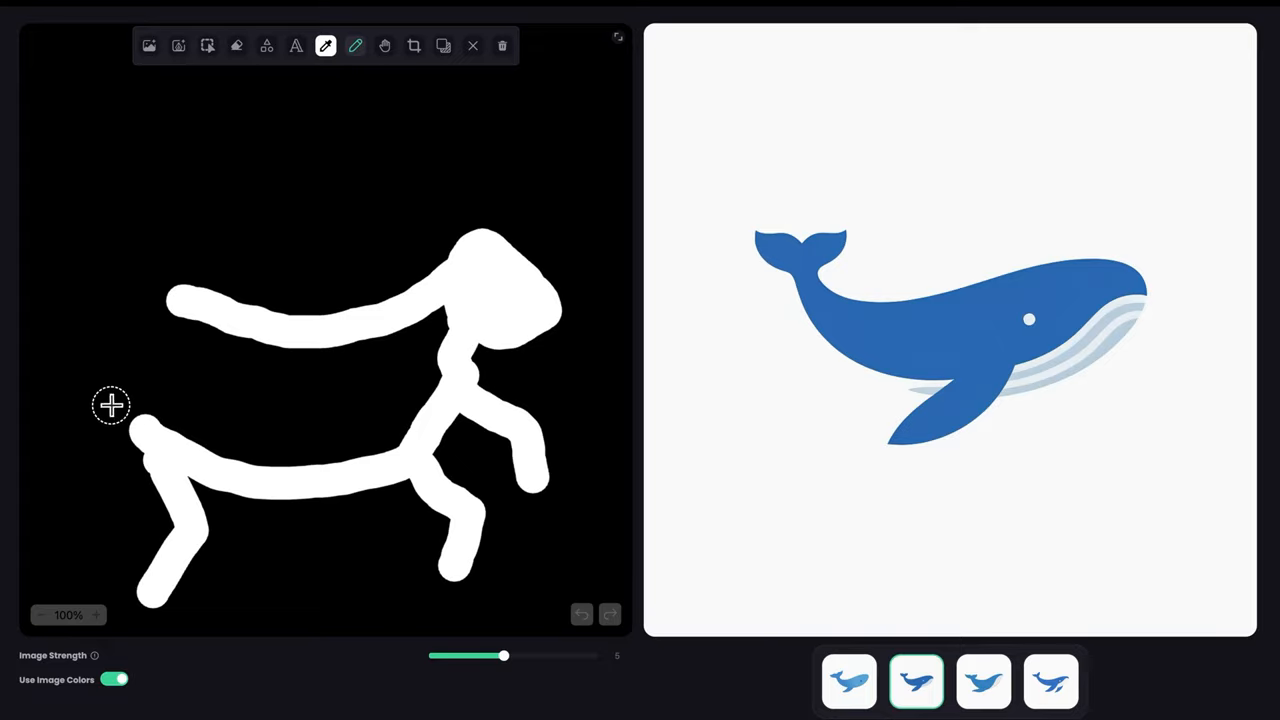
{"action": "left_click_drag", "start_coordinate": [110, 405], "coordinate": [30, 490]}
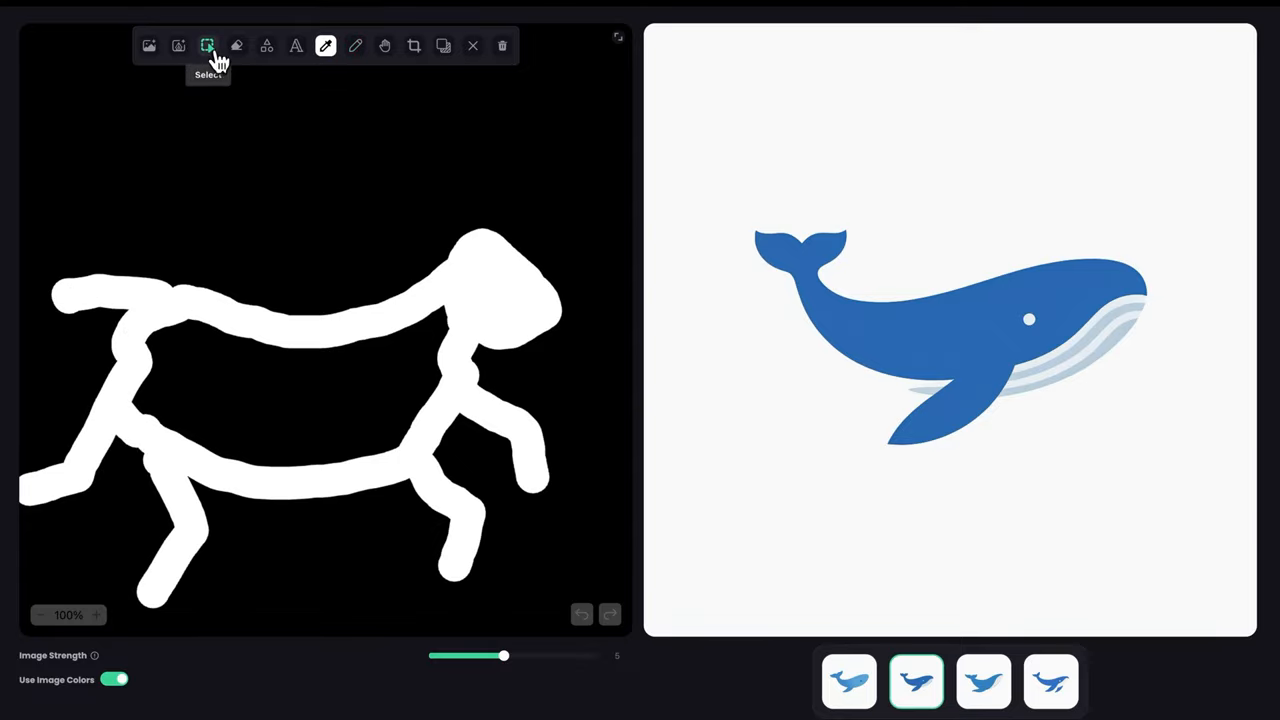
Select the horse strokes, shrink the brush and outline the rider in black.
{"action": "left_click", "coordinate": [207, 46]}
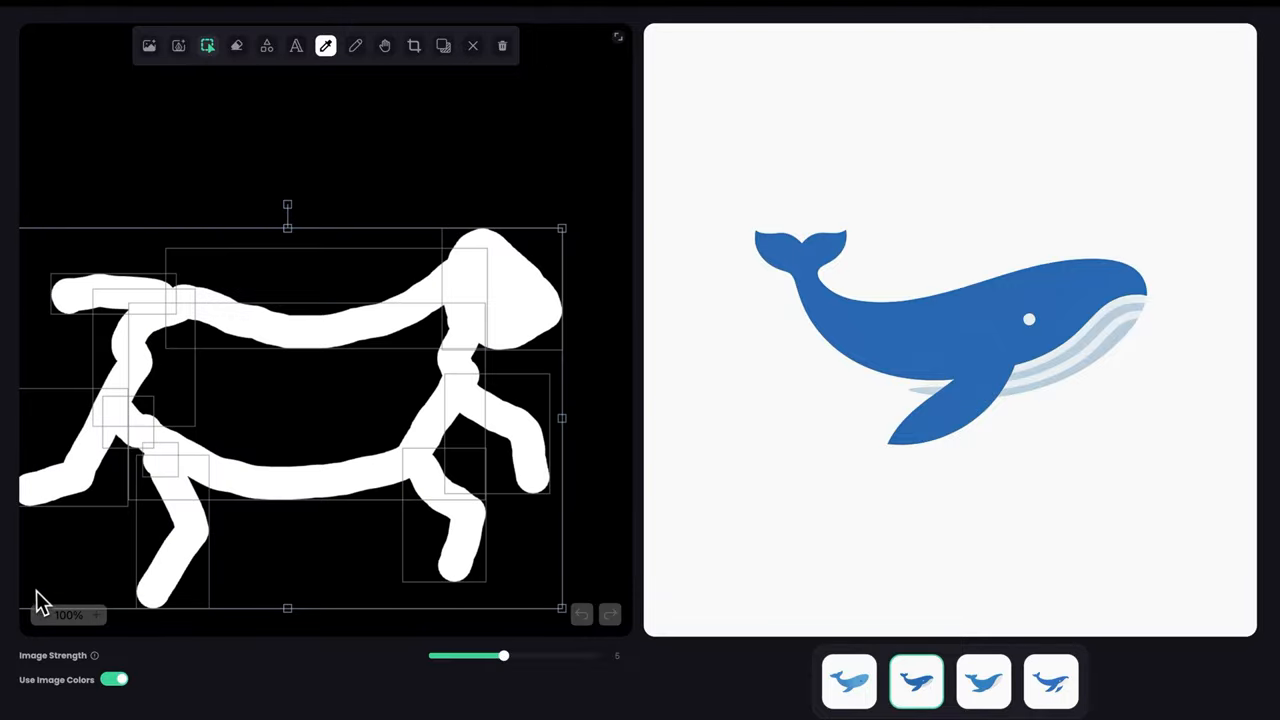
{"action": "left_click_drag", "start_coordinate": [560, 607], "coordinate": [467, 542]}
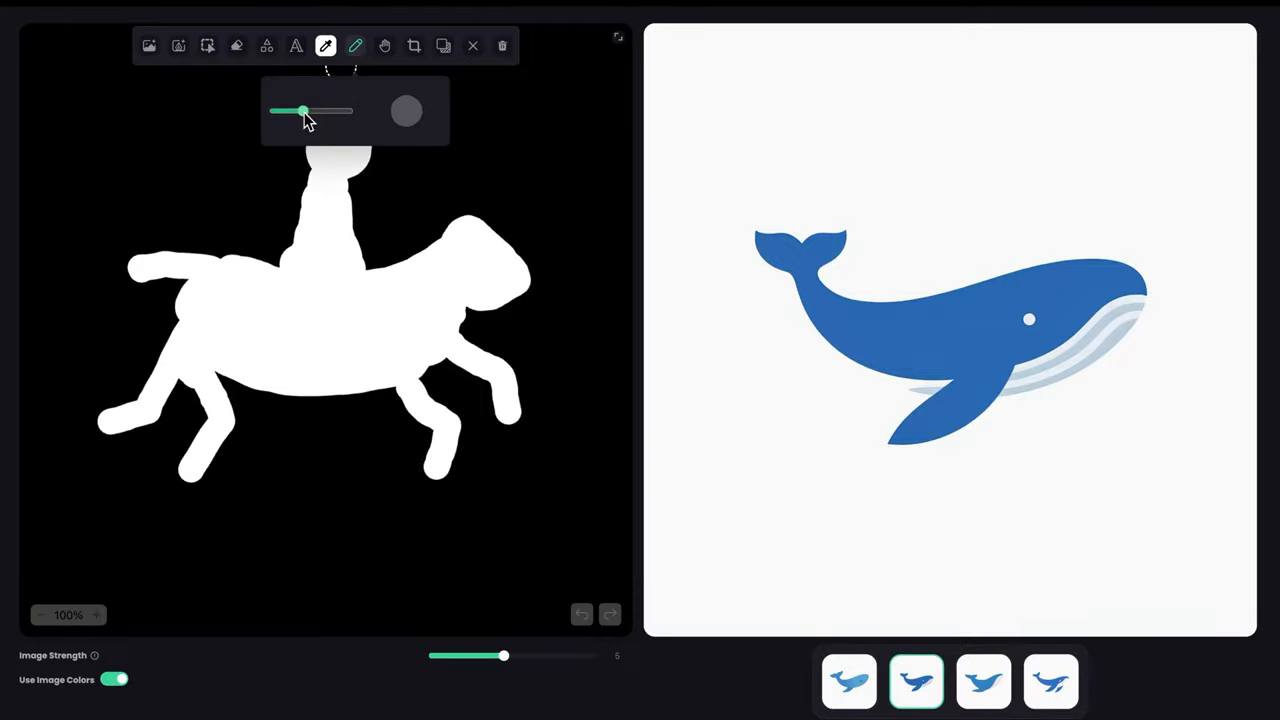
{"action": "left_click", "coordinate": [406, 110]}
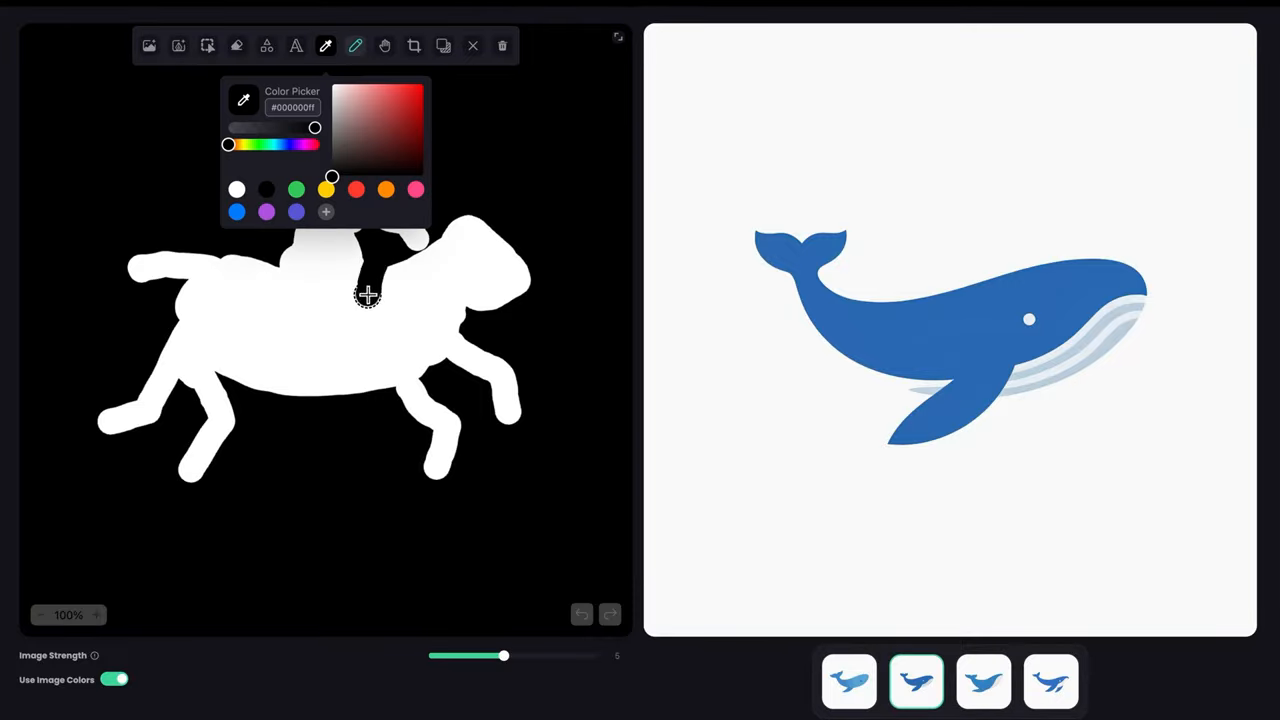
{"action": "left_click", "coordinate": [355, 46]}
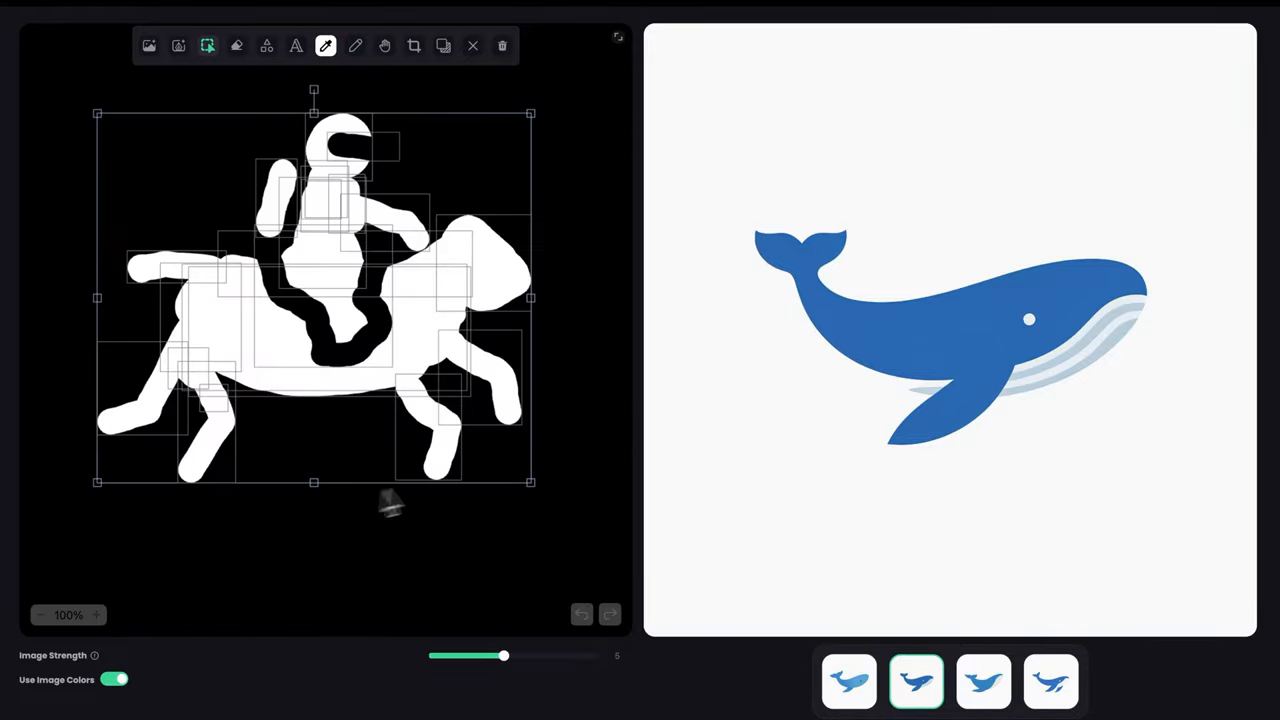
{"action": "left_click_drag", "start_coordinate": [531, 481], "coordinate": [472, 433]}
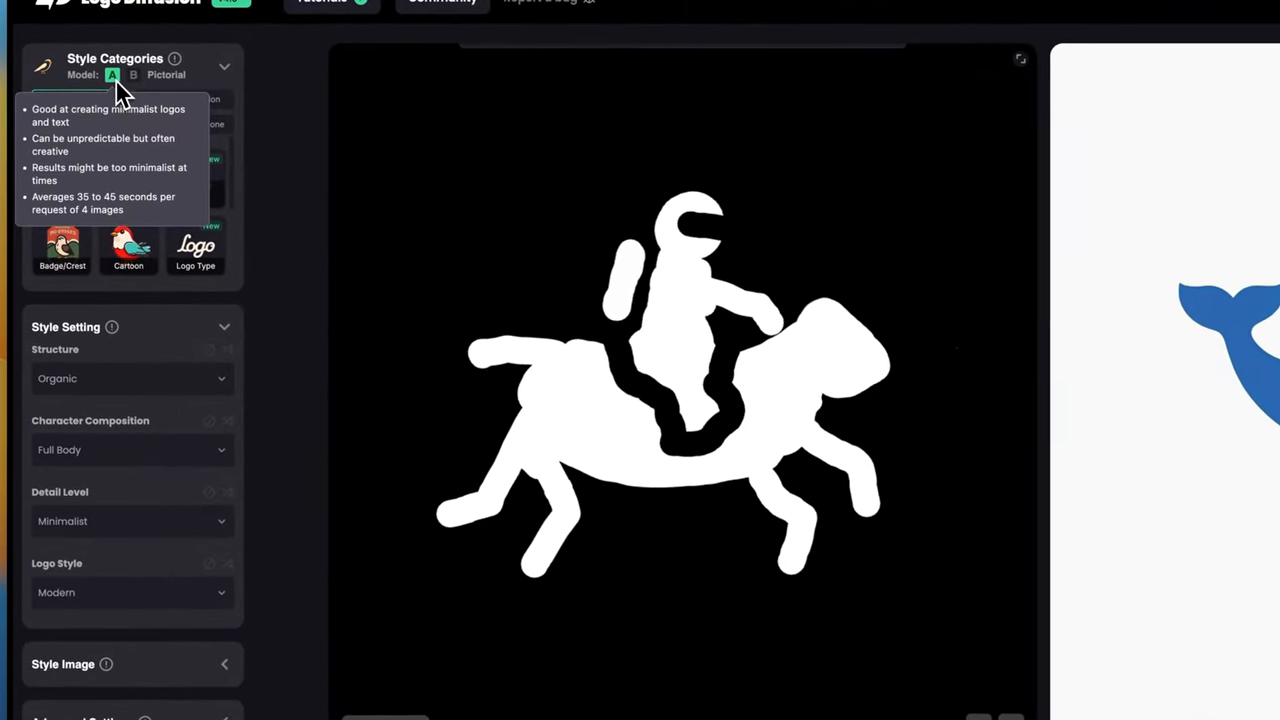
Enter the prompt 'an astronaut riding a horse' and generate logos.
{"action": "scroll", "scroll_direction": "down", "scroll_amount": 3}
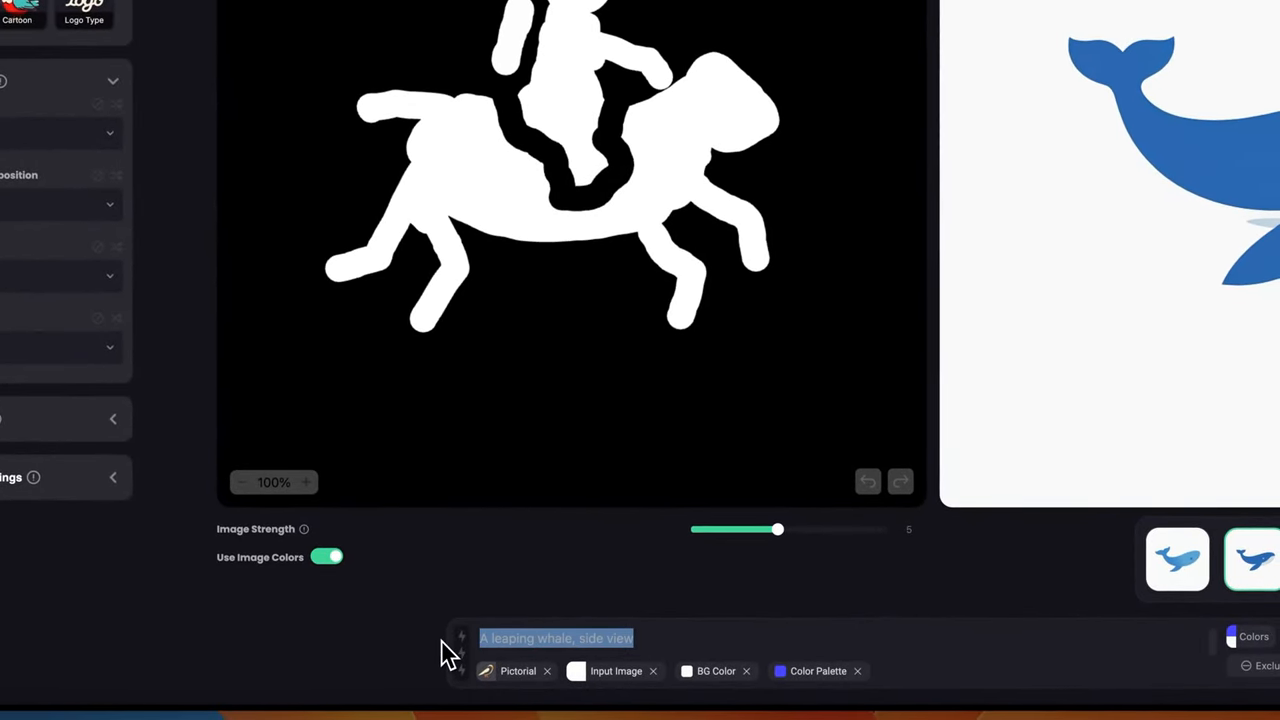
{"action": "type", "text": "an astronaut r"}
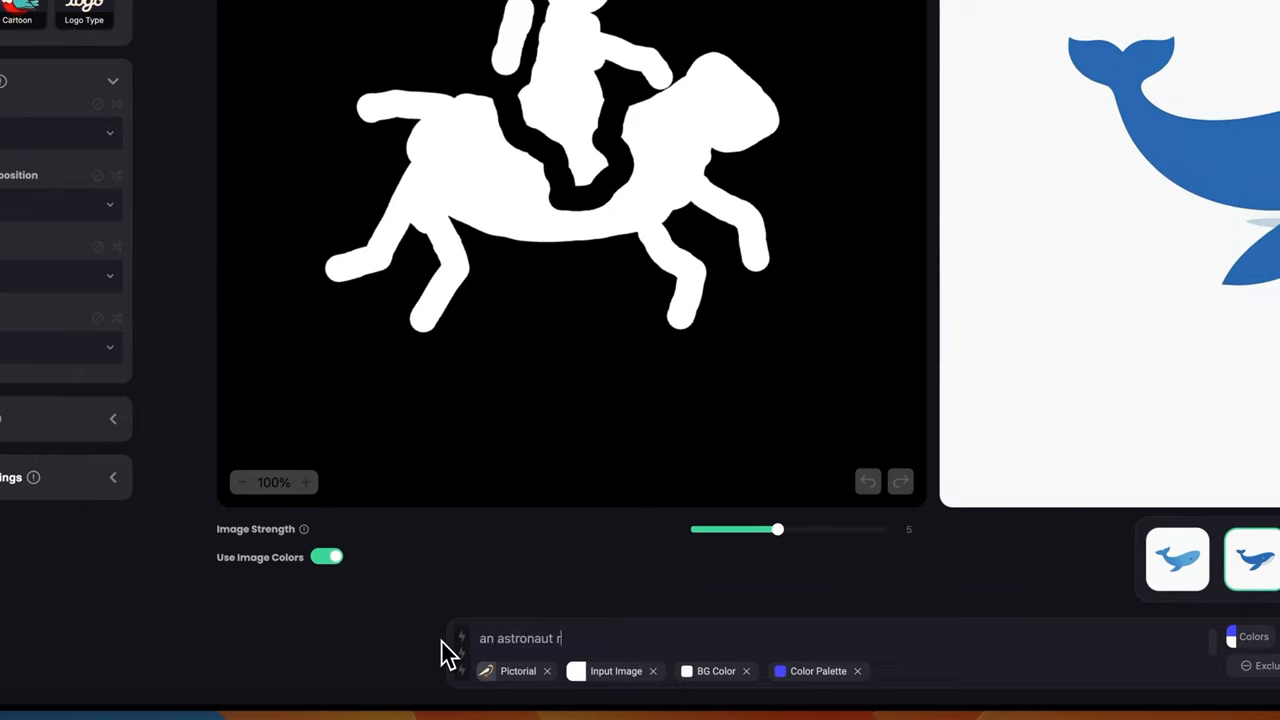
{"action": "type", "text": "iding a horse"}
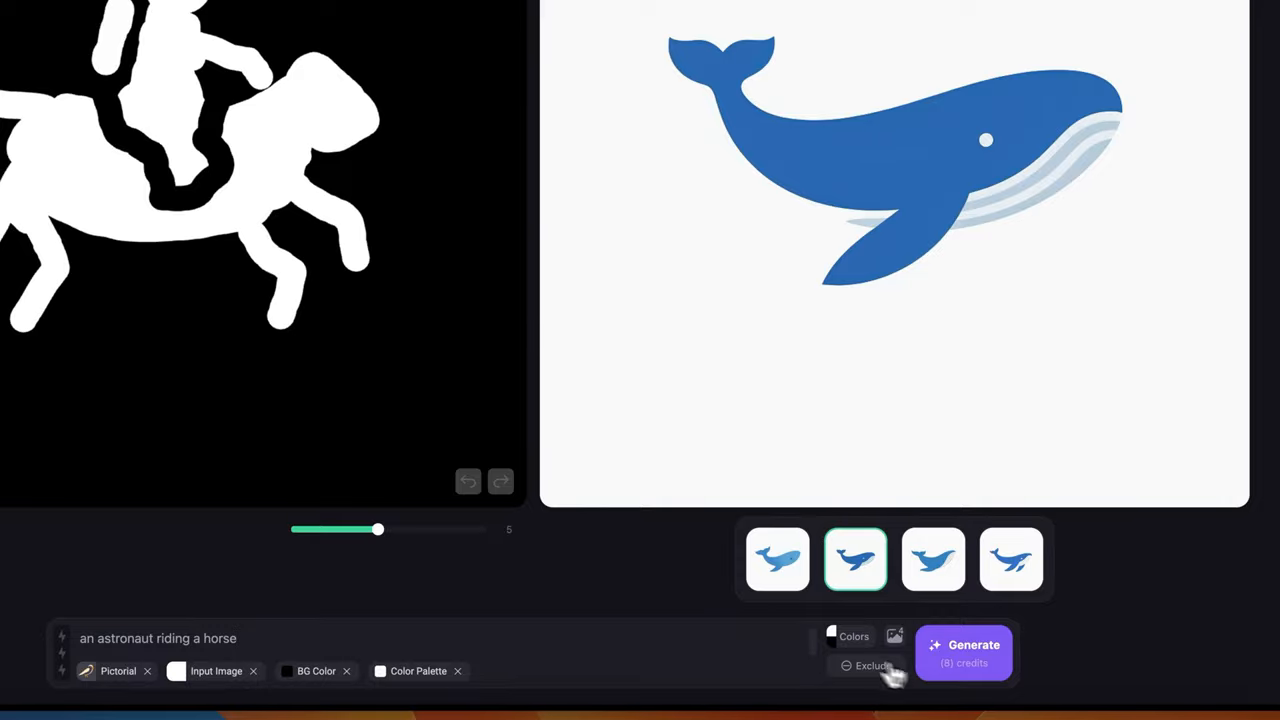
{"action": "left_click", "coordinate": [973, 644]}
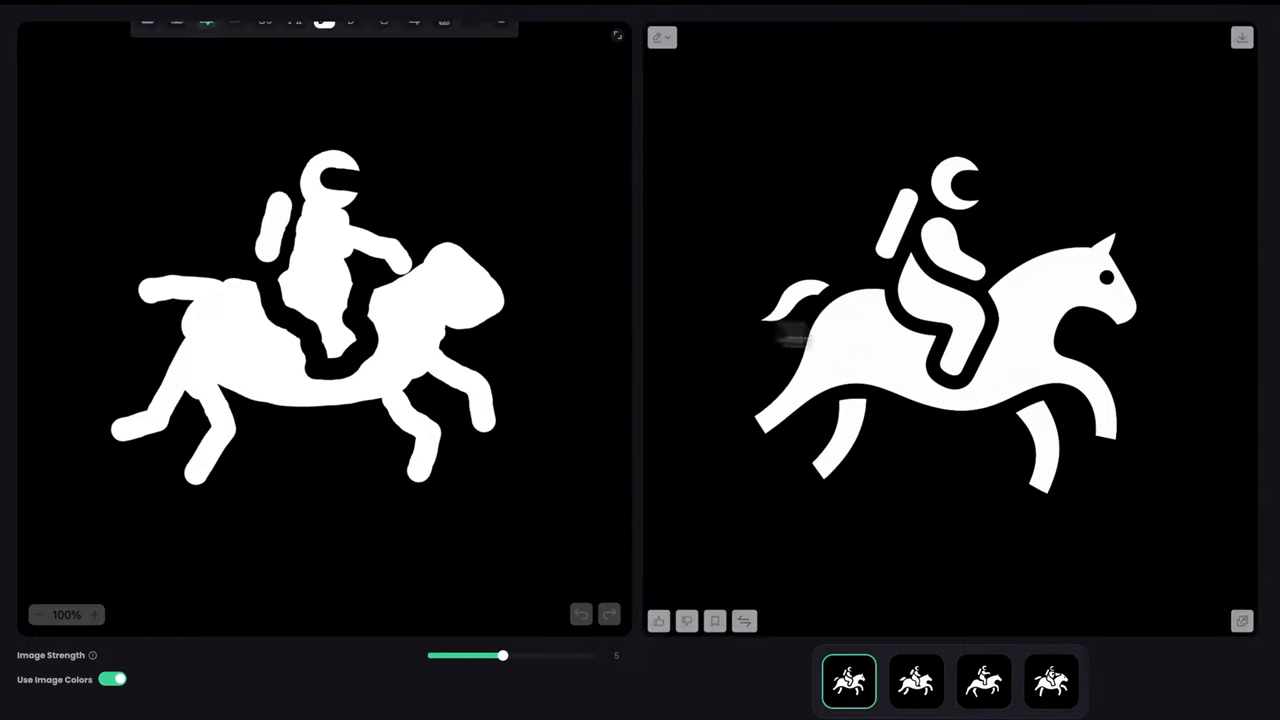
Preview the second, third and fourth variations, then return to and open the second logo.
{"action": "left_click", "coordinate": [915, 681]}
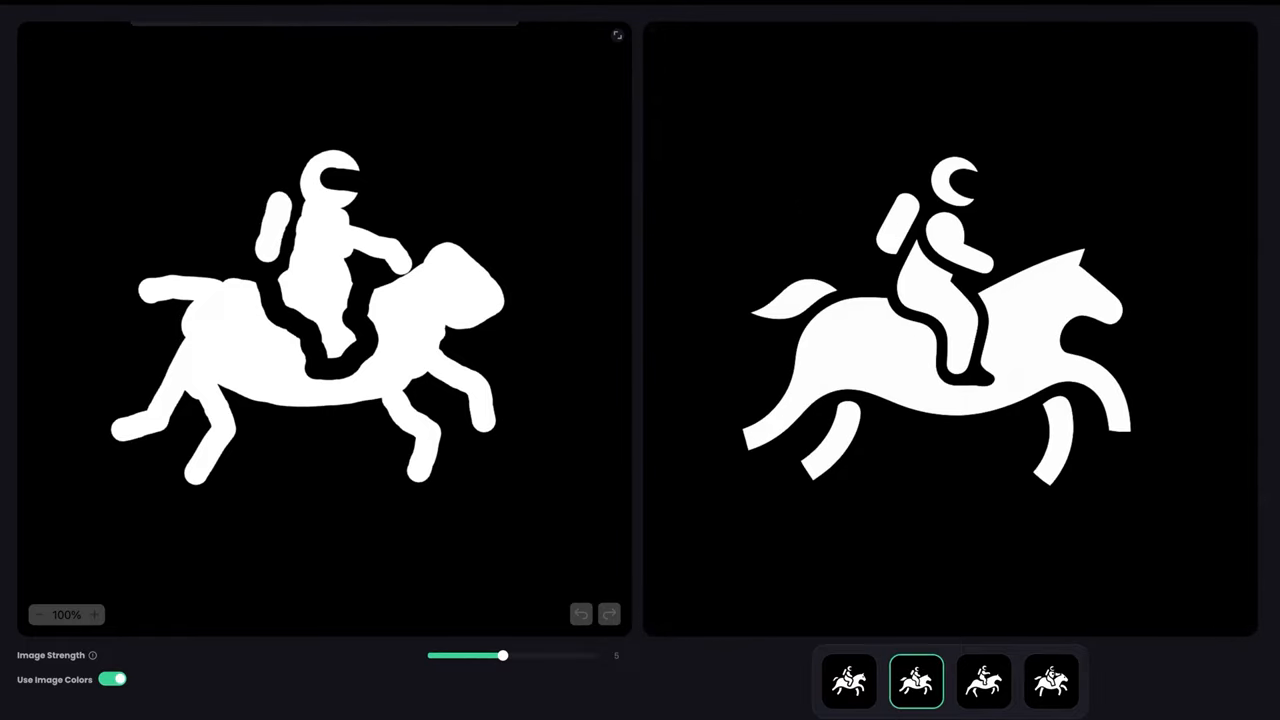
{"action": "left_click", "coordinate": [983, 681]}
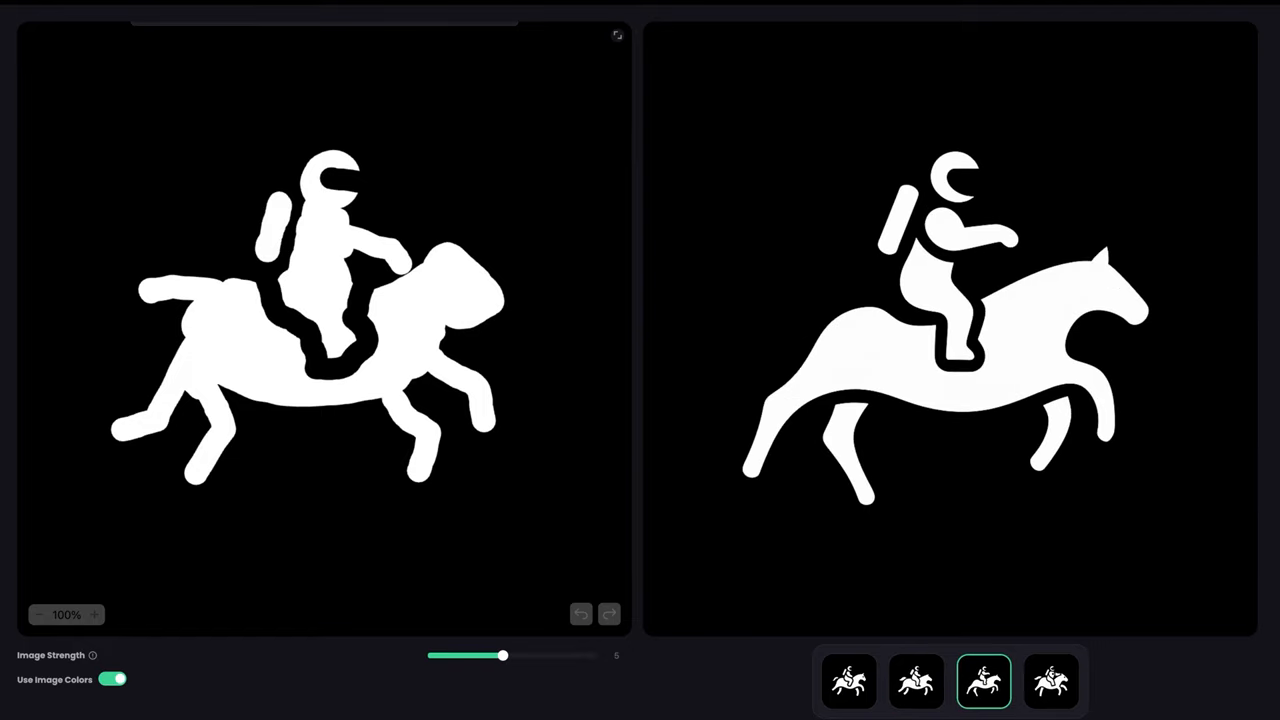
{"action": "left_click", "coordinate": [1050, 681]}
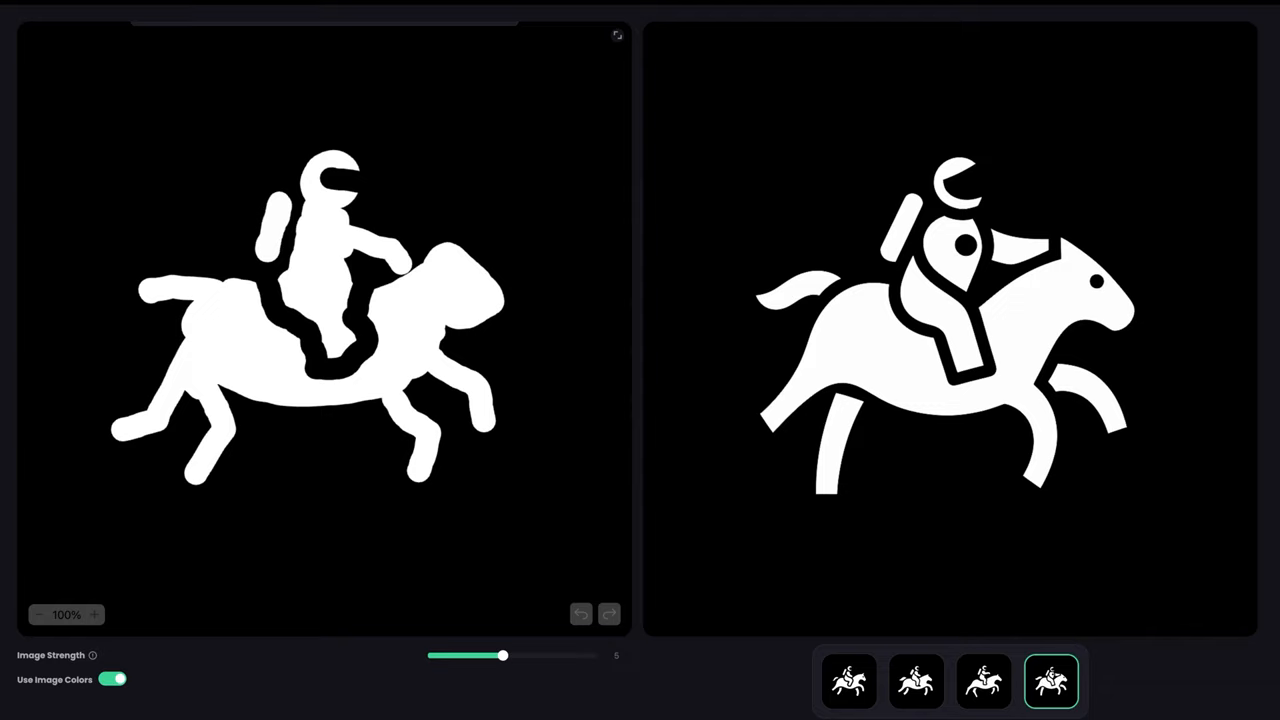
{"action": "left_click", "coordinate": [915, 682]}
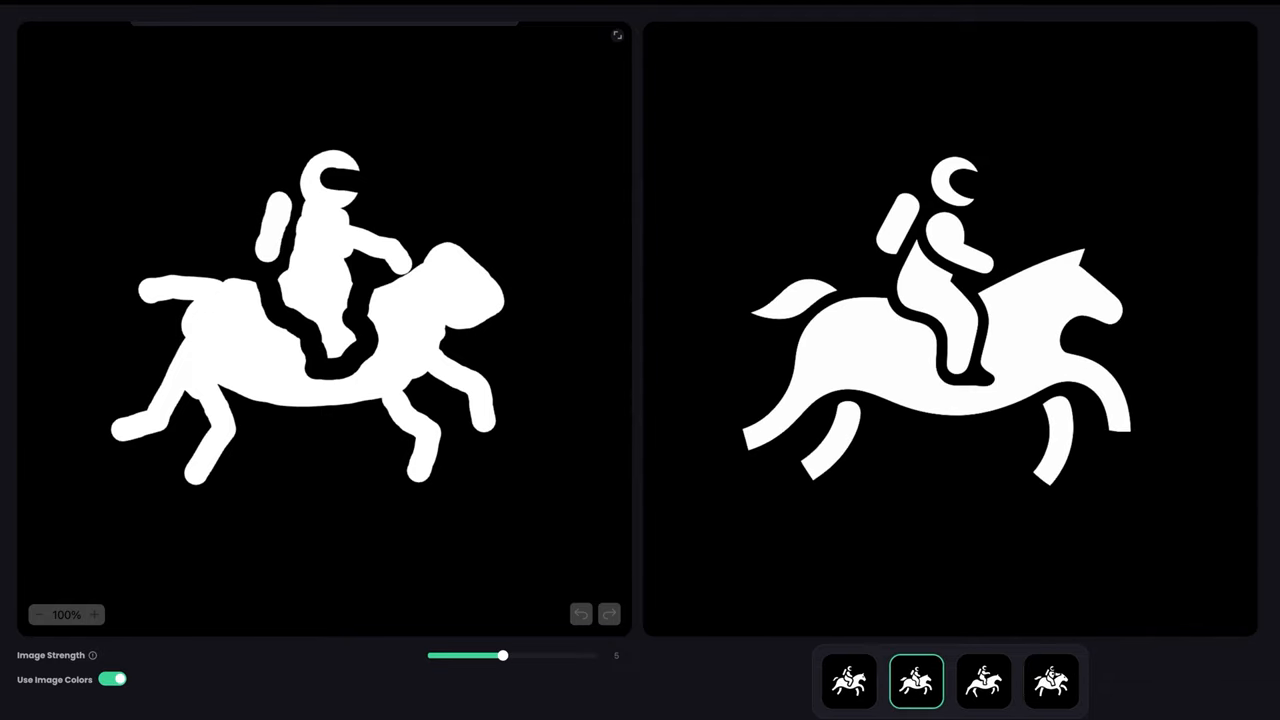
{"action": "left_click", "coordinate": [848, 681]}
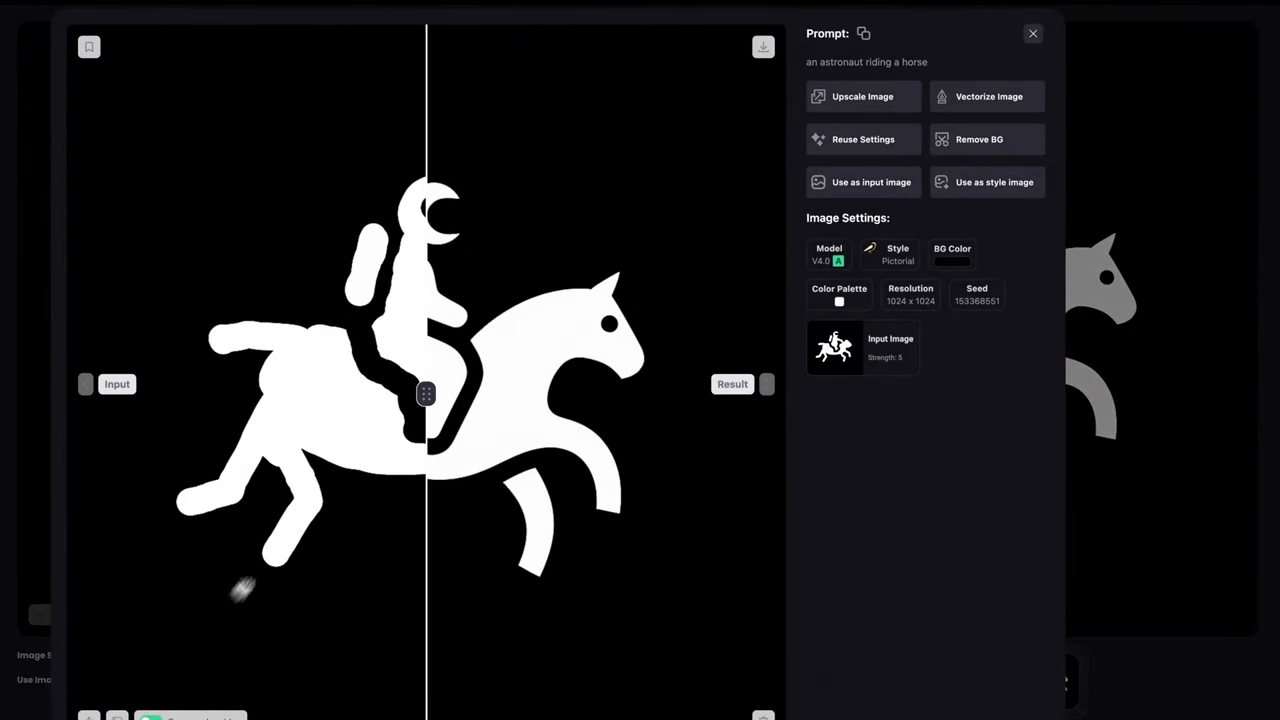
Slide the comparison to reveal the sketch, then the full logo, and hide the comparison.
{"action": "left_click_drag", "start_coordinate": [425, 393], "coordinate": [695, 393]}
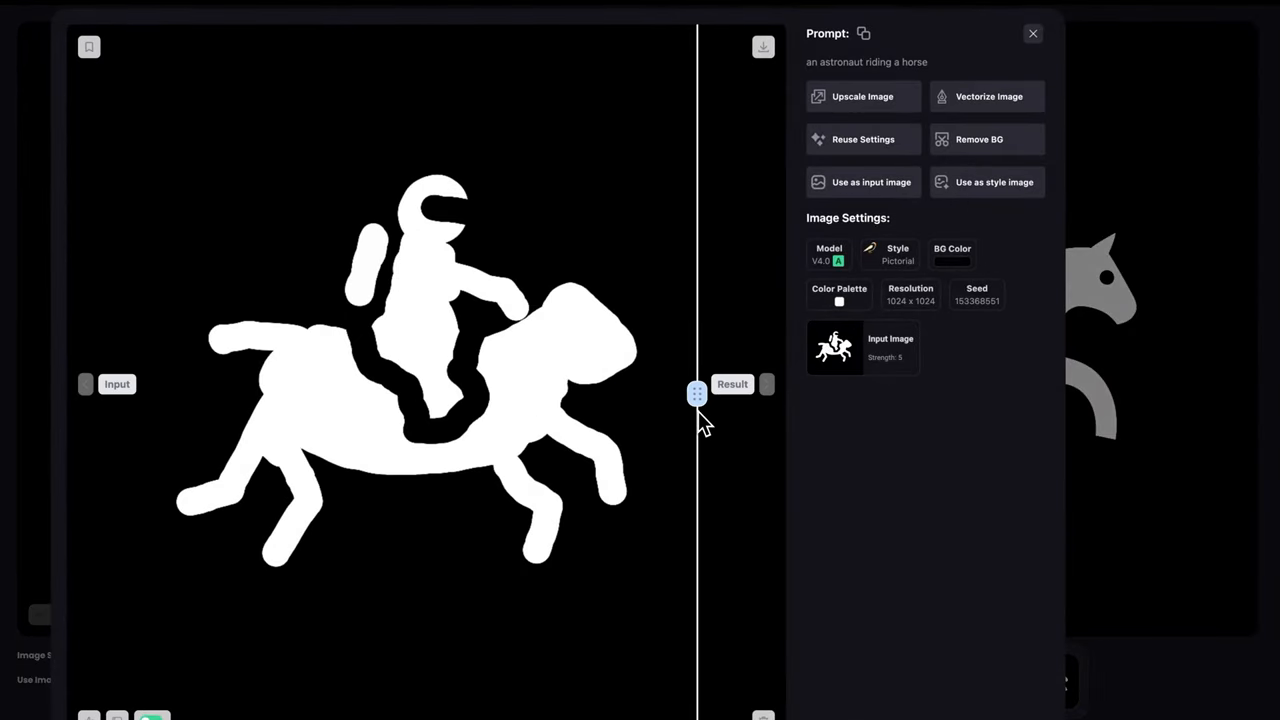
{"action": "left_click_drag", "start_coordinate": [697, 391], "coordinate": [125, 393]}
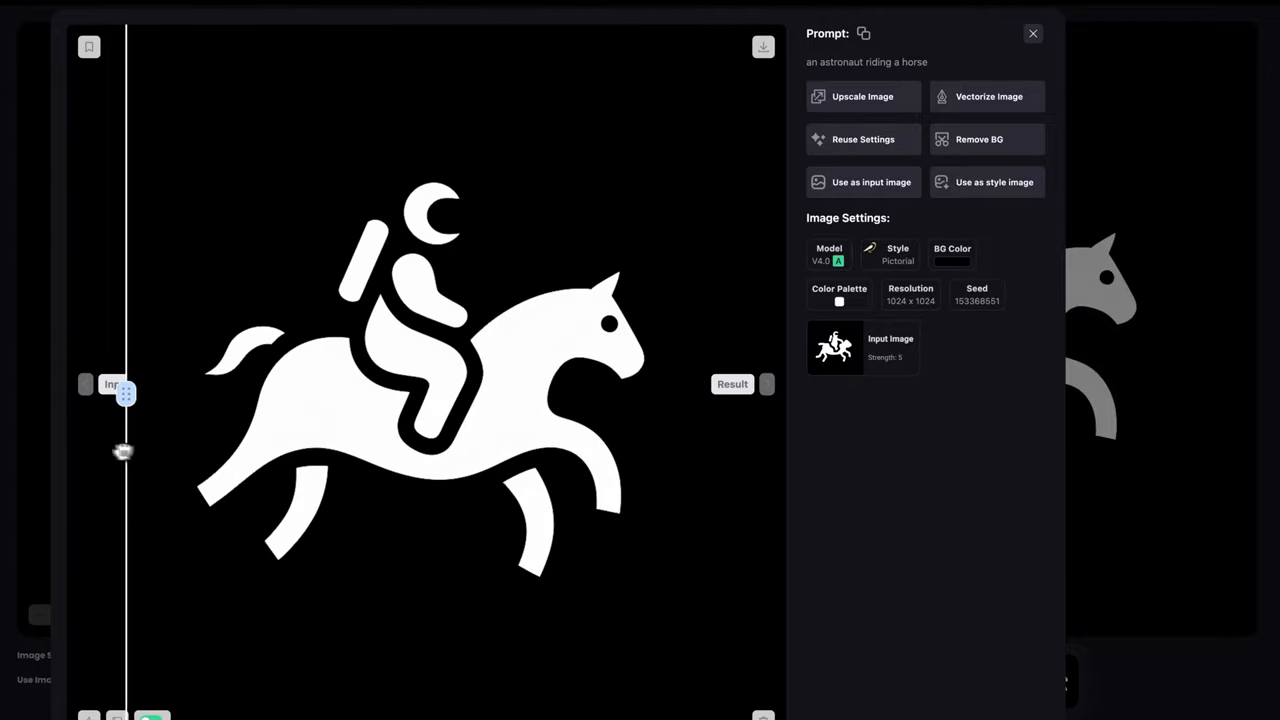
{"action": "left_click", "coordinate": [1033, 33]}
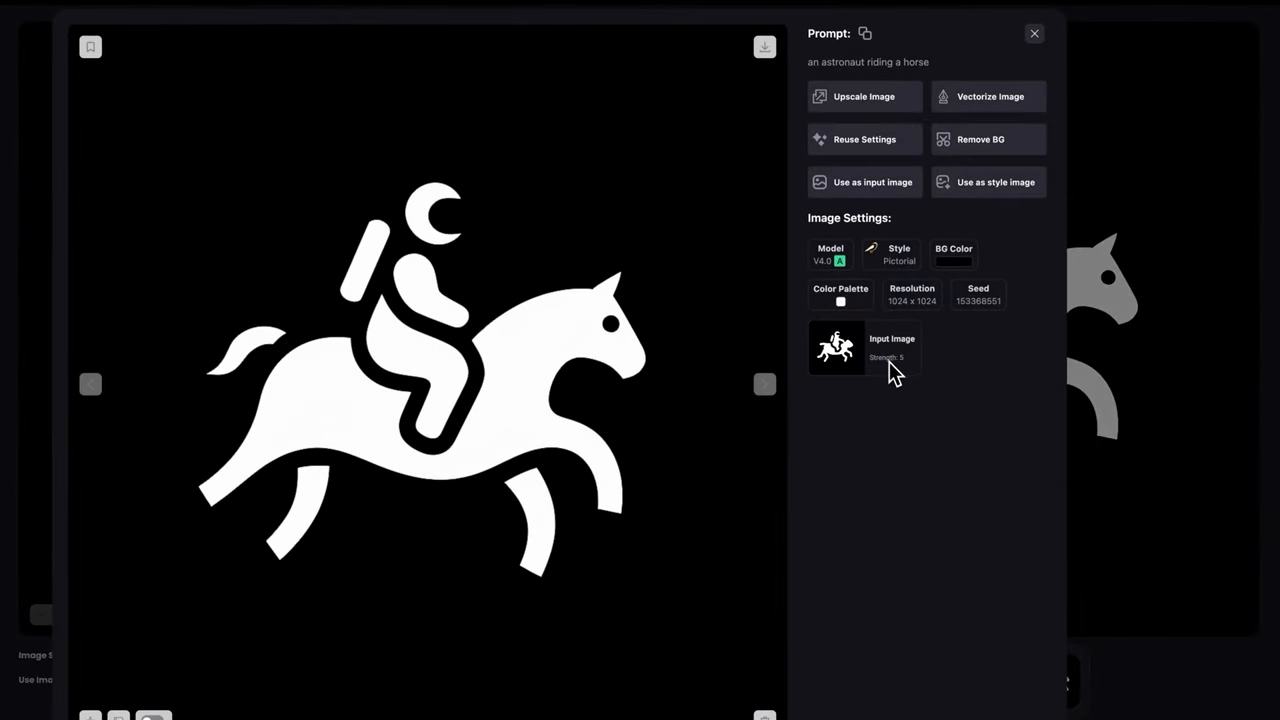
{"action": "mouse_move", "coordinate": [975, 138]}
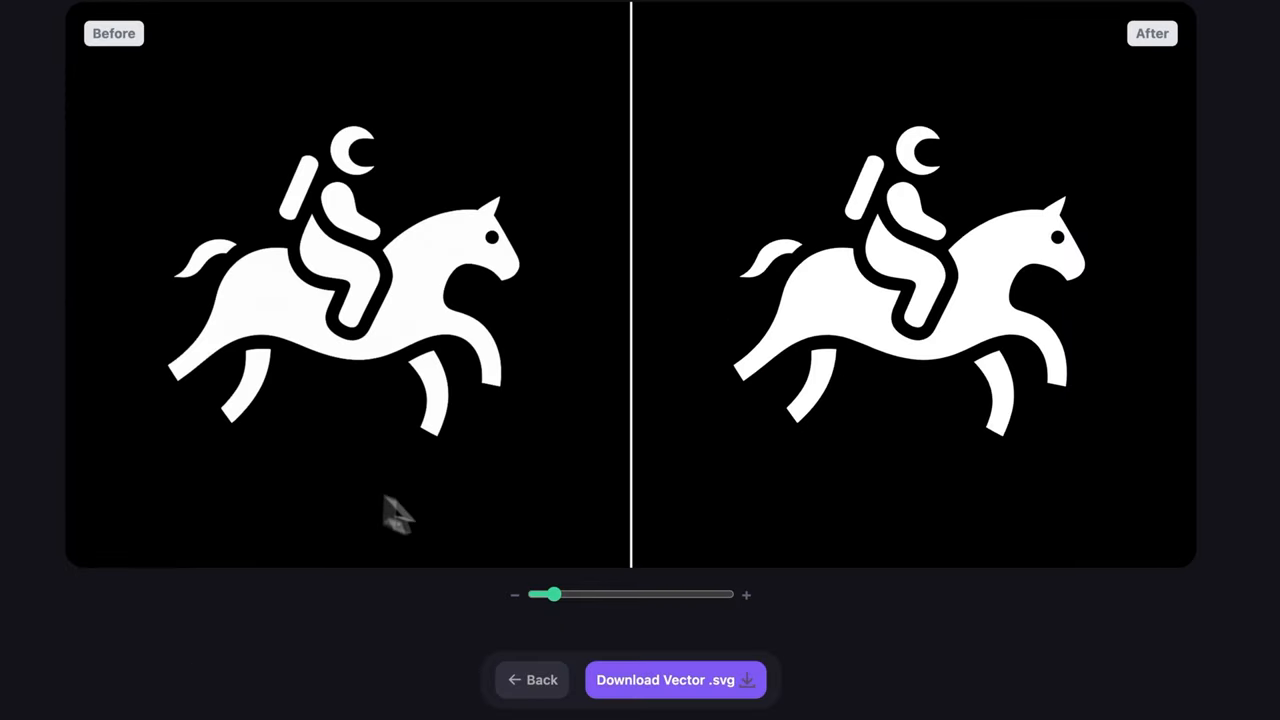
Zoom into the astronaut and rider details to inspect the smooth vector edges.
{"action": "left_click_drag", "start_coordinate": [553, 595], "coordinate": [648, 595]}
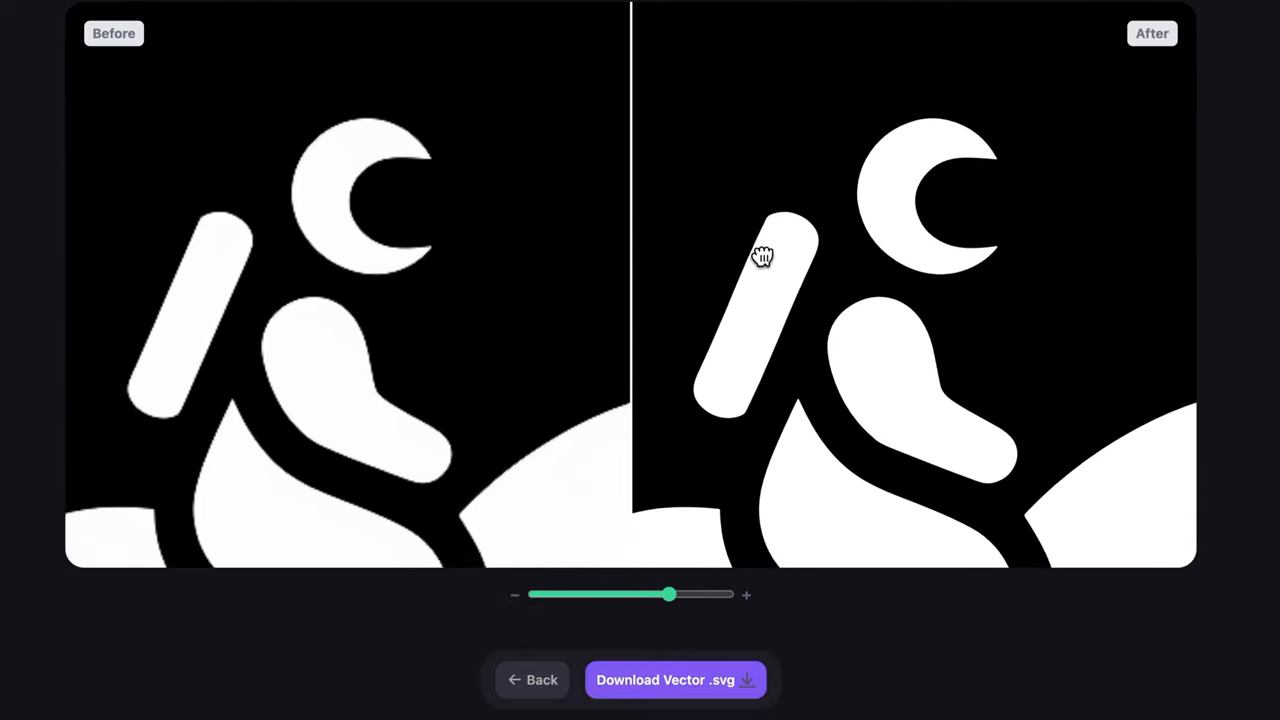
{"action": "left_click_drag", "start_coordinate": [668, 594], "coordinate": [725, 594]}
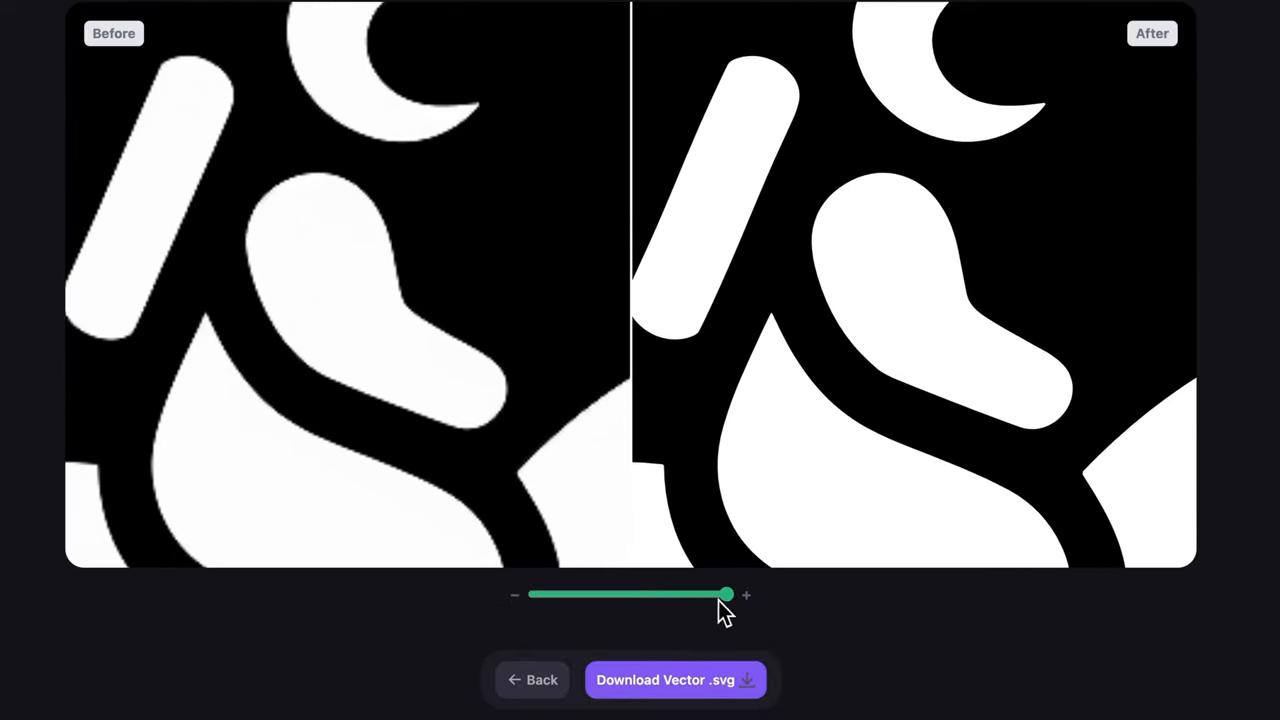
{"action": "mouse_move", "coordinate": [685, 695]}
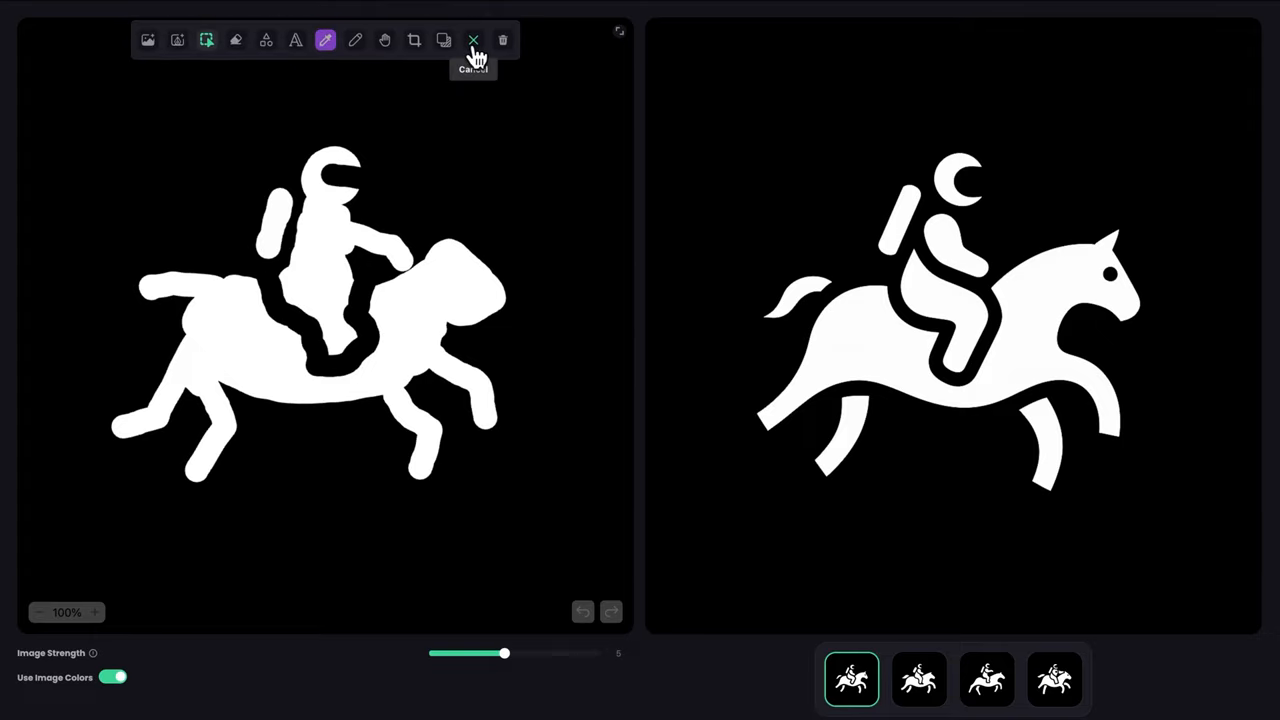
Discard the rough sketch and import the clean logo as SVG onto a blank canvas.
{"action": "left_click", "coordinate": [473, 40]}
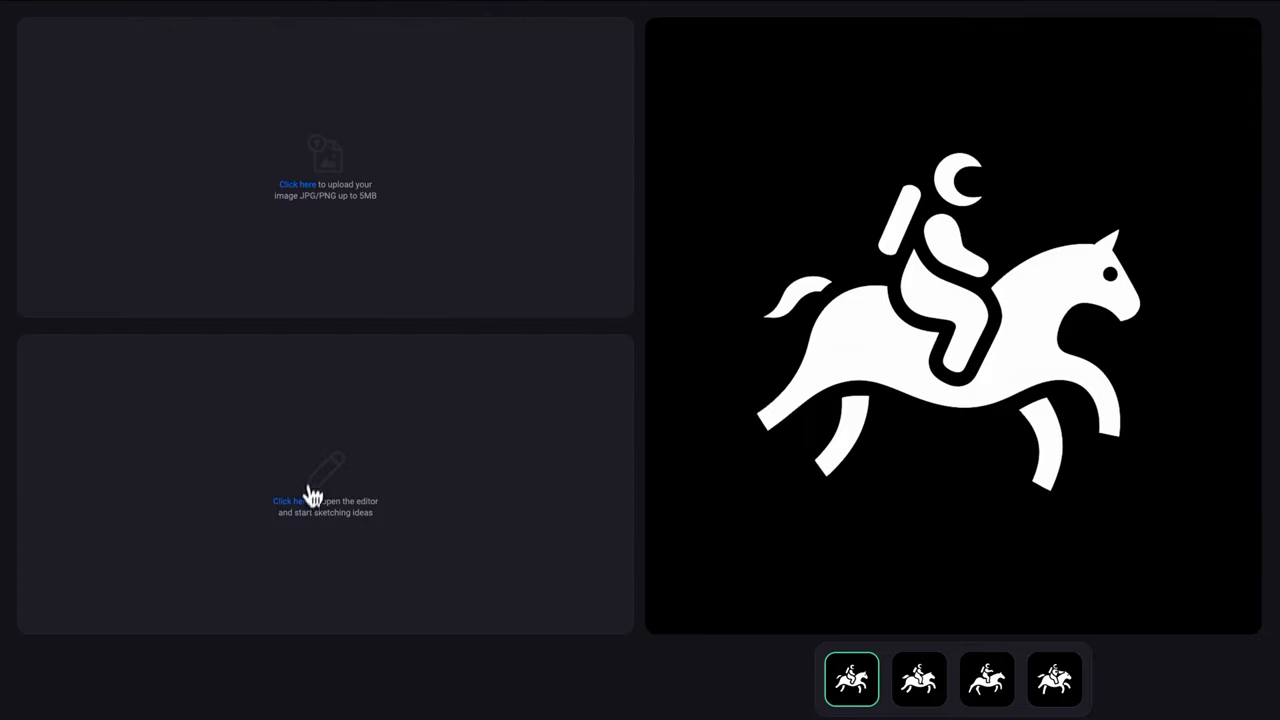
{"action": "left_click", "coordinate": [290, 500]}
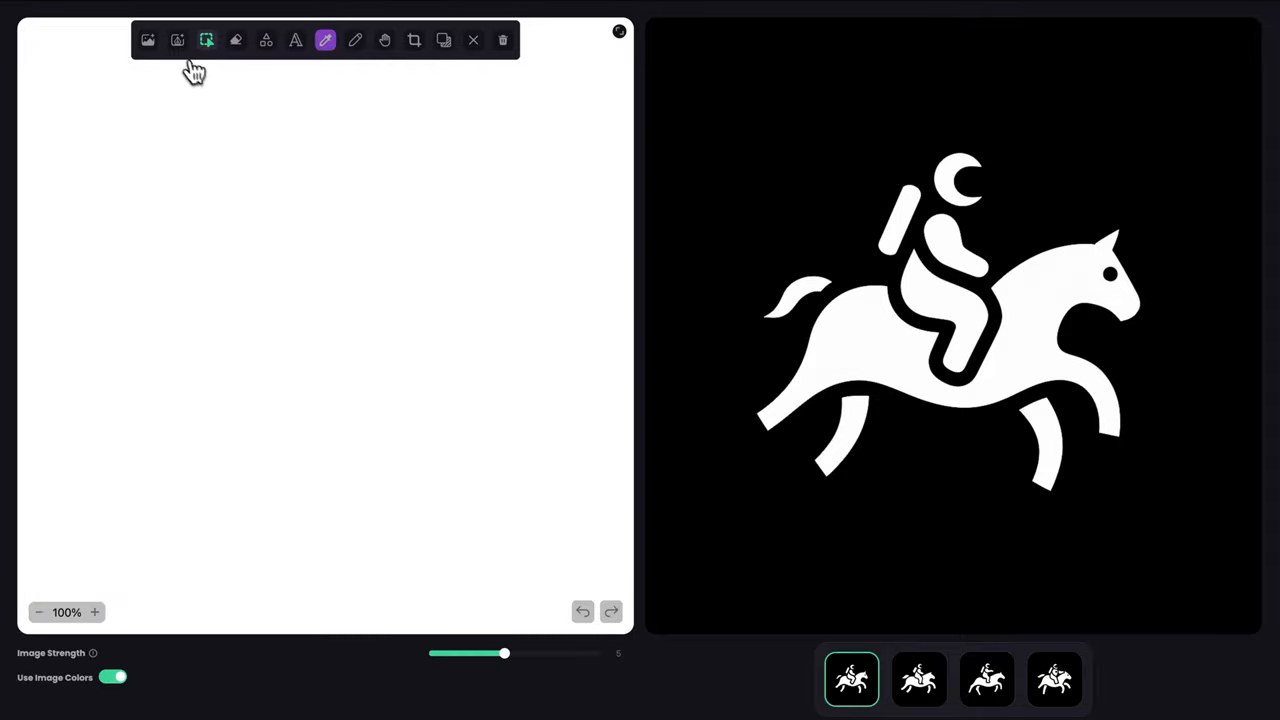
{"action": "mouse_move", "coordinate": [177, 40]}
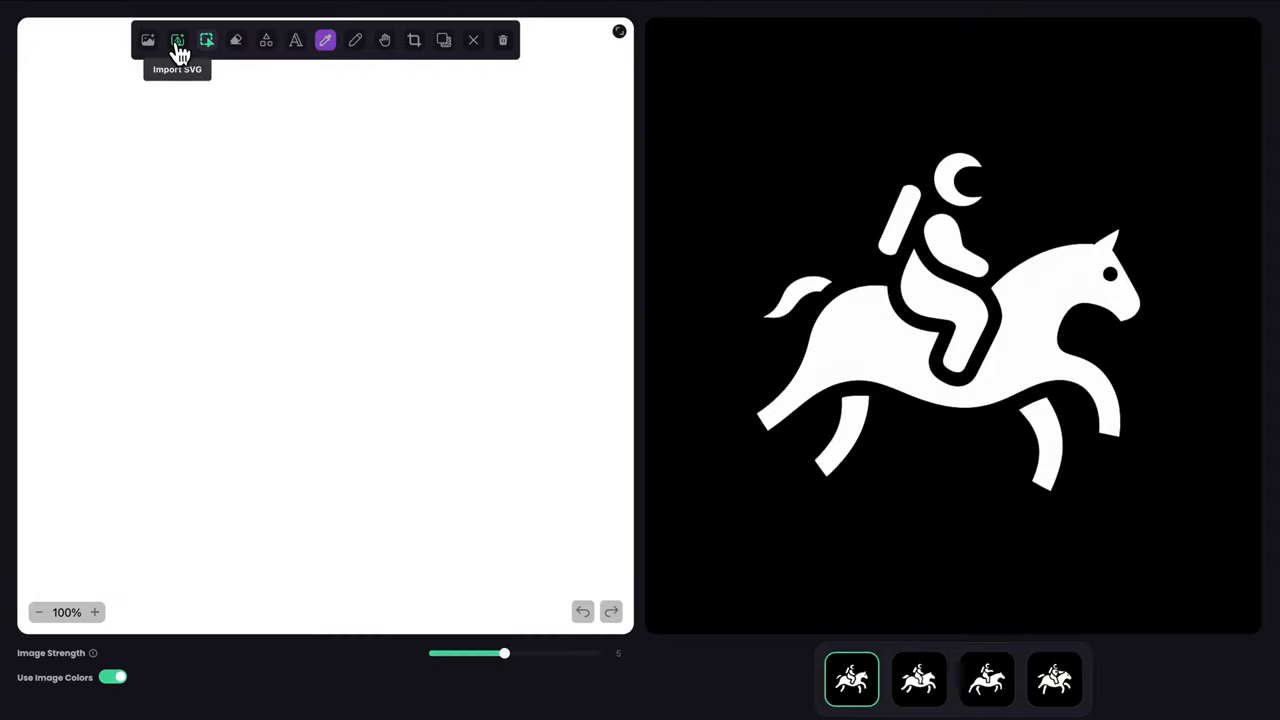
{"action": "left_click", "coordinate": [177, 40]}
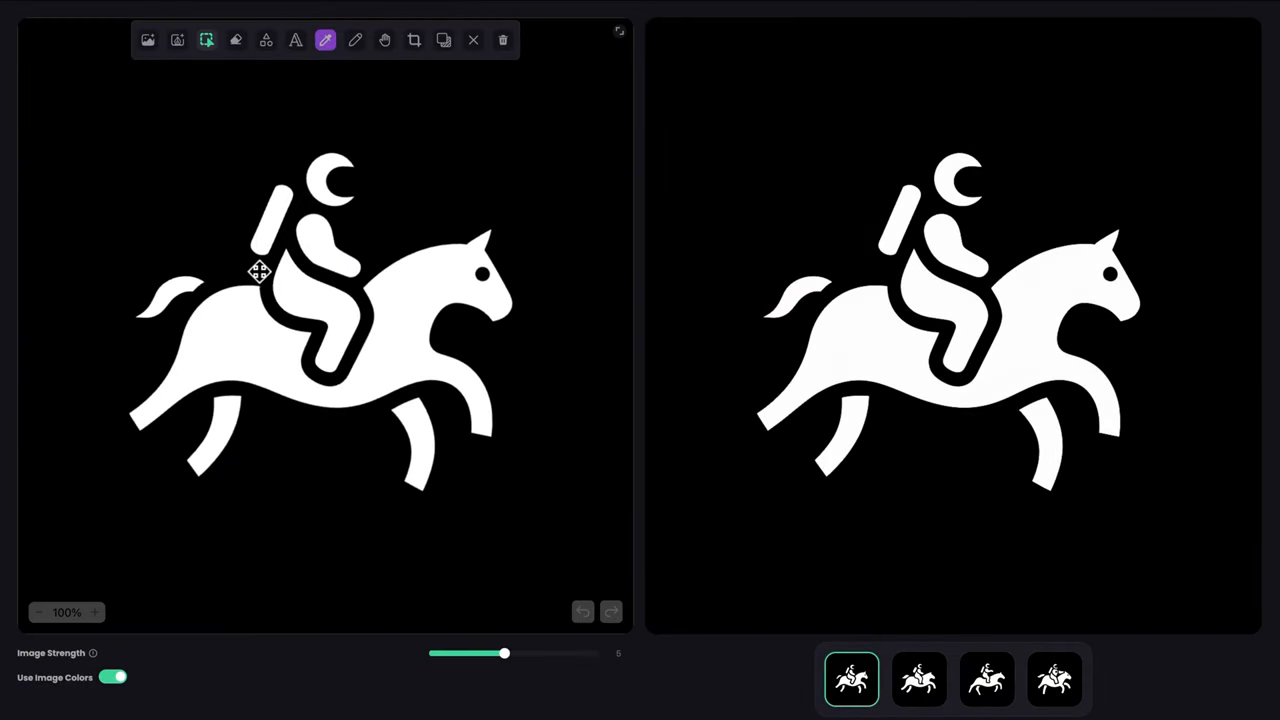
{"action": "mouse_move", "coordinate": [337, 167]}
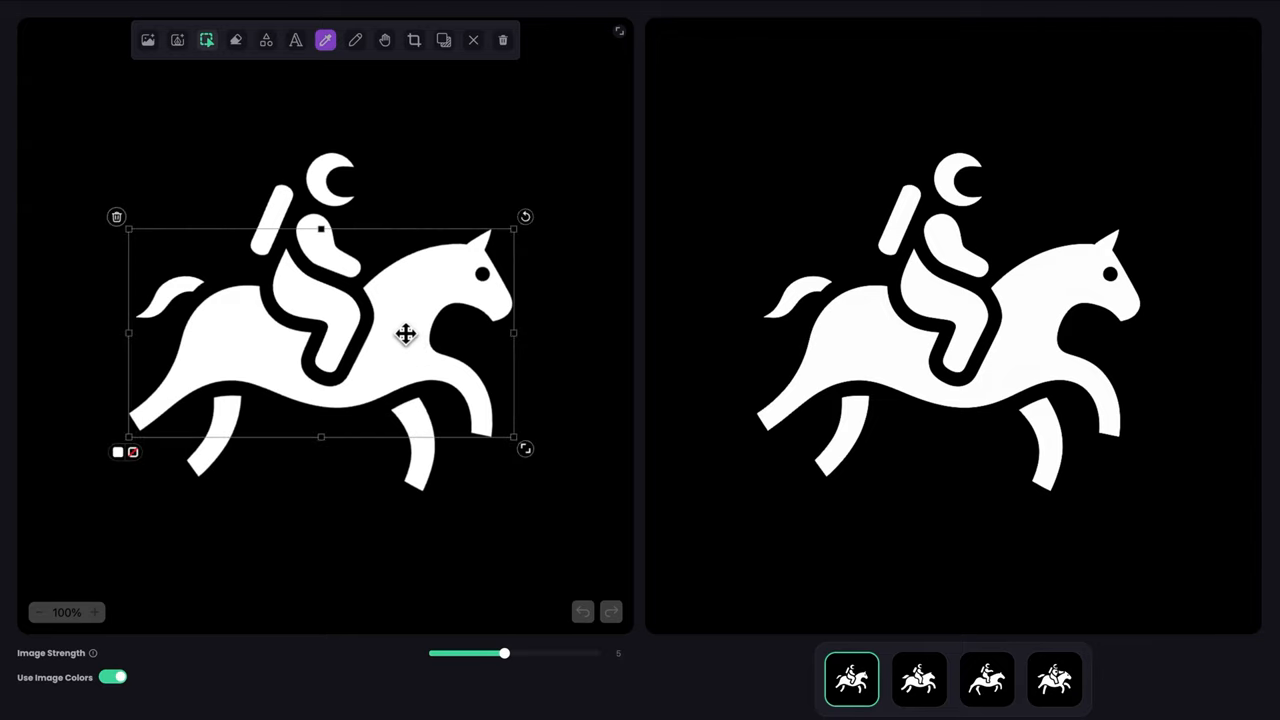
{"action": "mouse_move", "coordinate": [405, 197]}
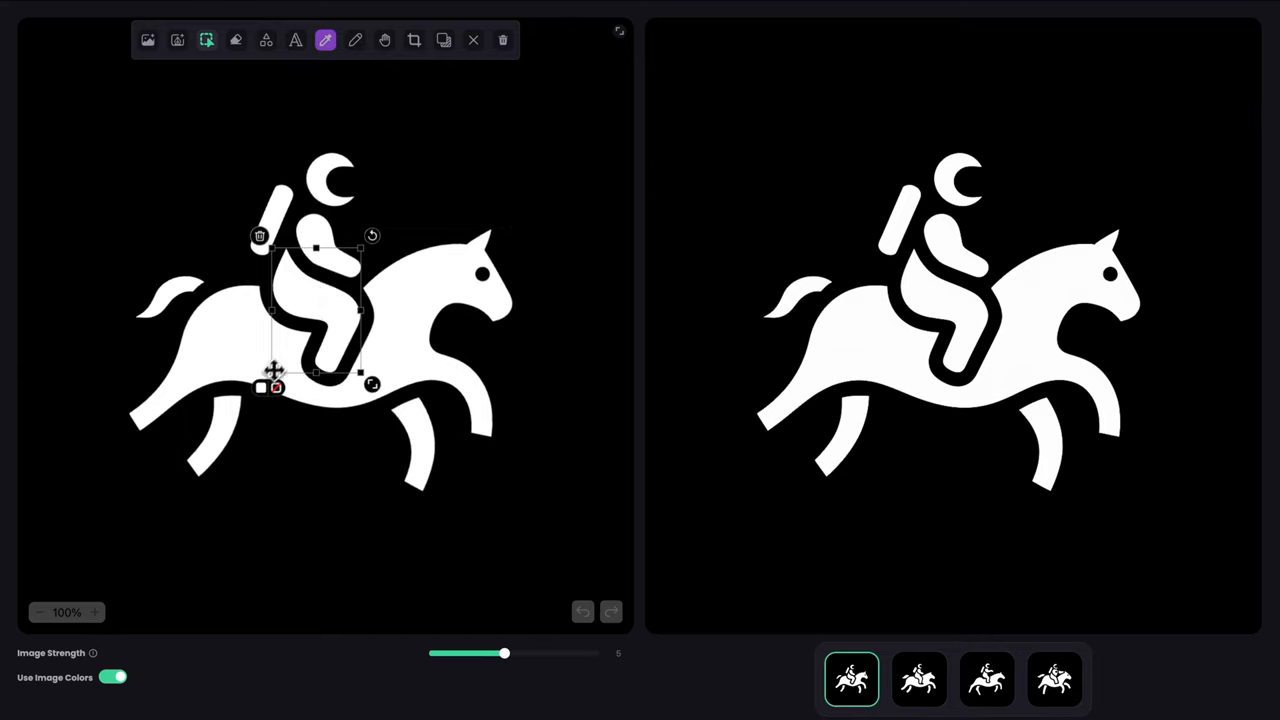
Recolour the astronaut rider's body blue.
{"action": "left_click", "coordinate": [276, 387]}
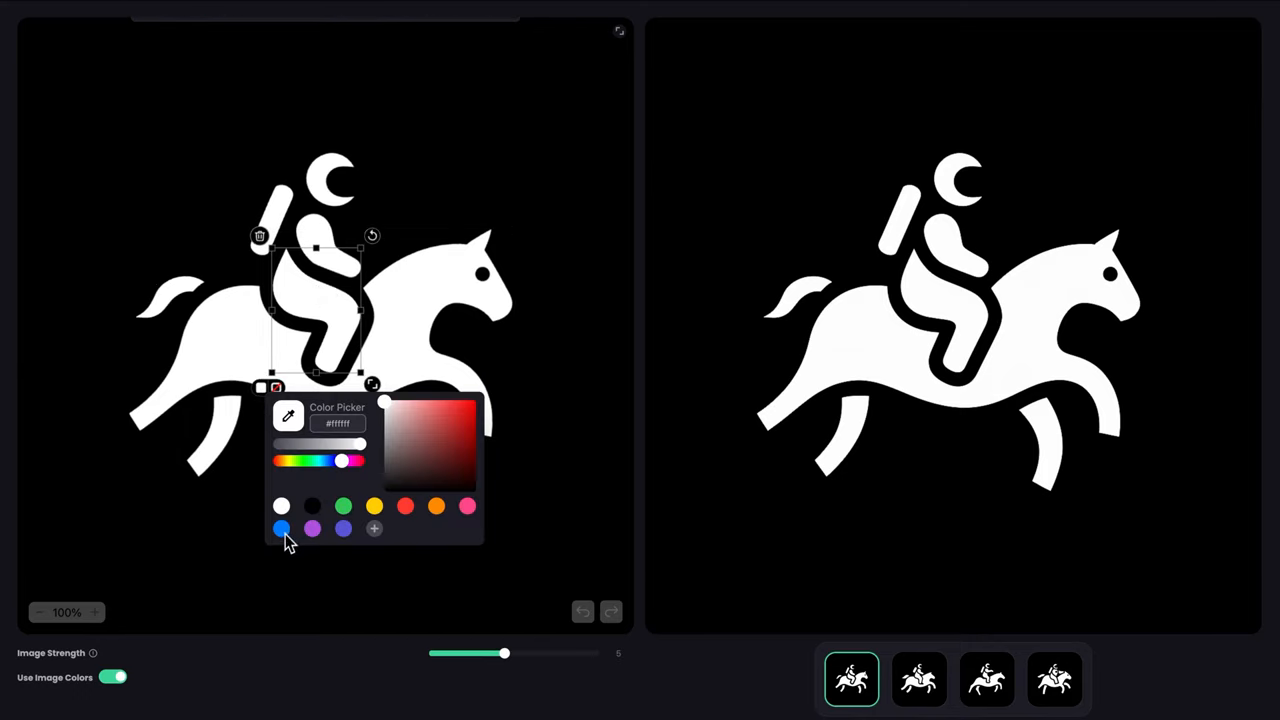
{"action": "left_click", "coordinate": [281, 528]}
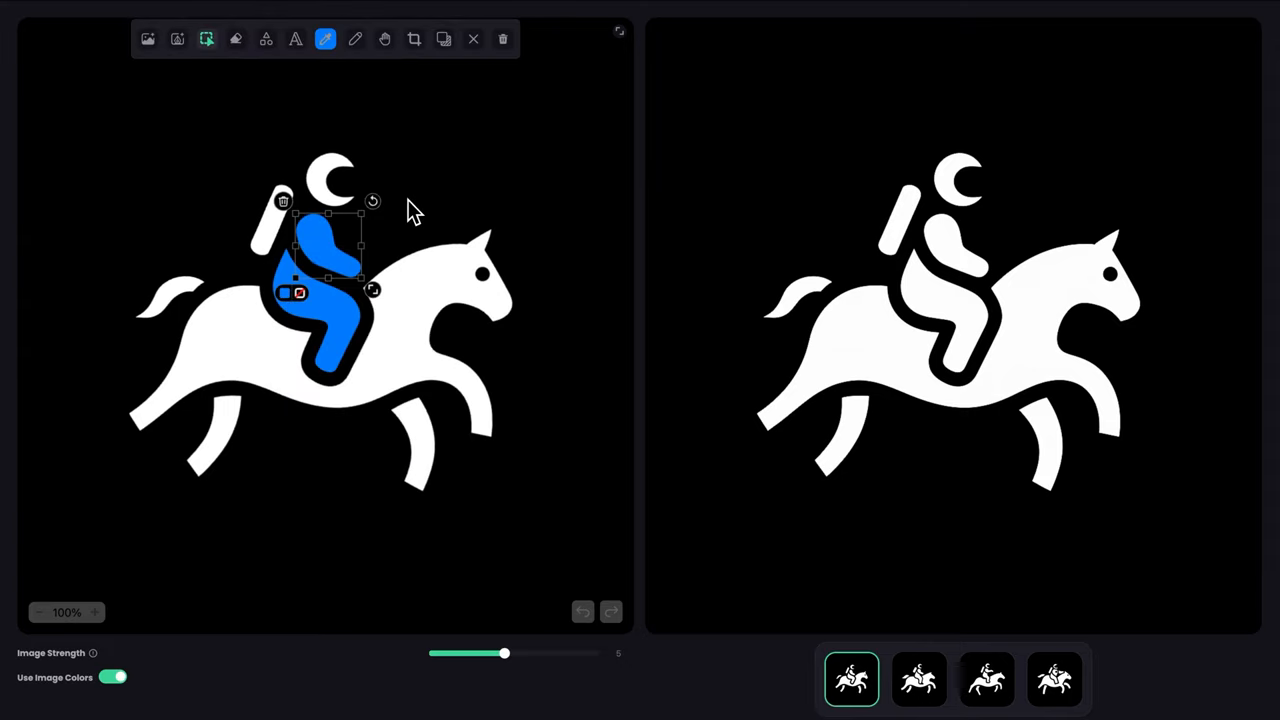
{"action": "left_click", "coordinate": [430, 210]}
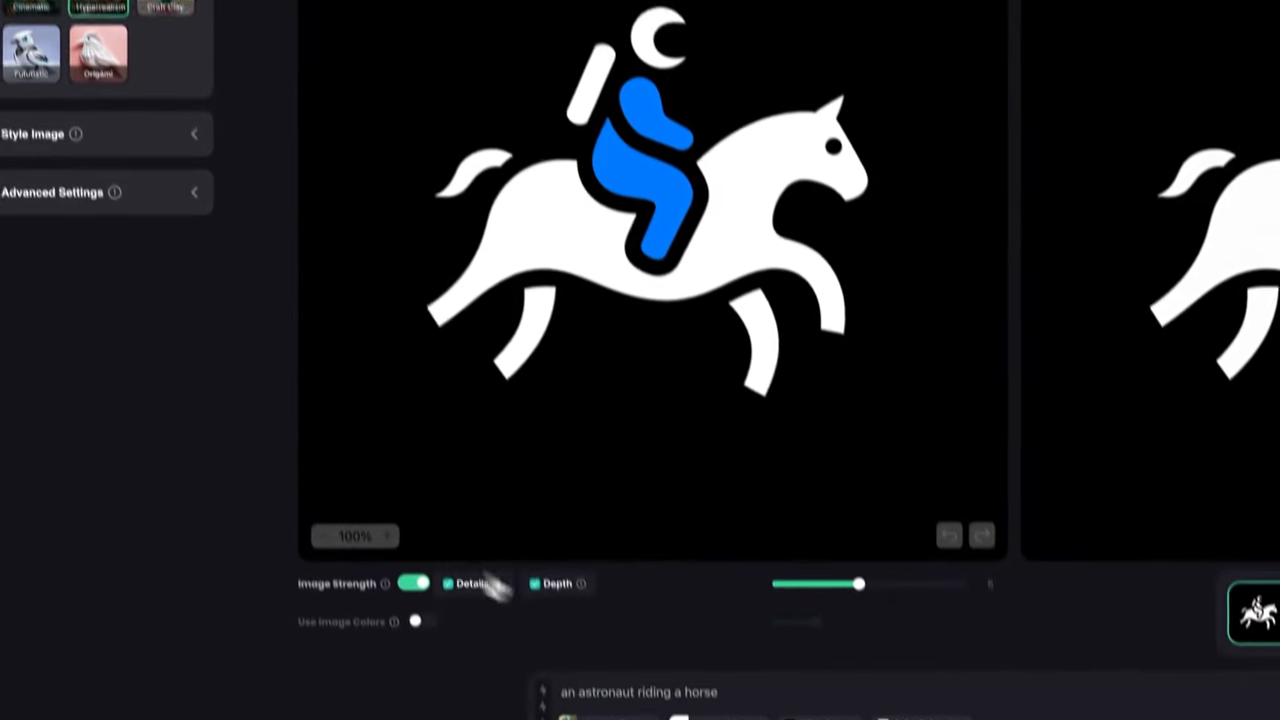
Add 'wearing a blue astronaut suit' and 'in space' to the prompt, then enable and adjust Use Image Colors.
{"action": "scroll", "scroll_direction": "down", "scroll_amount": 3}
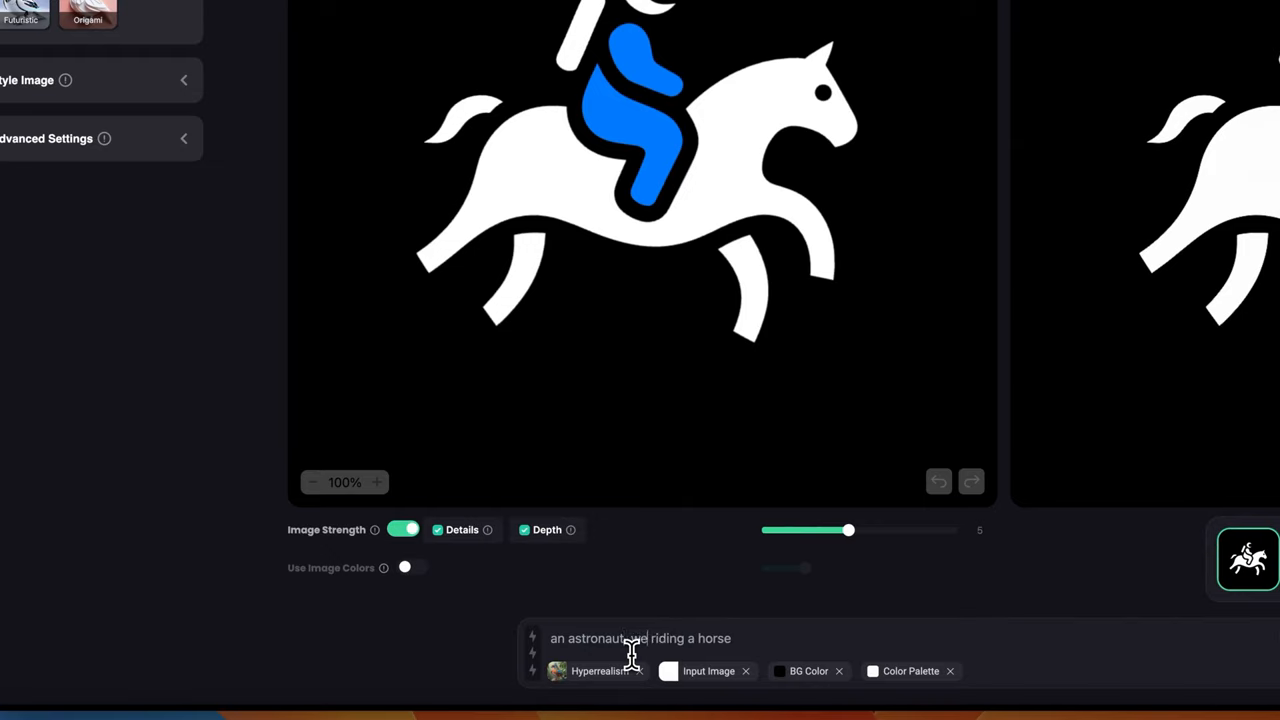
{"action": "type", "text": "wearing a bkue"}
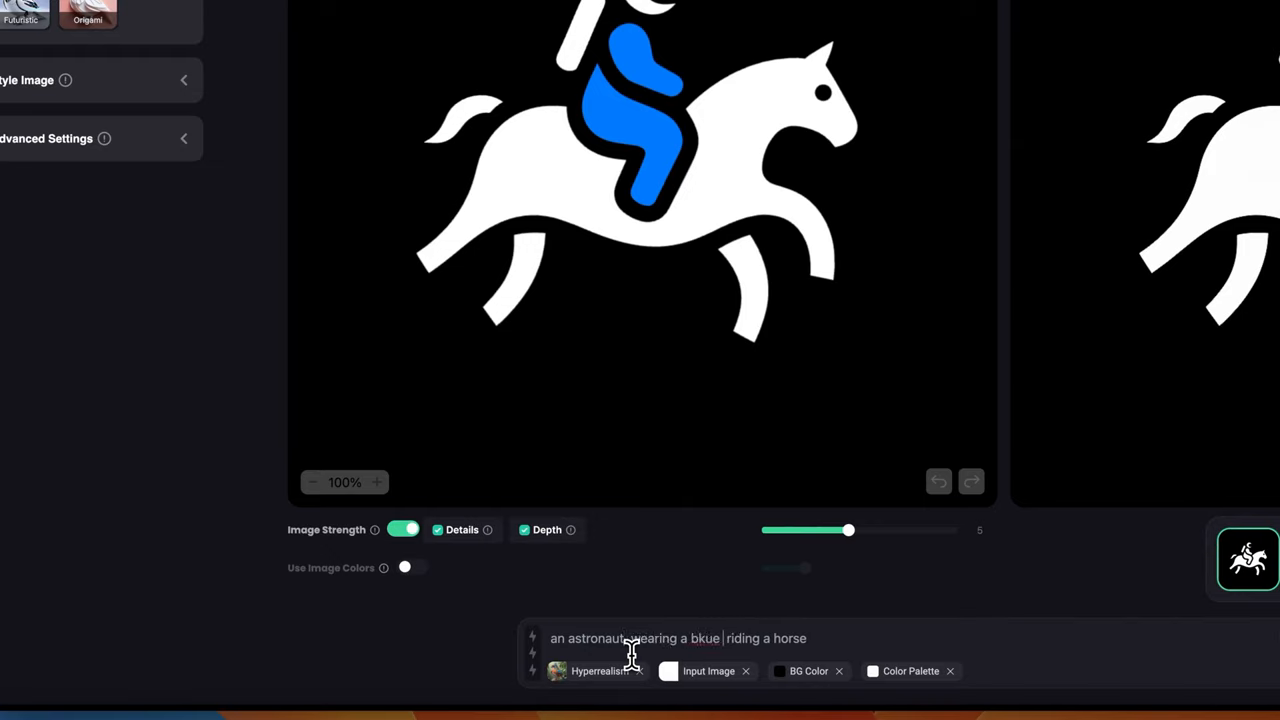
{"action": "type", "text": "astronaut"}
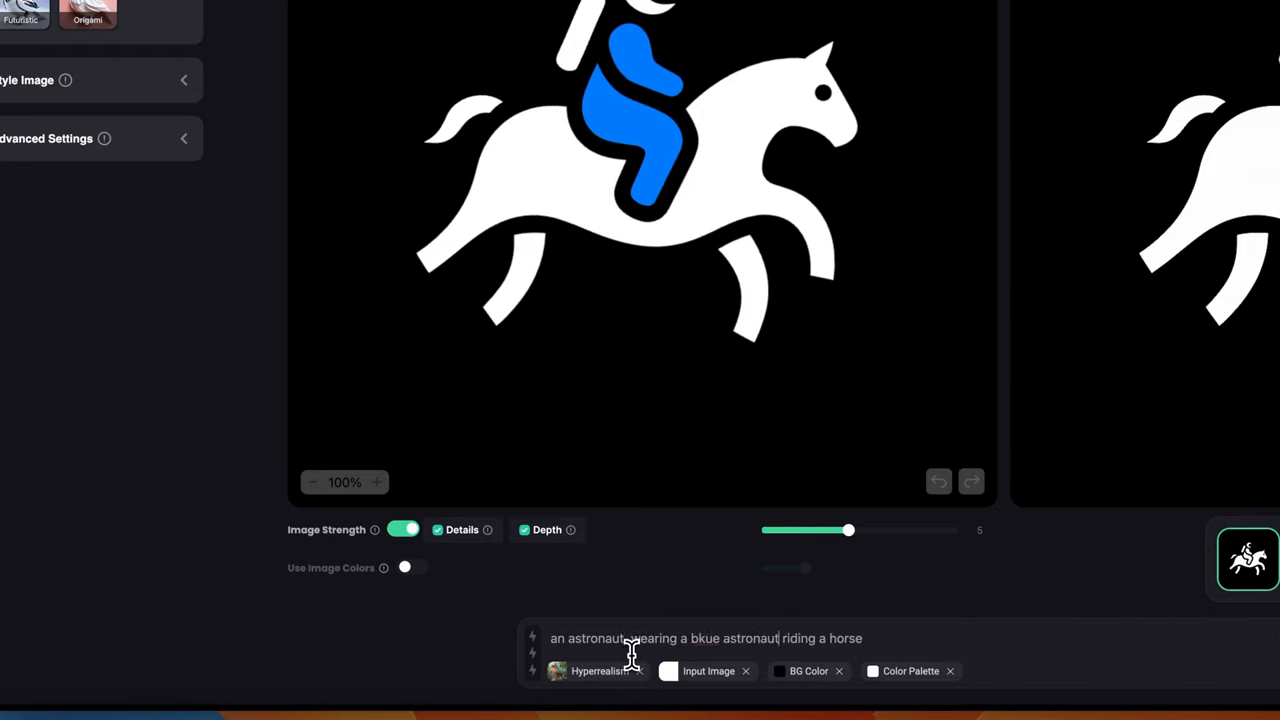
{"action": "type", "text": "suit,"}
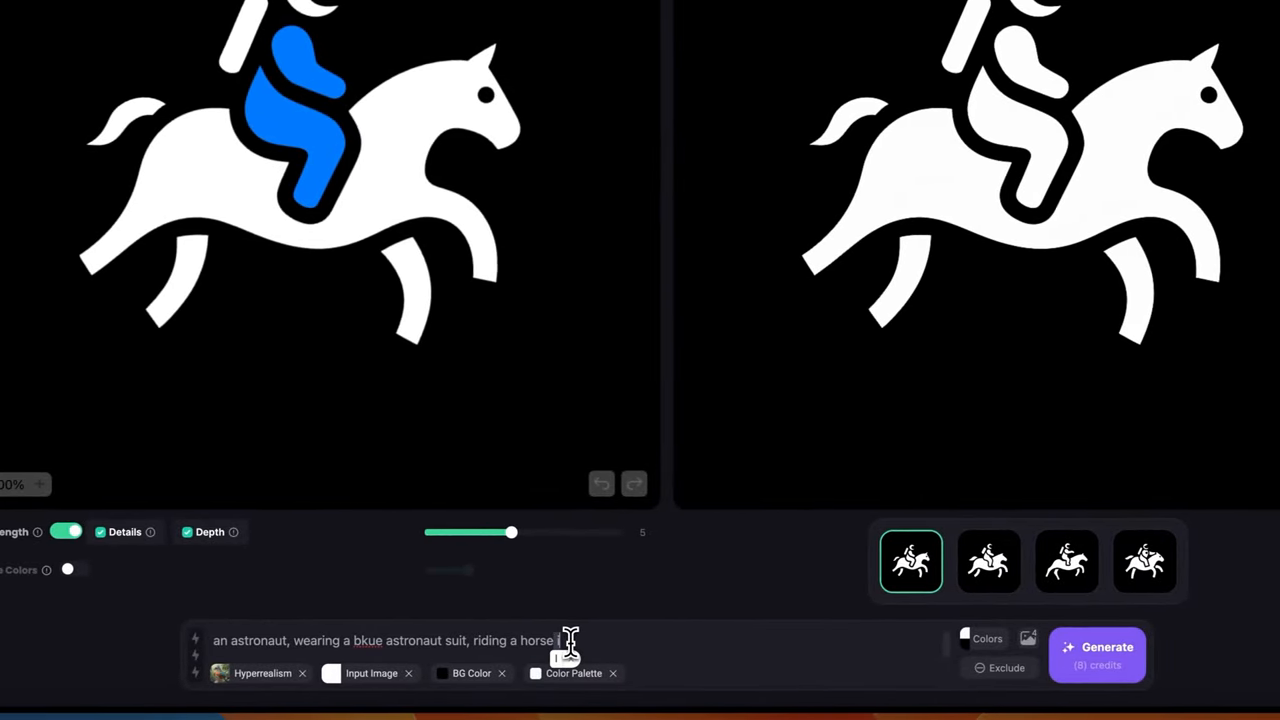
{"action": "type", "text": "in space"}
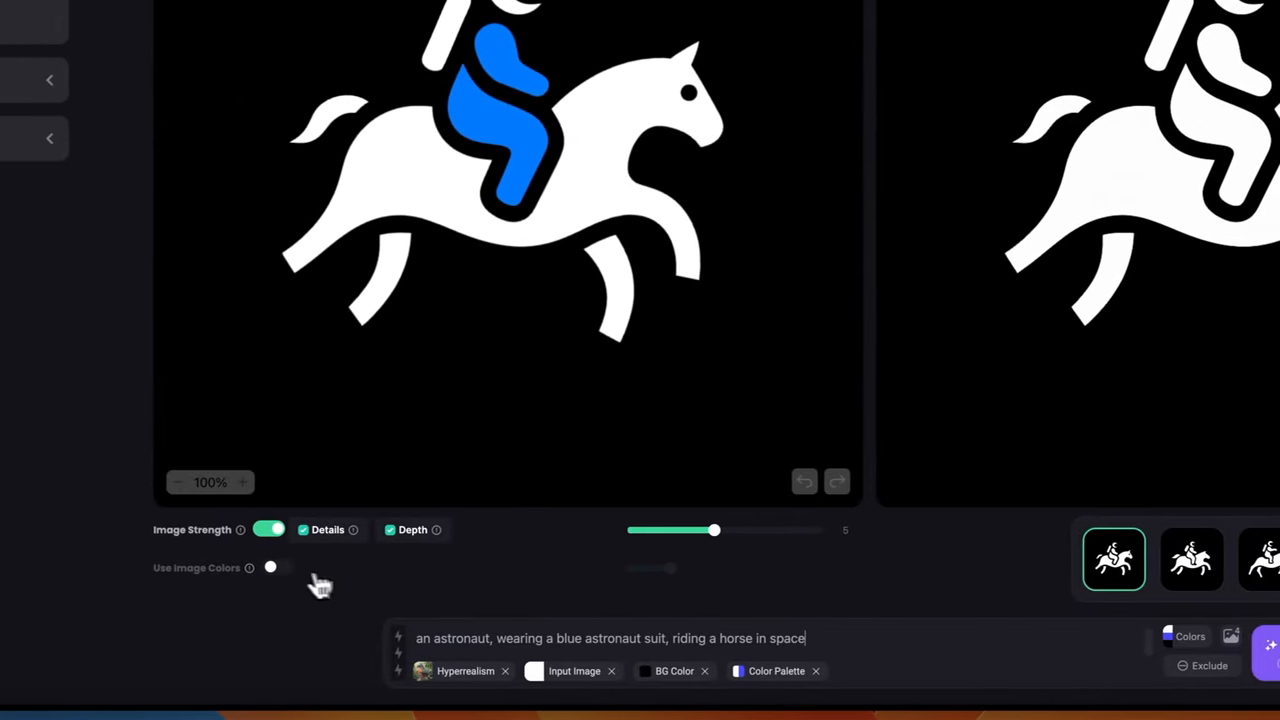
{"action": "left_click", "coordinate": [279, 567]}
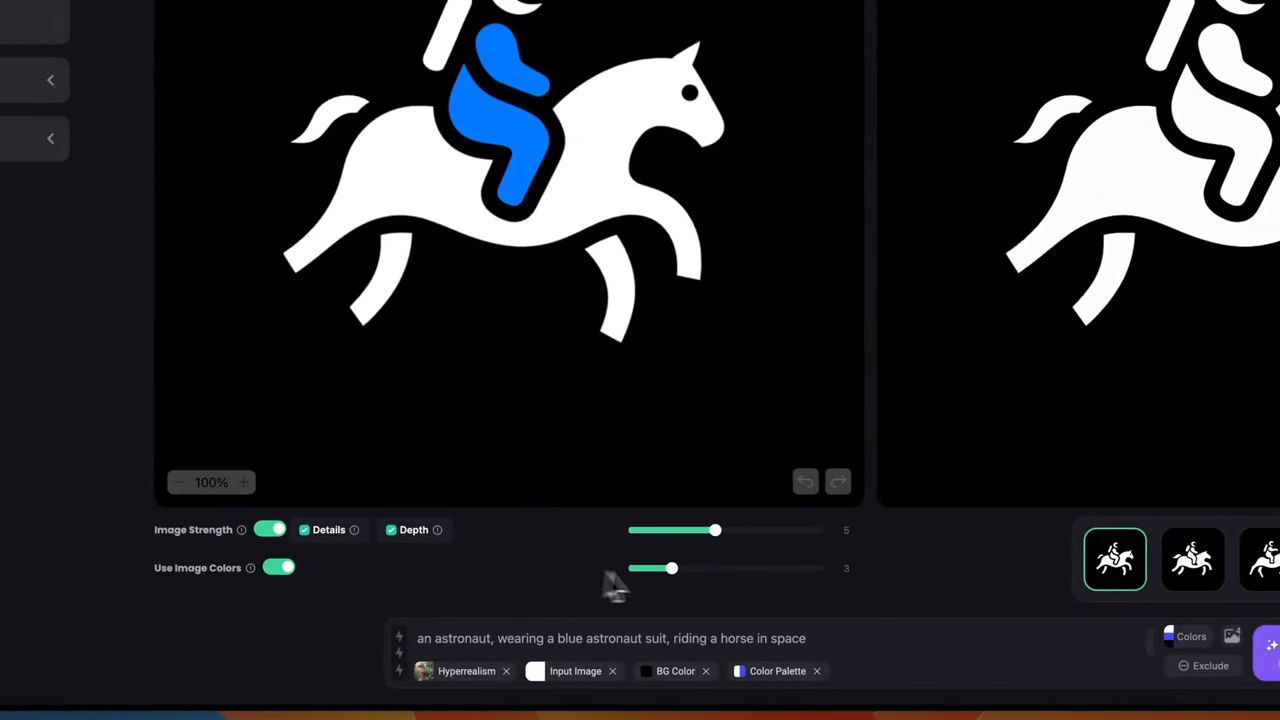
{"action": "left_click_drag", "start_coordinate": [670, 568], "coordinate": [645, 568]}
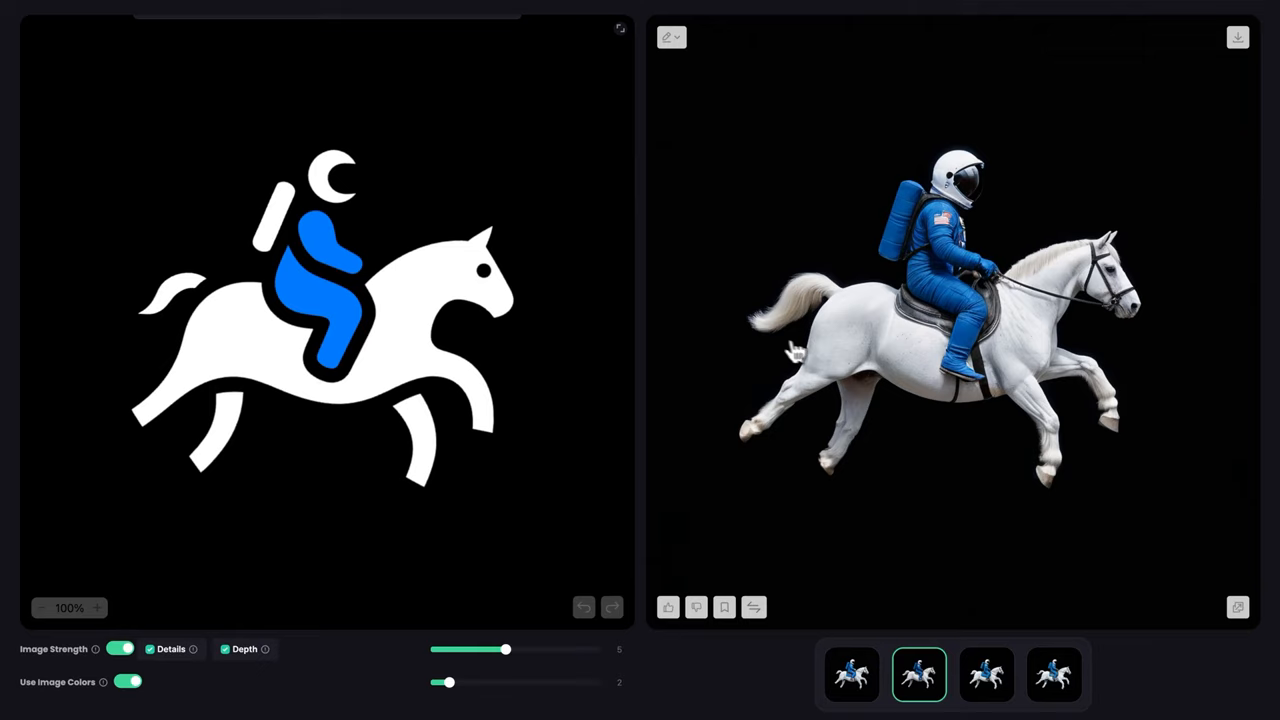
{"action": "mouse_move", "coordinate": [778, 350]}
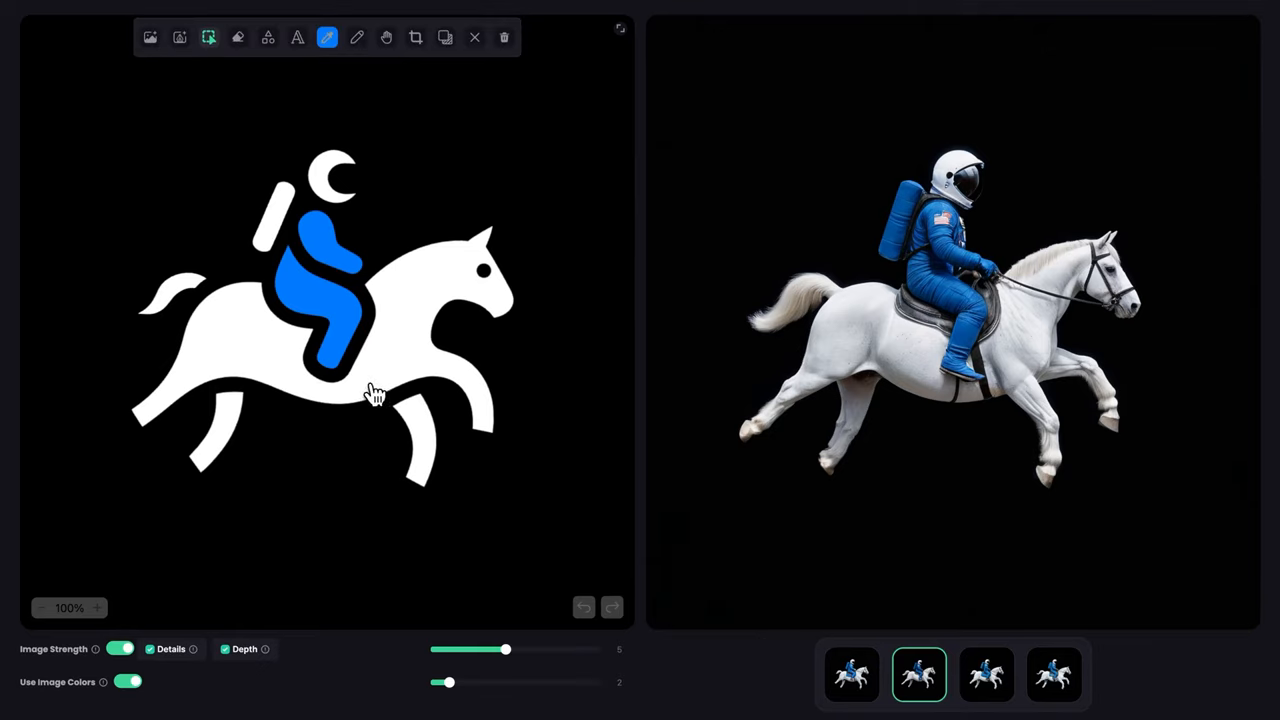
{"action": "mouse_move", "coordinate": [178, 463]}
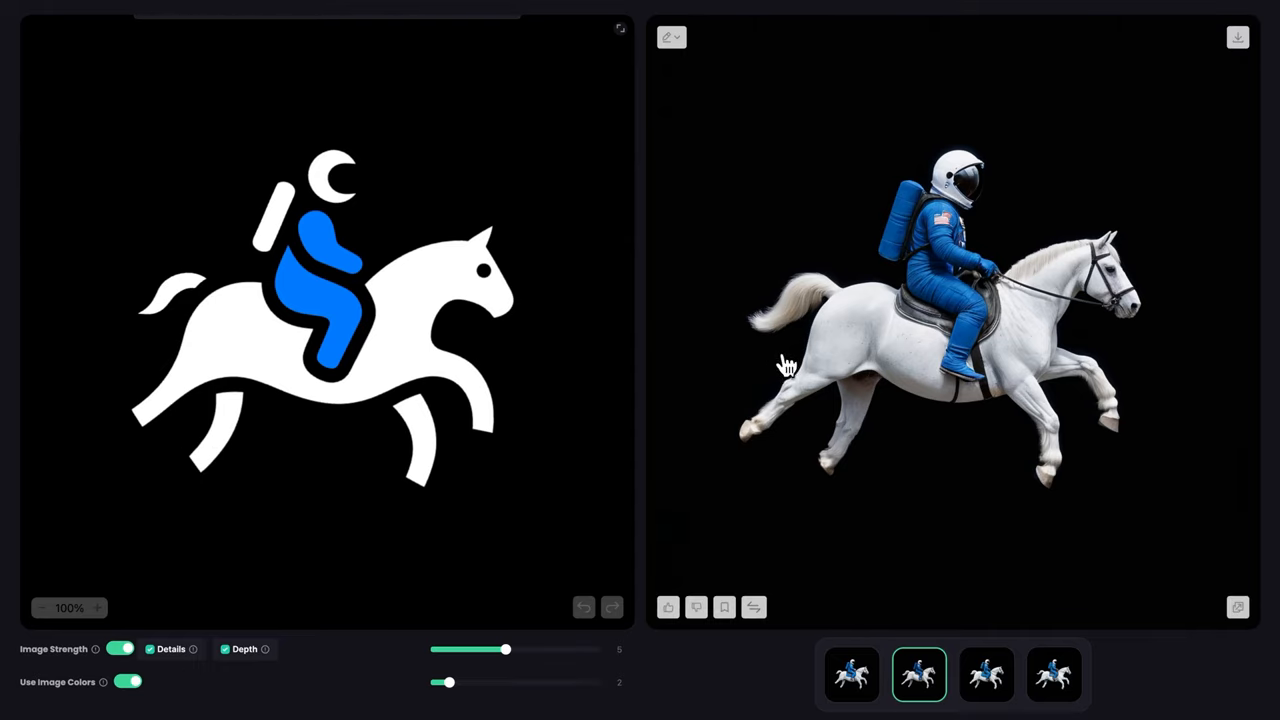
{"action": "mouse_move", "coordinate": [757, 363]}
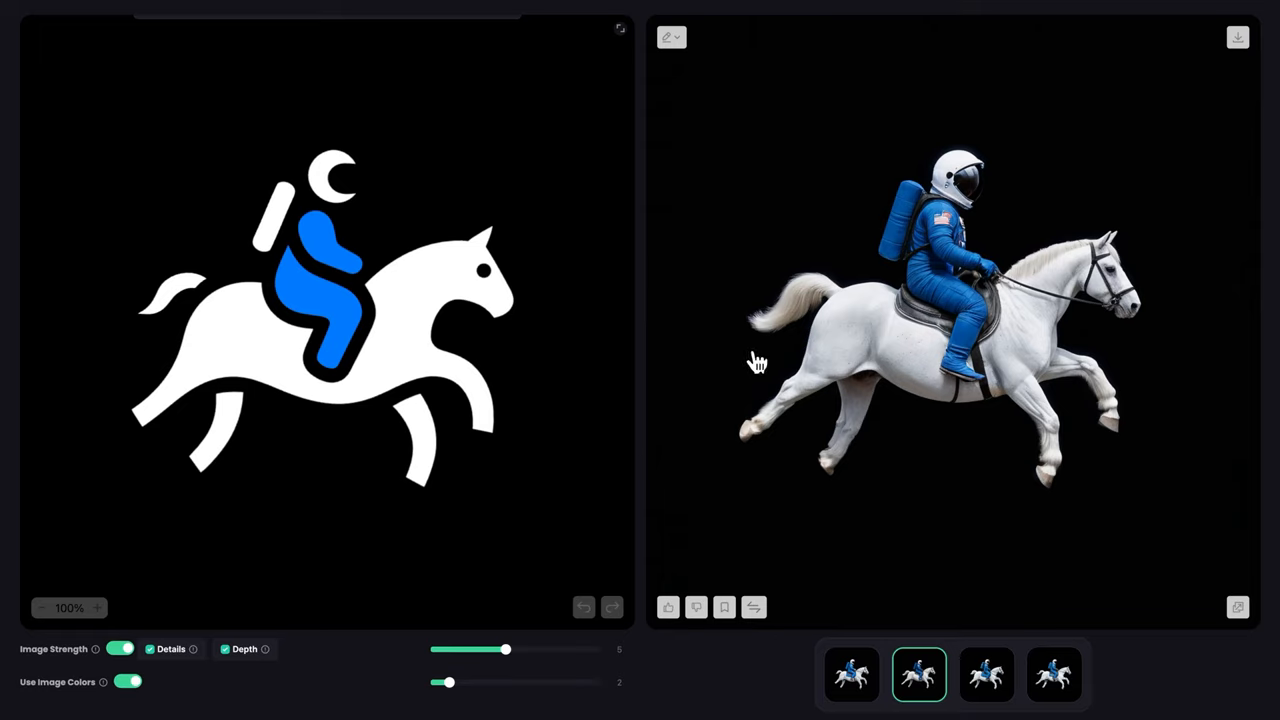
{"action": "mouse_move", "coordinate": [762, 362]}
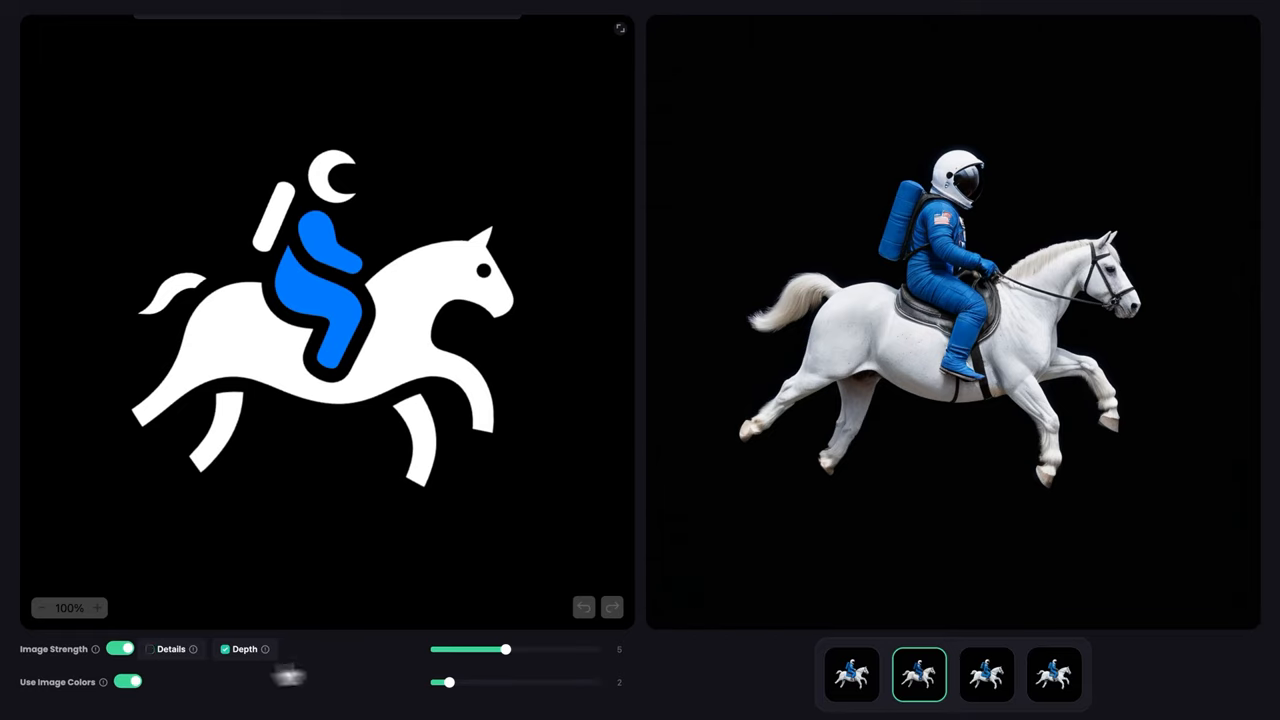
Lower the Image Strength slider from 5 to 4.
{"action": "left_click_drag", "start_coordinate": [505, 649], "coordinate": [485, 649]}
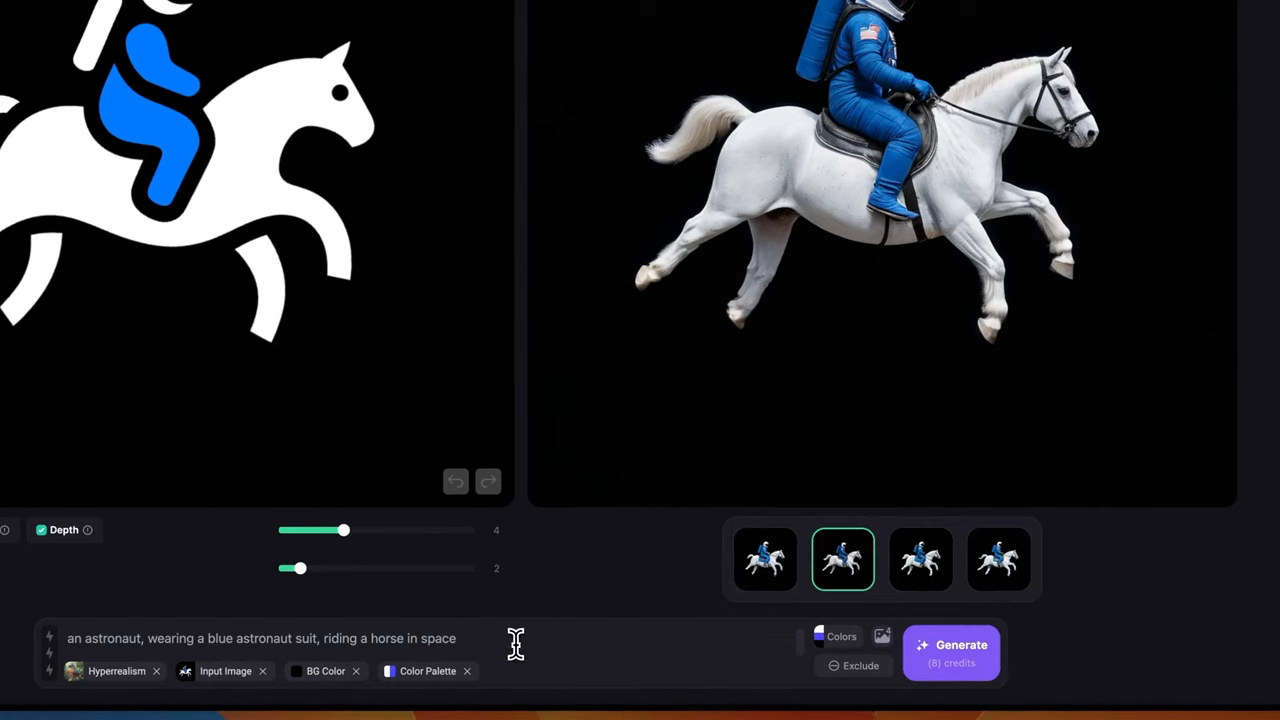
Append 'stars and galaxies in the background' to the prompt and generate the space scene.
{"action": "type", "text": ", stars and galaxies"}
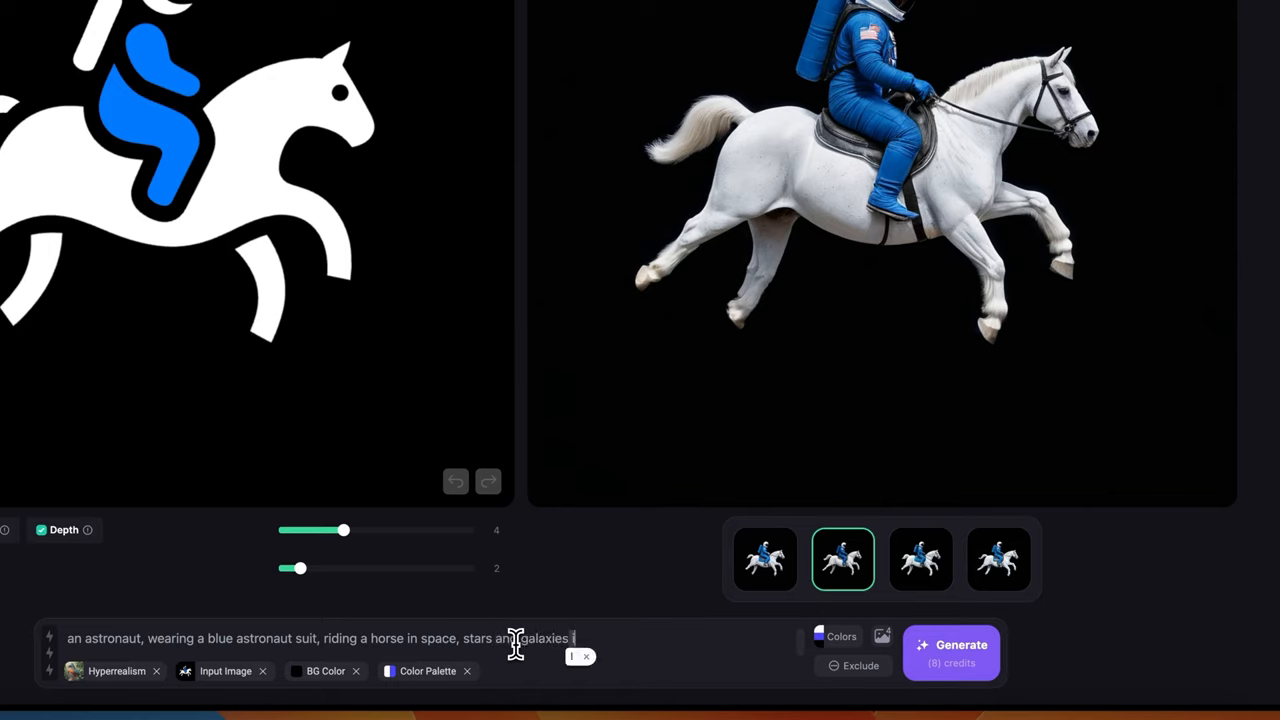
{"action": "type", "text": "in the background"}
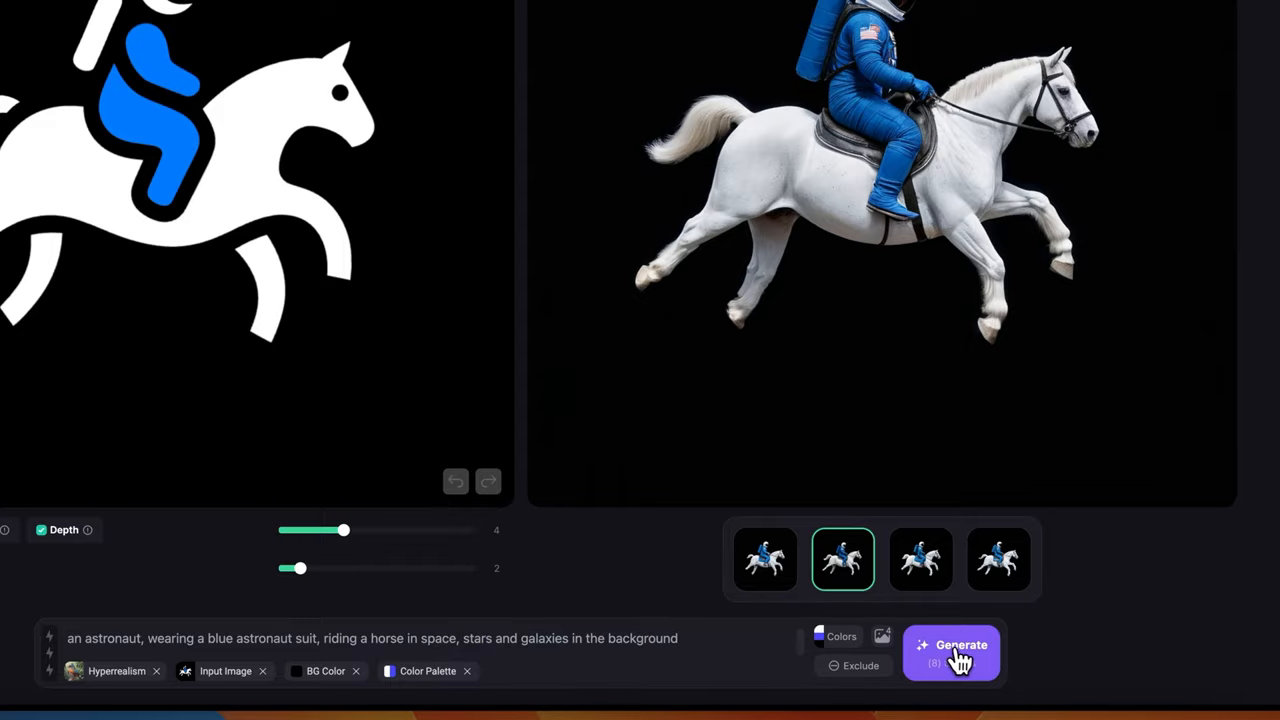
{"action": "left_click", "coordinate": [952, 653]}
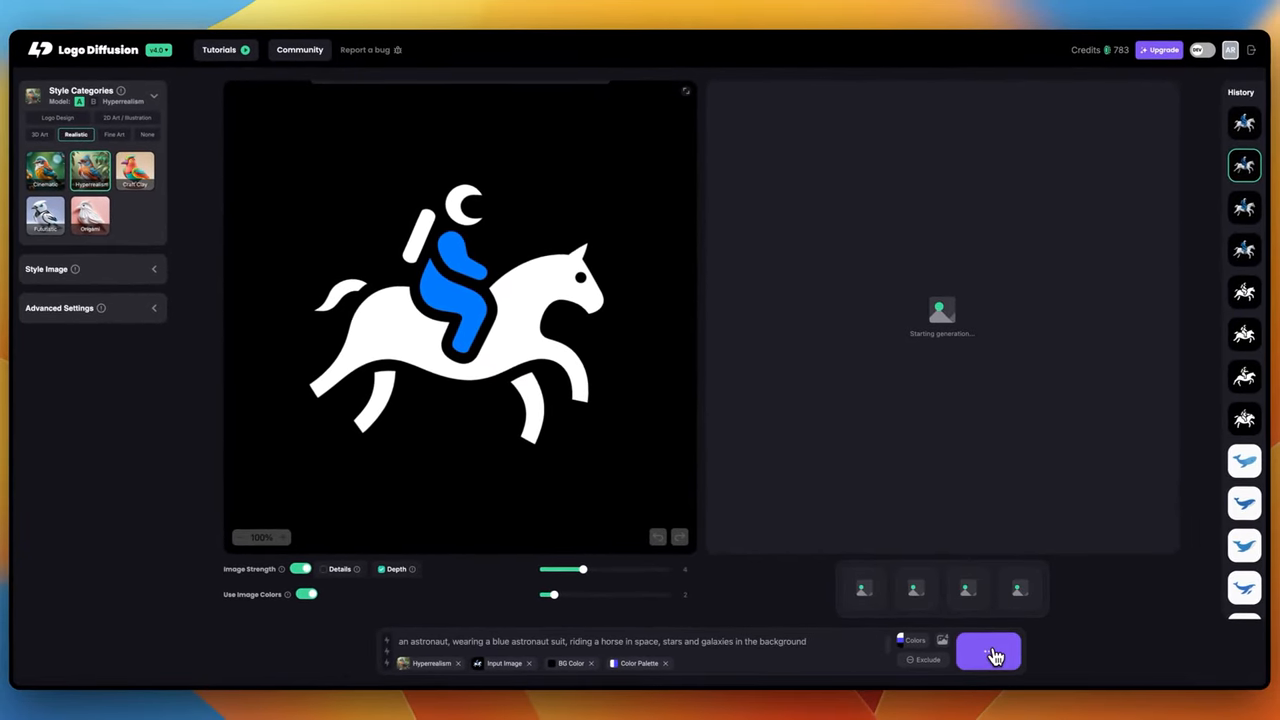
{"action": "left_click", "coordinate": [988, 651]}
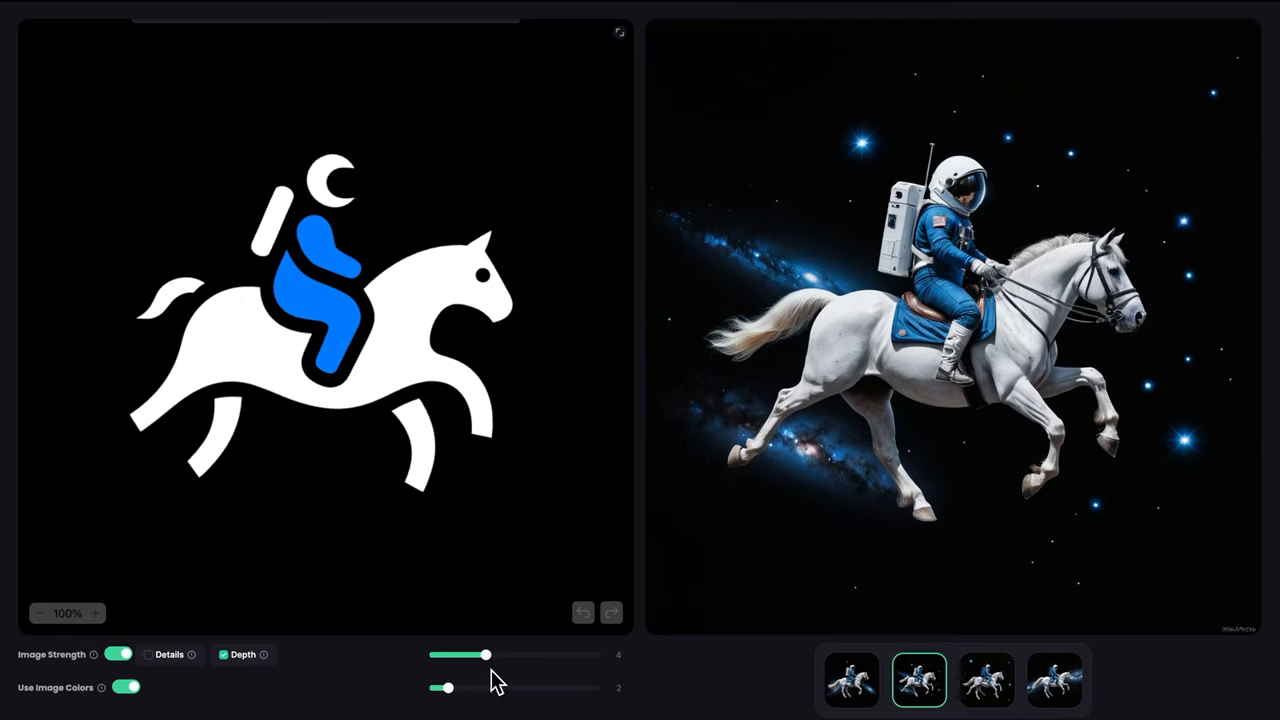
{"action": "left_click", "coordinate": [300, 400]}
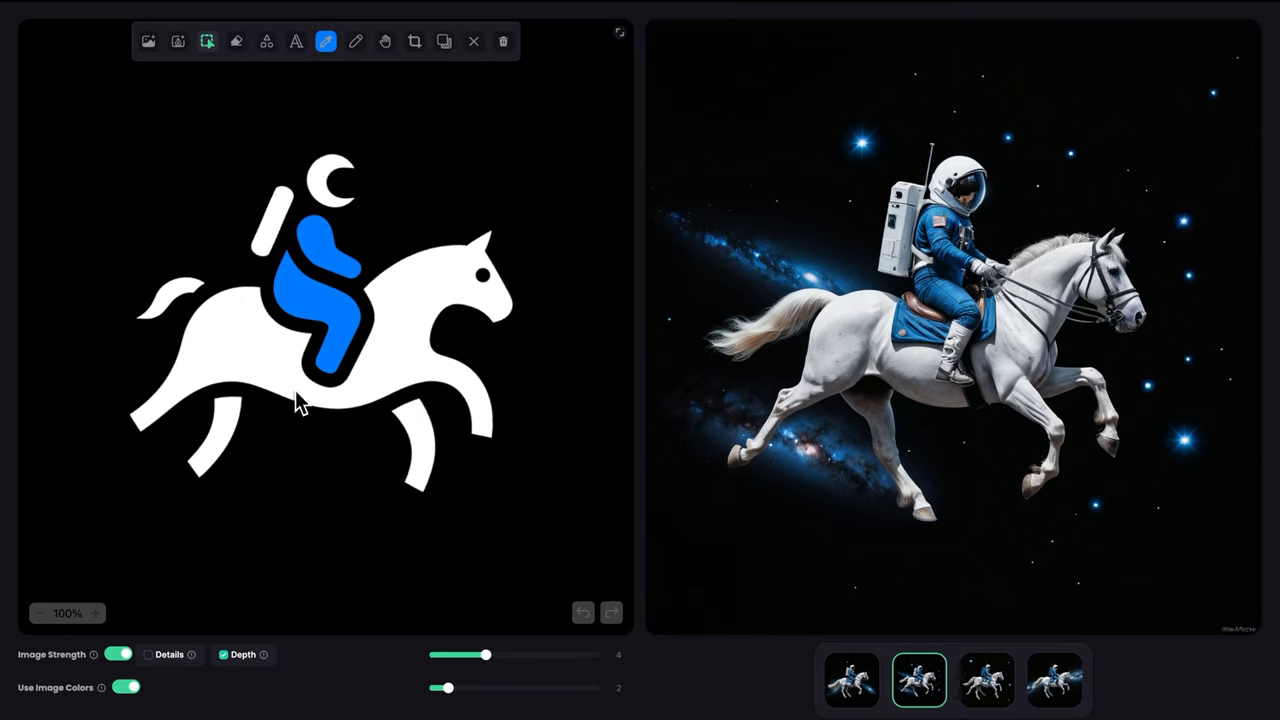